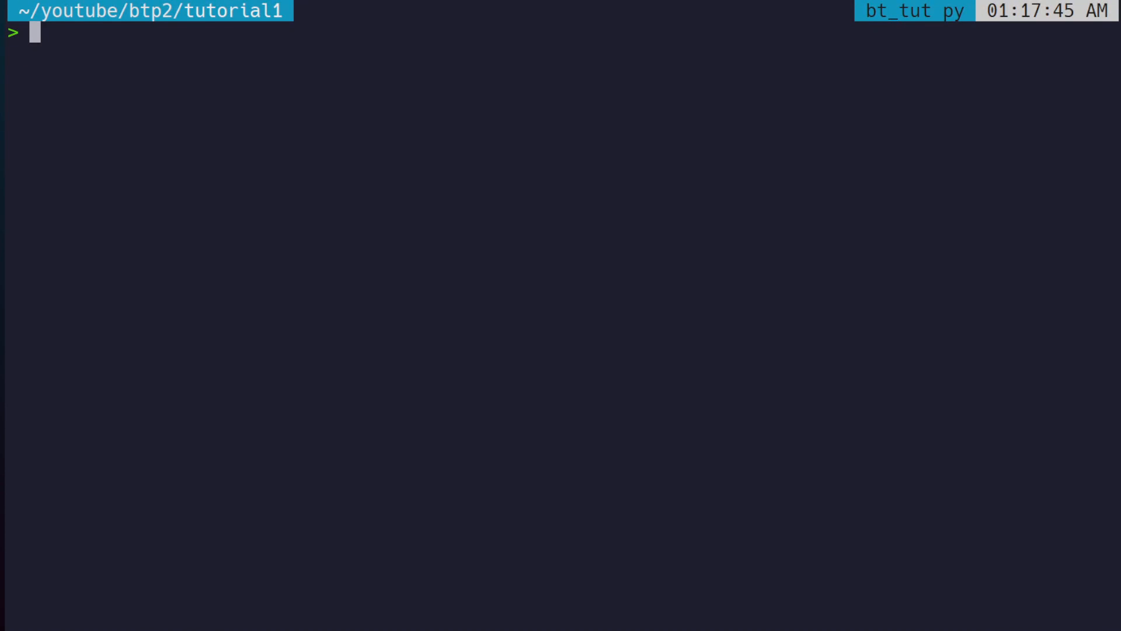
# Switch from the terminal to the browser showing the BoltzTraP2 wiki home page.
pyautogui.press('alt+tab')
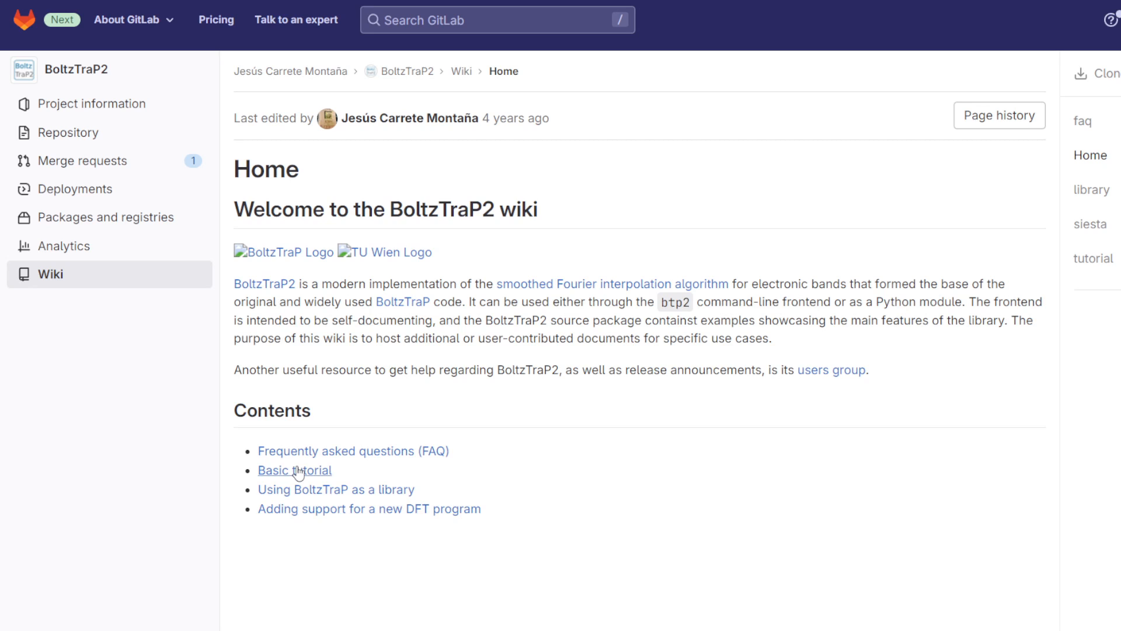
# Open the Basic tutorial from the wiki contents and read down to section 1.
pyautogui.click(295, 470)
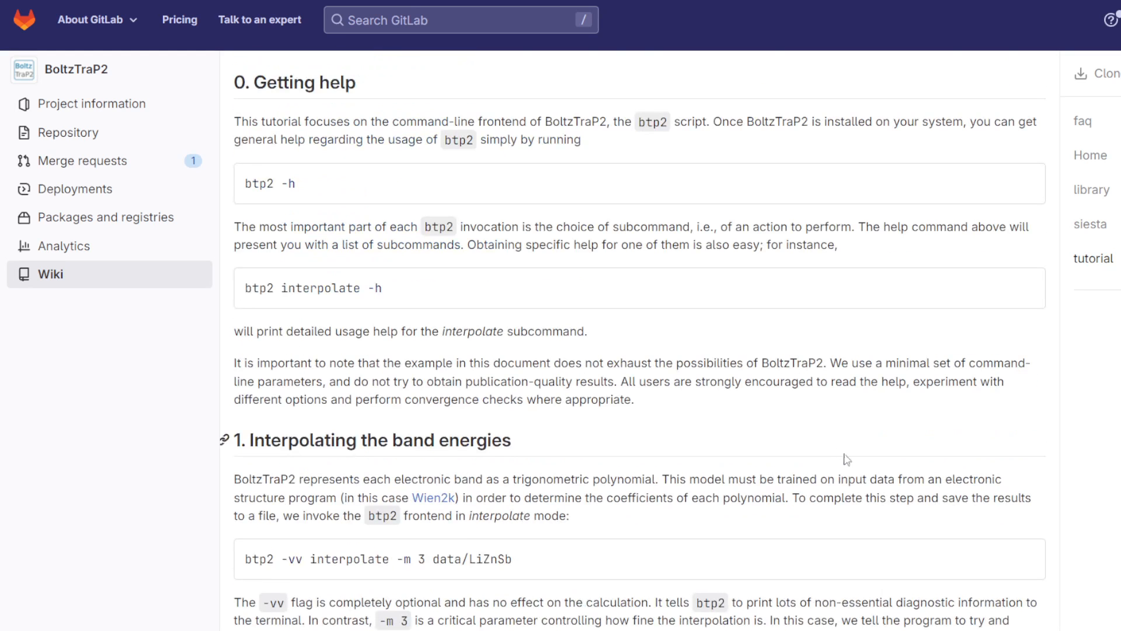
pyautogui.scroll(-3)
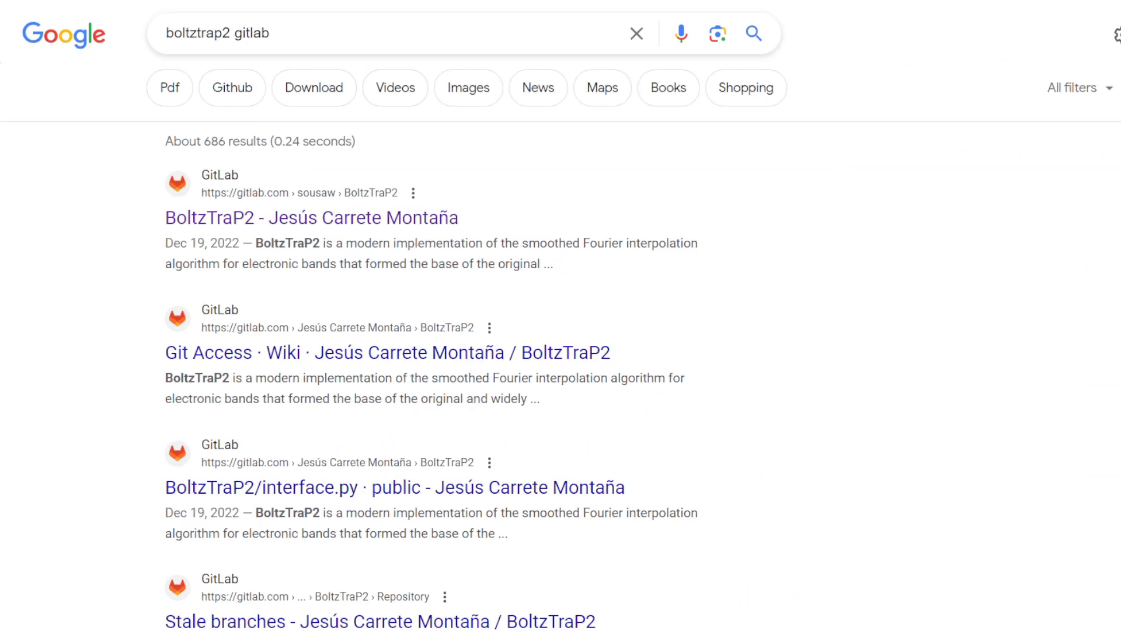
pyautogui.click(379, 33)
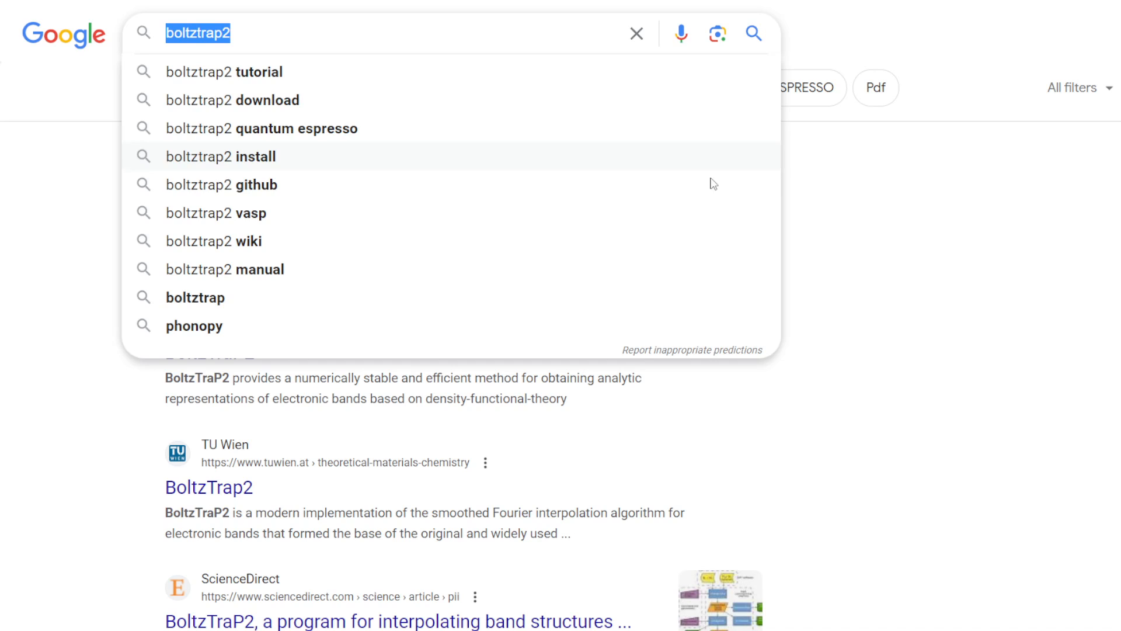
pyautogui.press('enter')
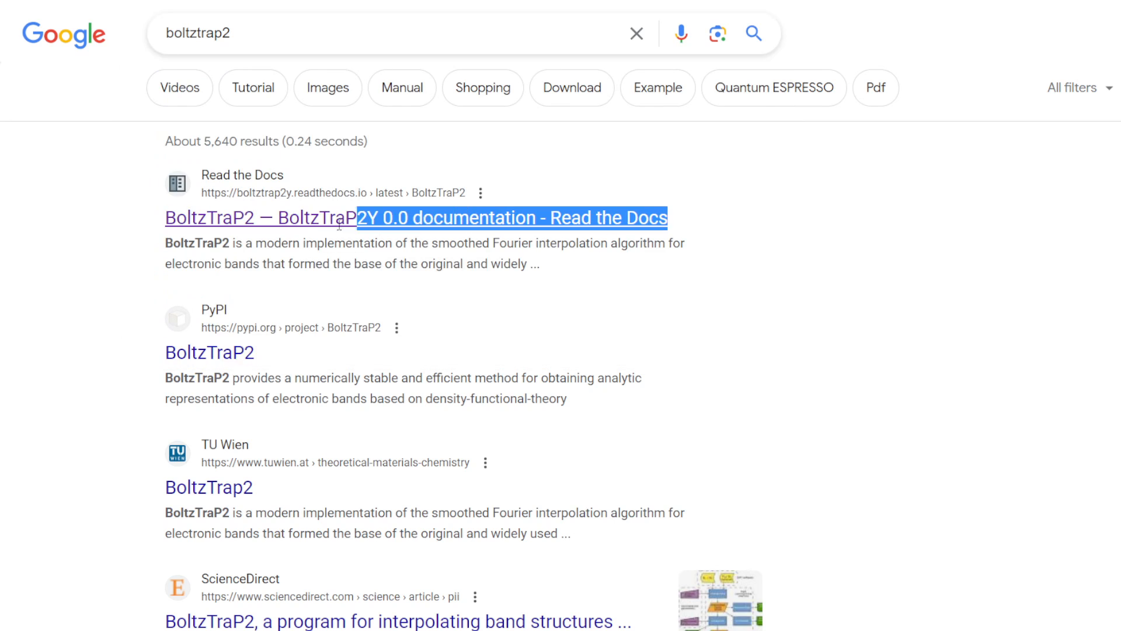
pyautogui.click(387, 33)
pyautogui.write(' gitlab')
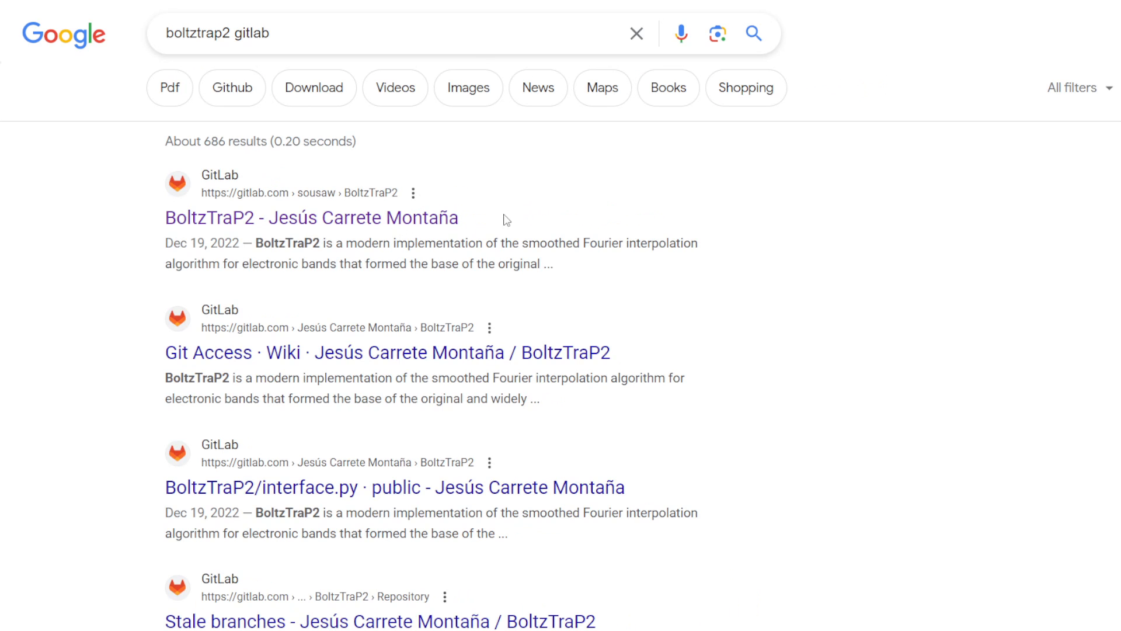
pyautogui.moveTo(569, 217)
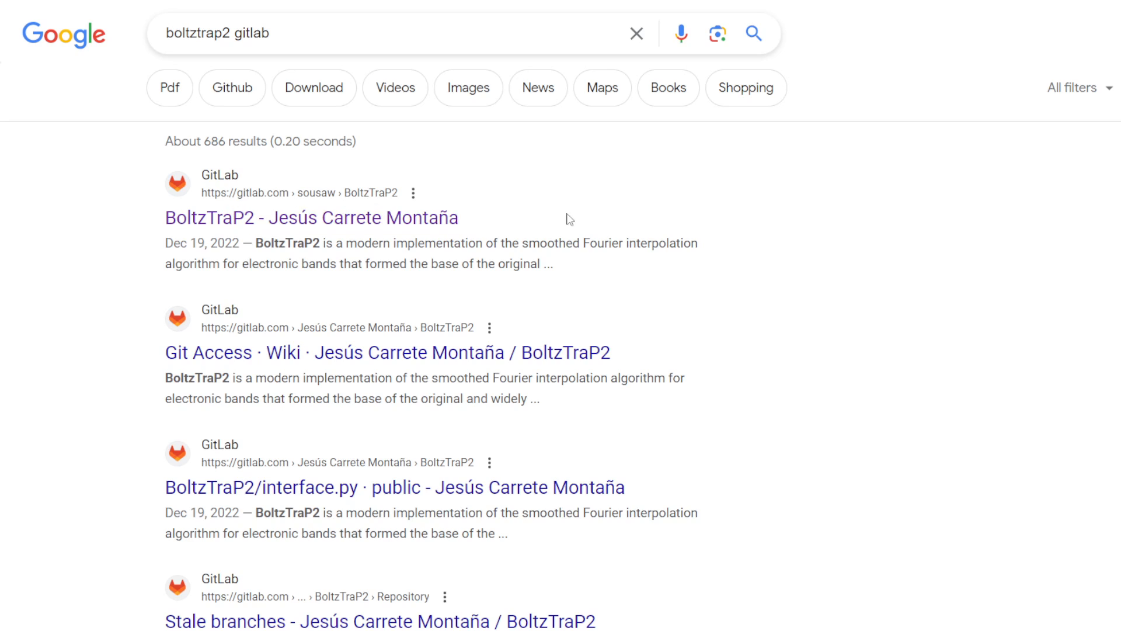
pyautogui.doubleClick(358, 217)
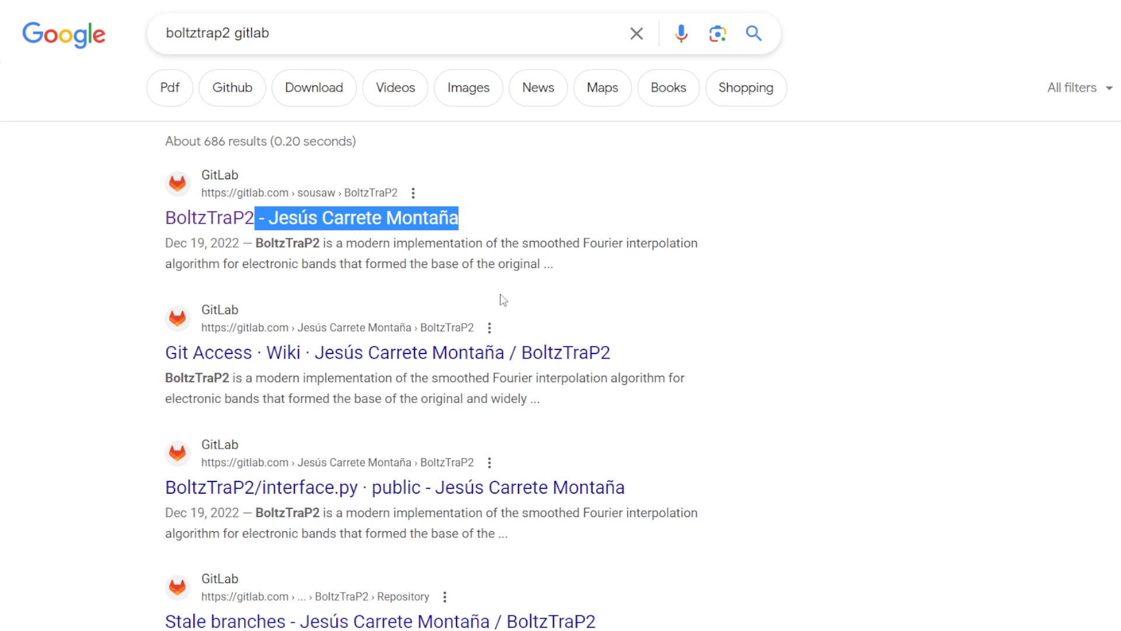
# Open the BoltzTraP2 GitLab project and its Basic tutorial wiki page.
pyautogui.click(210, 217)
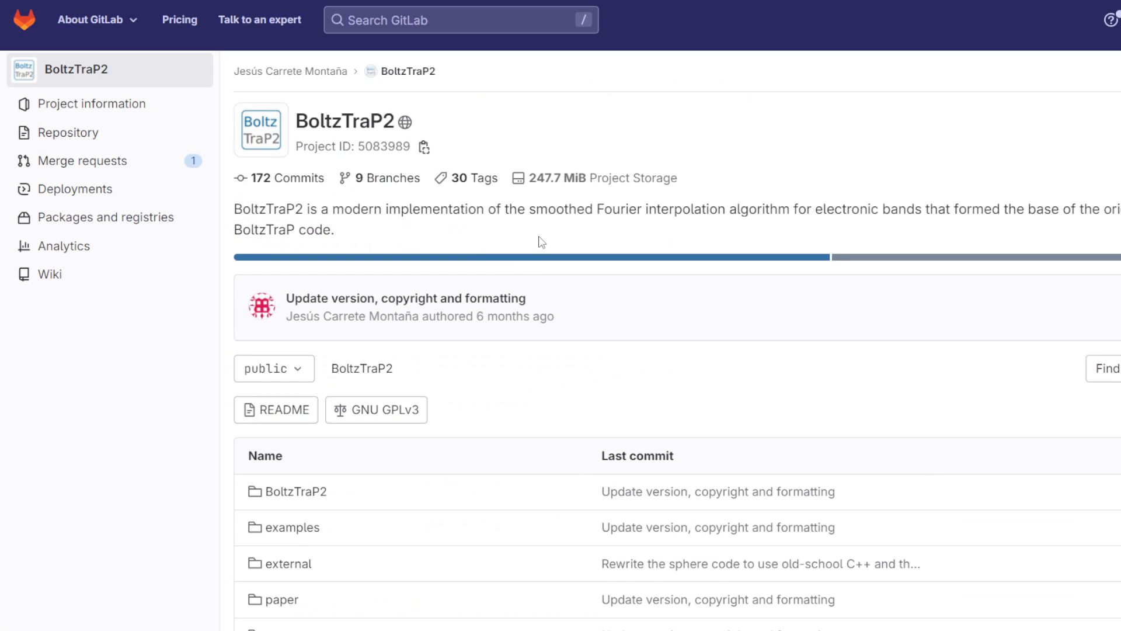
pyautogui.moveTo(537, 333)
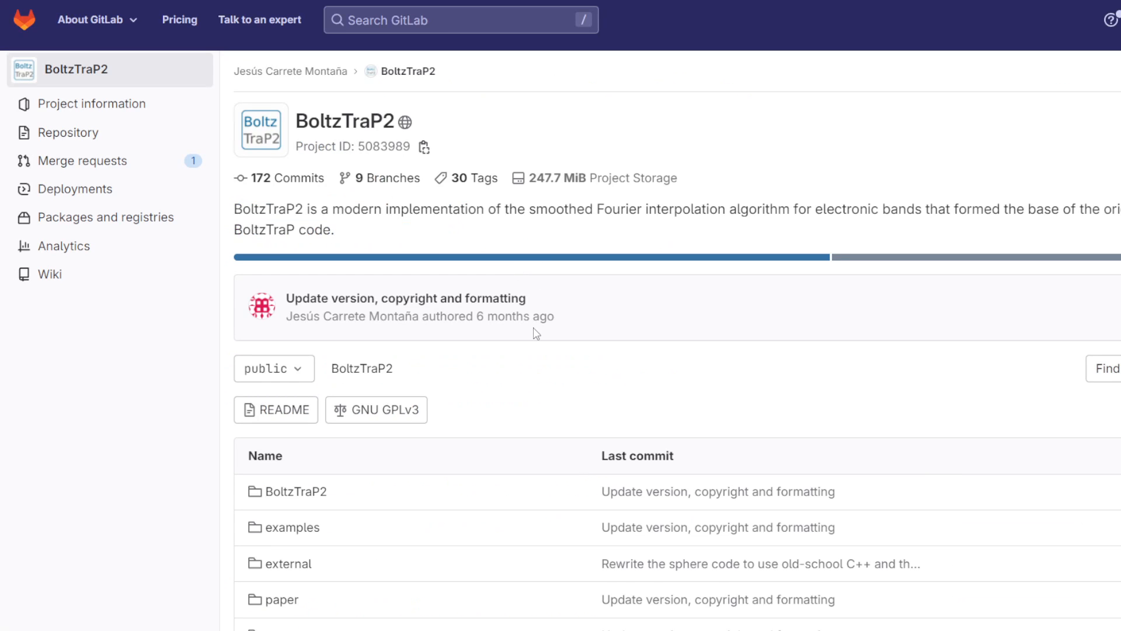
pyautogui.moveTo(205, 347)
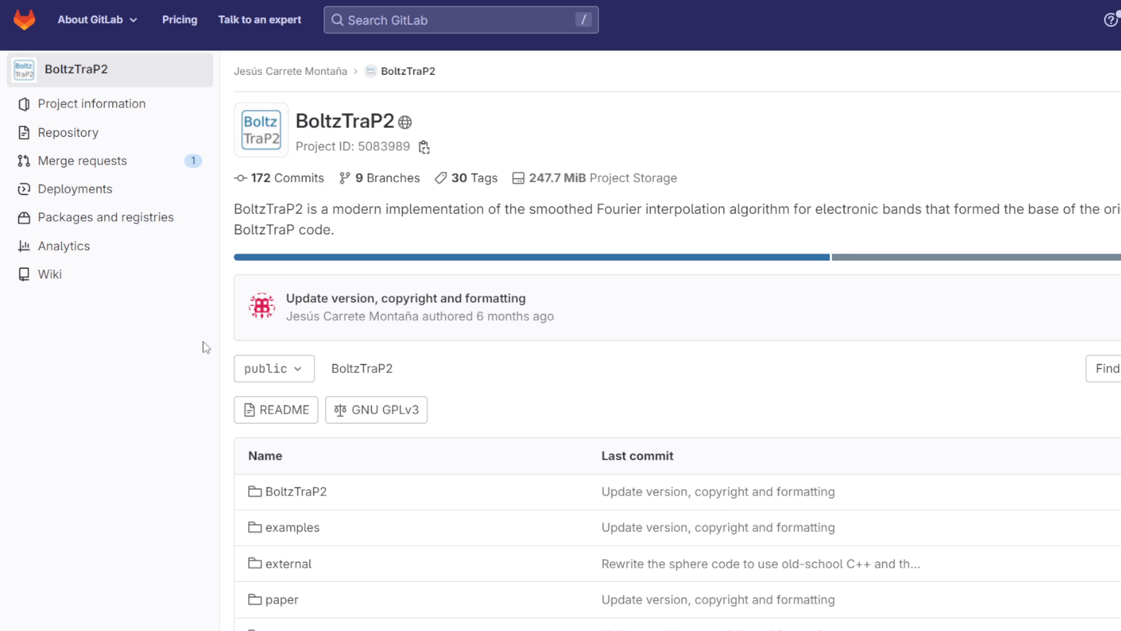
pyautogui.moveTo(65, 316)
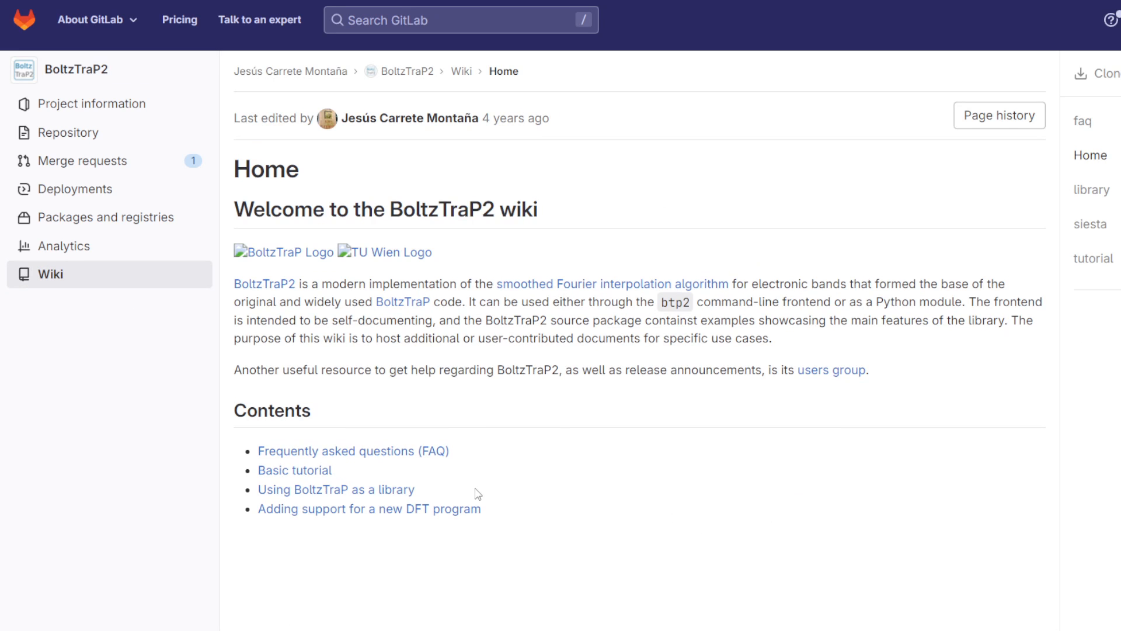
pyautogui.doubleClick(335, 489)
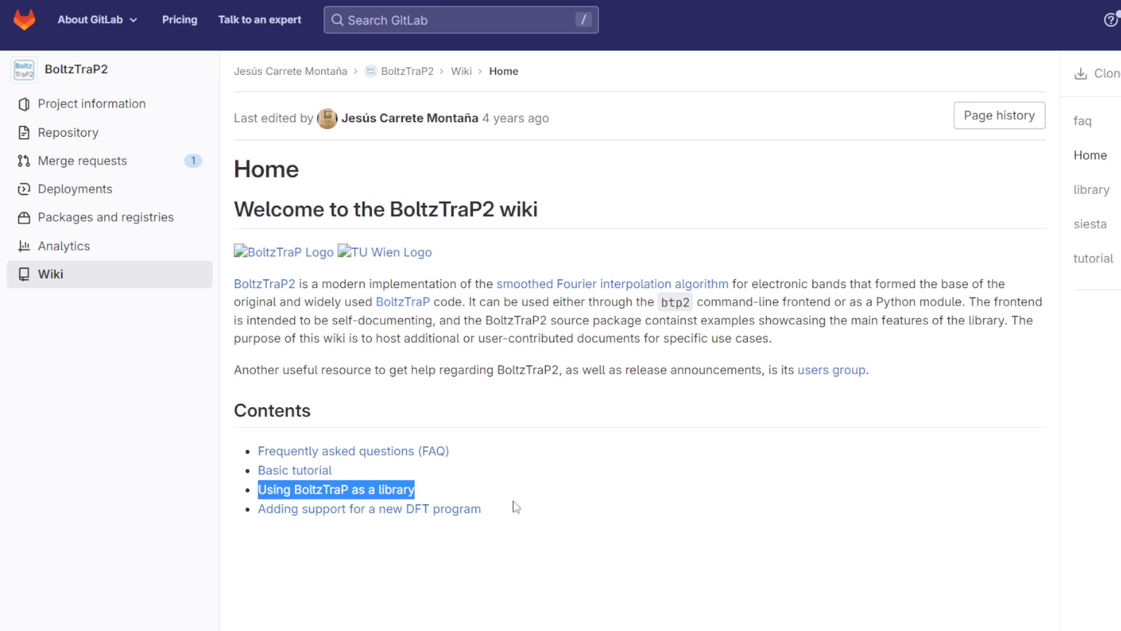
pyautogui.moveTo(522, 511)
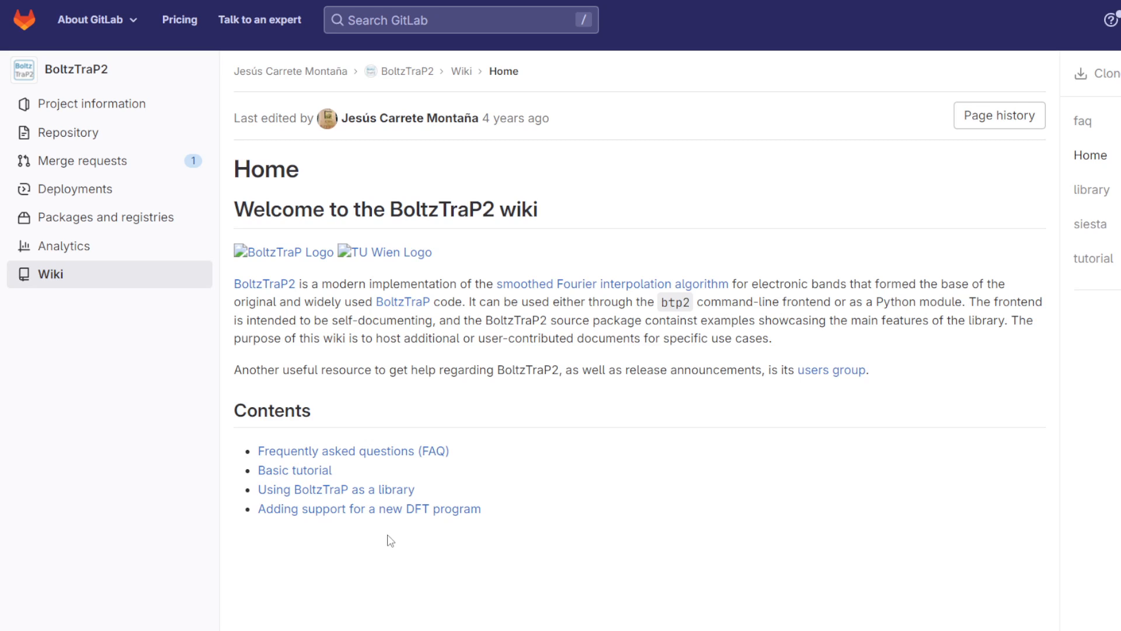
pyautogui.moveTo(370, 508)
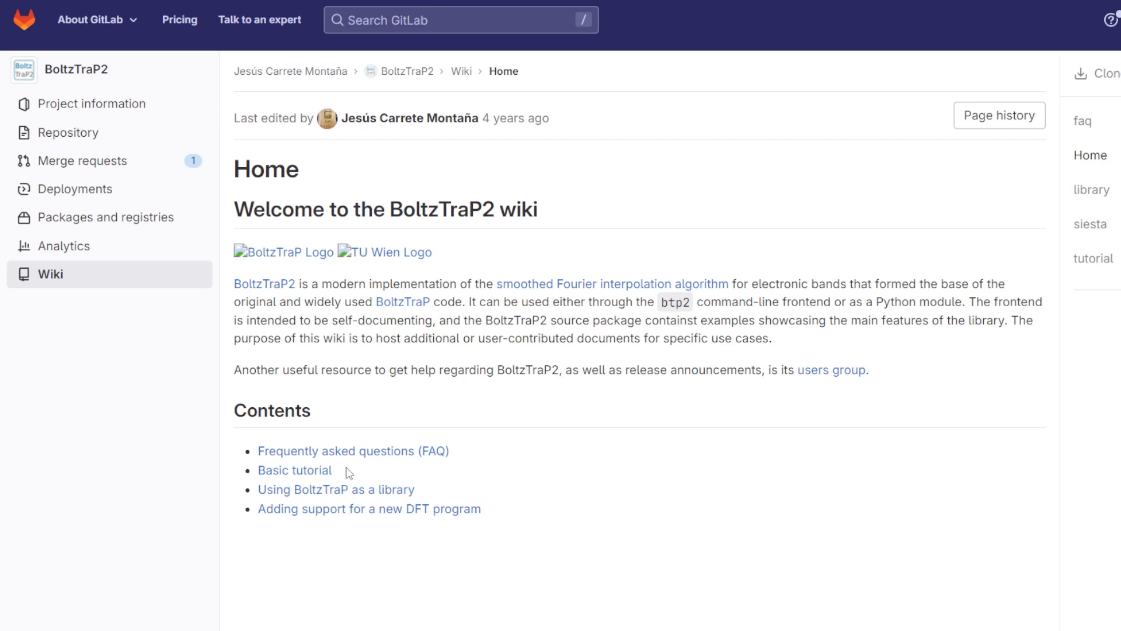
pyautogui.doubleClick(294, 470)
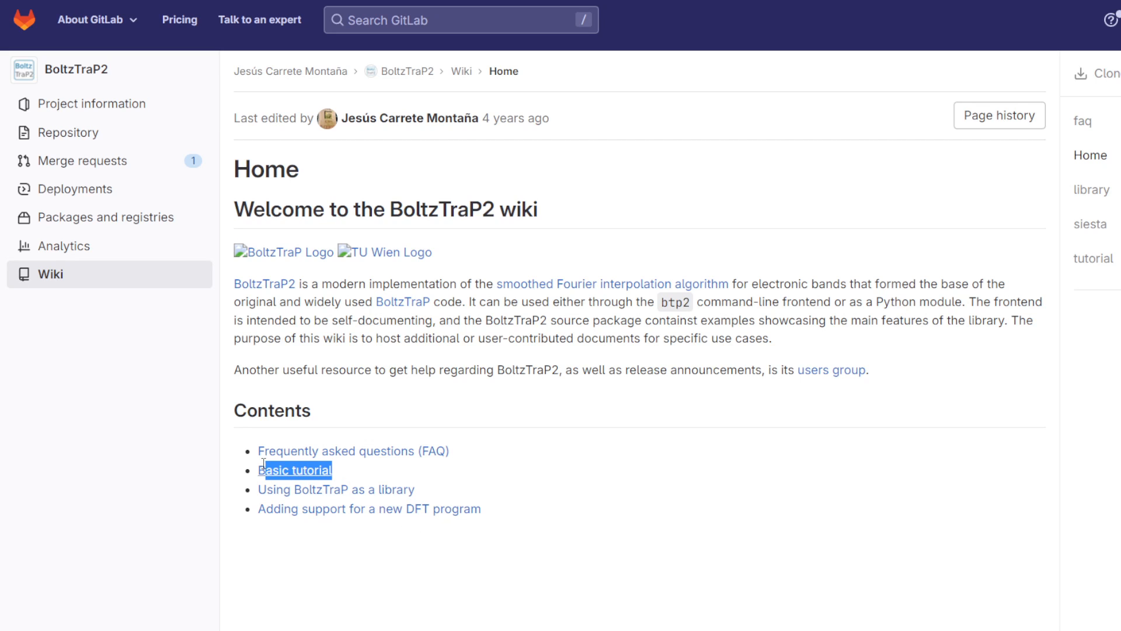
pyautogui.click(295, 470)
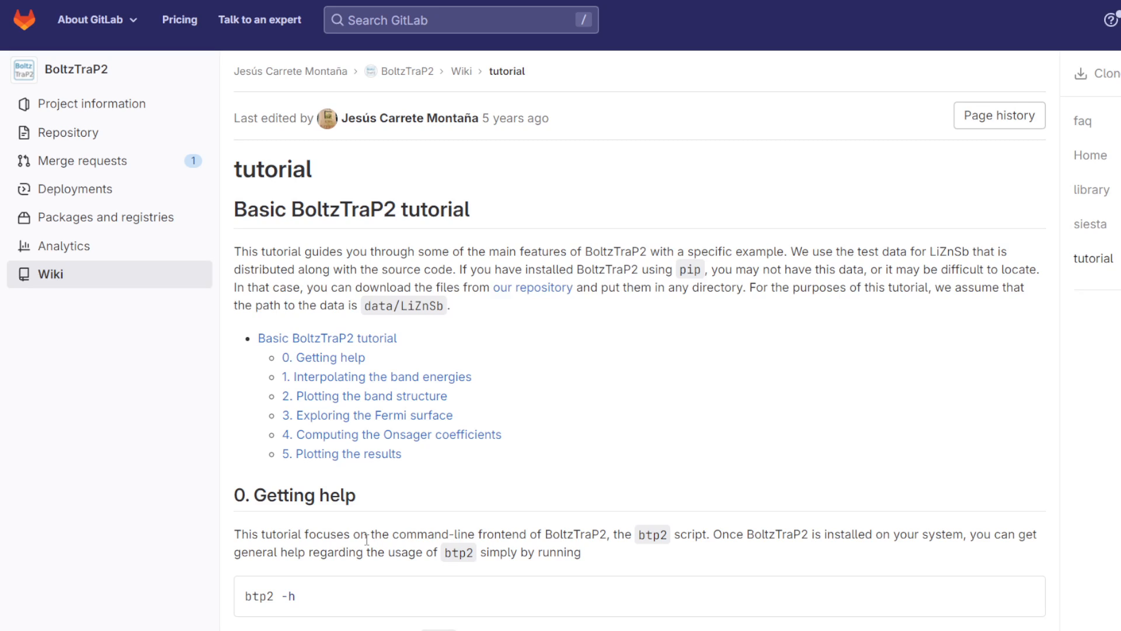
# Read down to '2. Plotting the band structure' and return to the terminal.
pyautogui.scroll(-3)
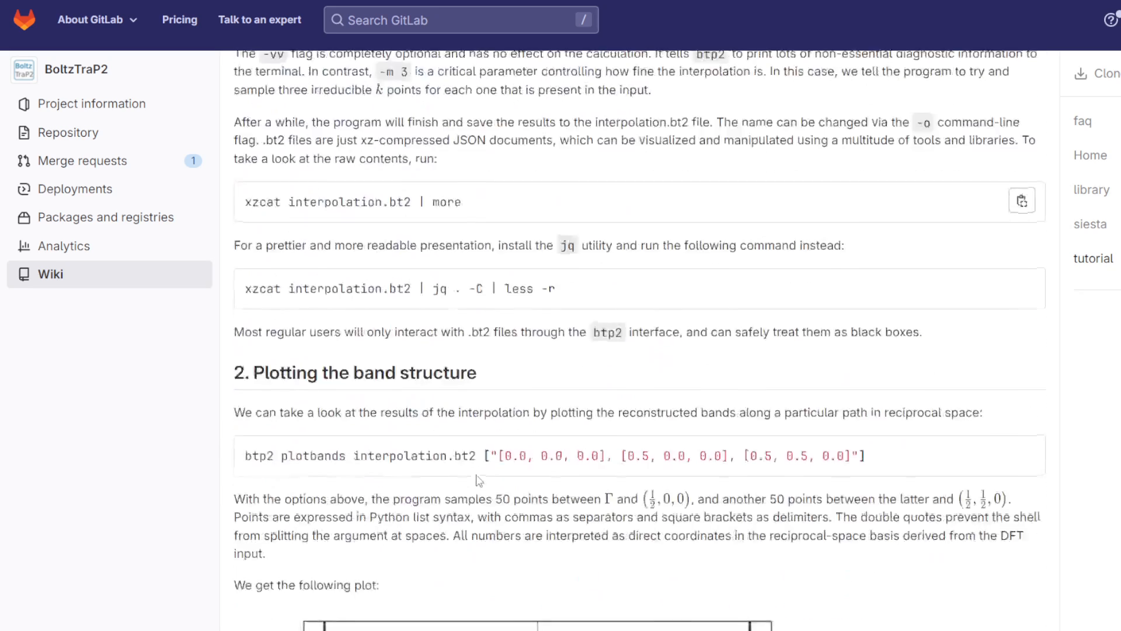
pyautogui.scroll(-3)
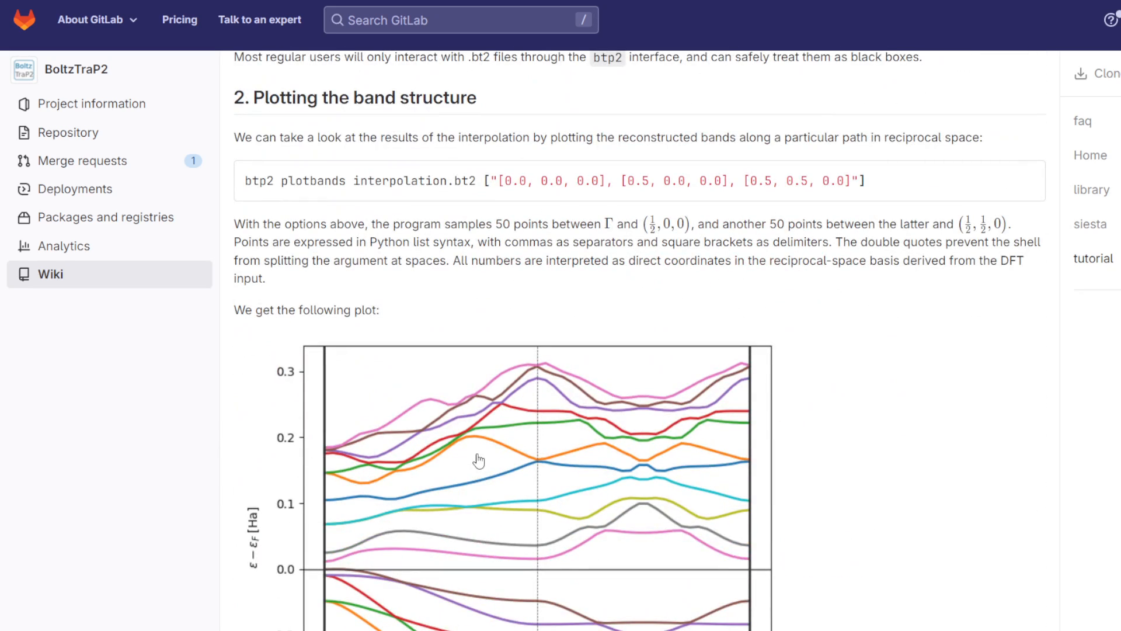
pyautogui.press('alt+tab')
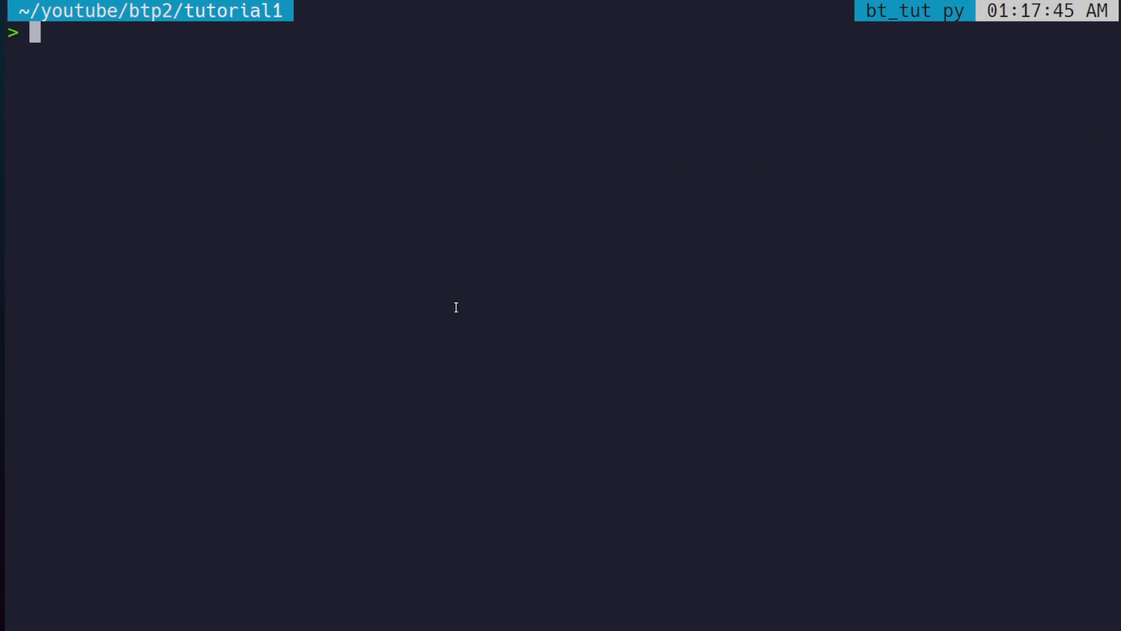
pyautogui.write('ls')
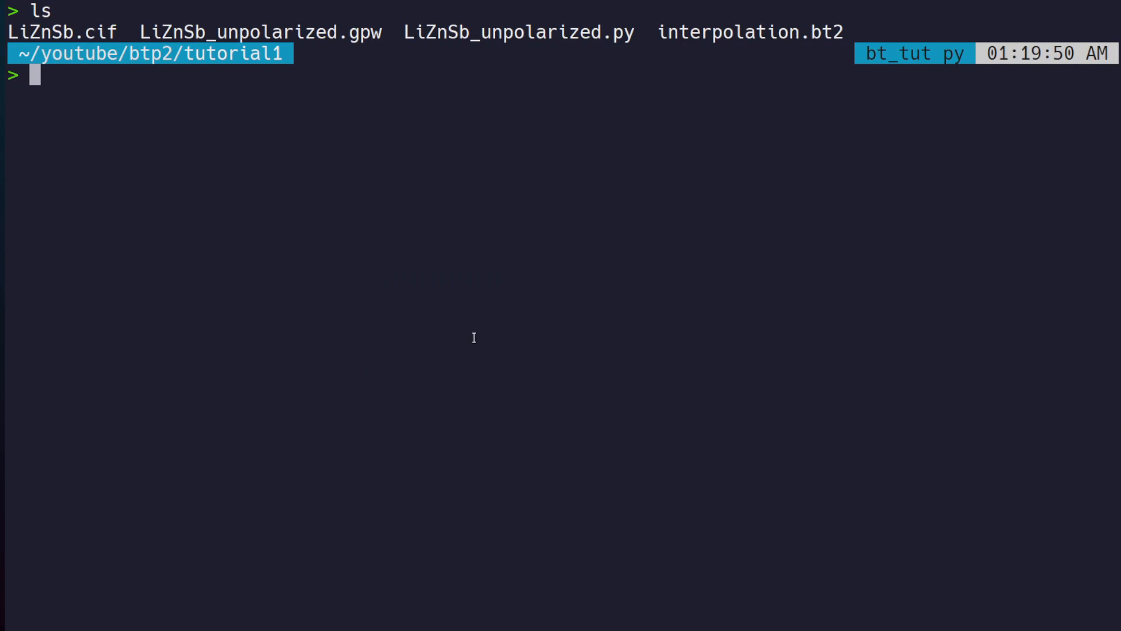
pyautogui.moveTo(495, 279)
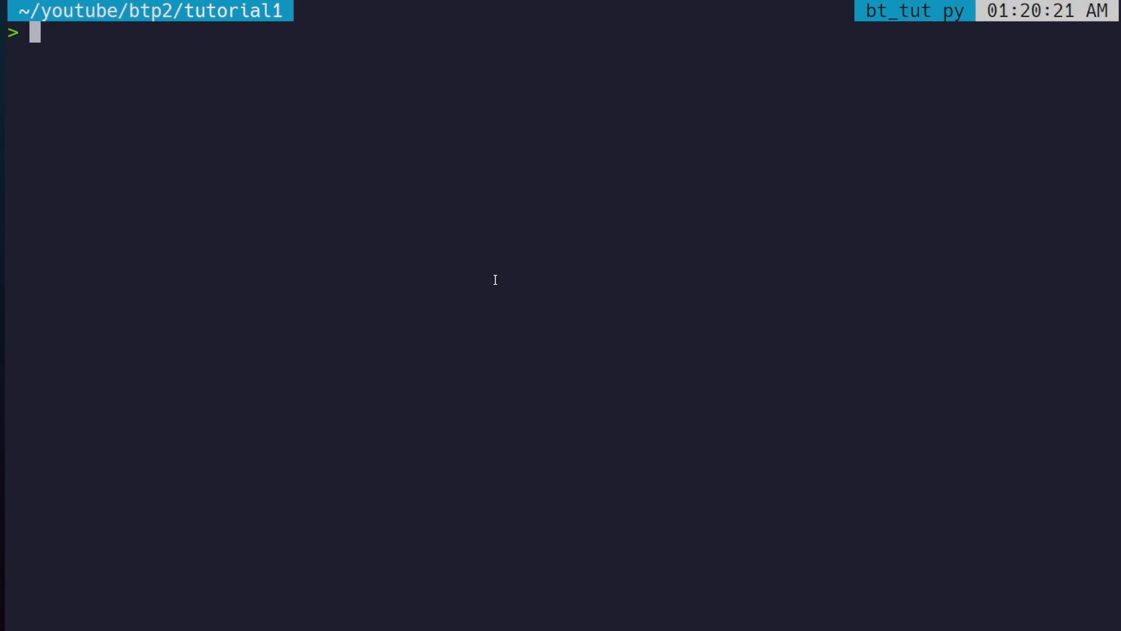
# List the folder, view LiZnSb.cif in ASE GUI, rotate the structure and close the viewer.
pyautogui.write('ls -lht')
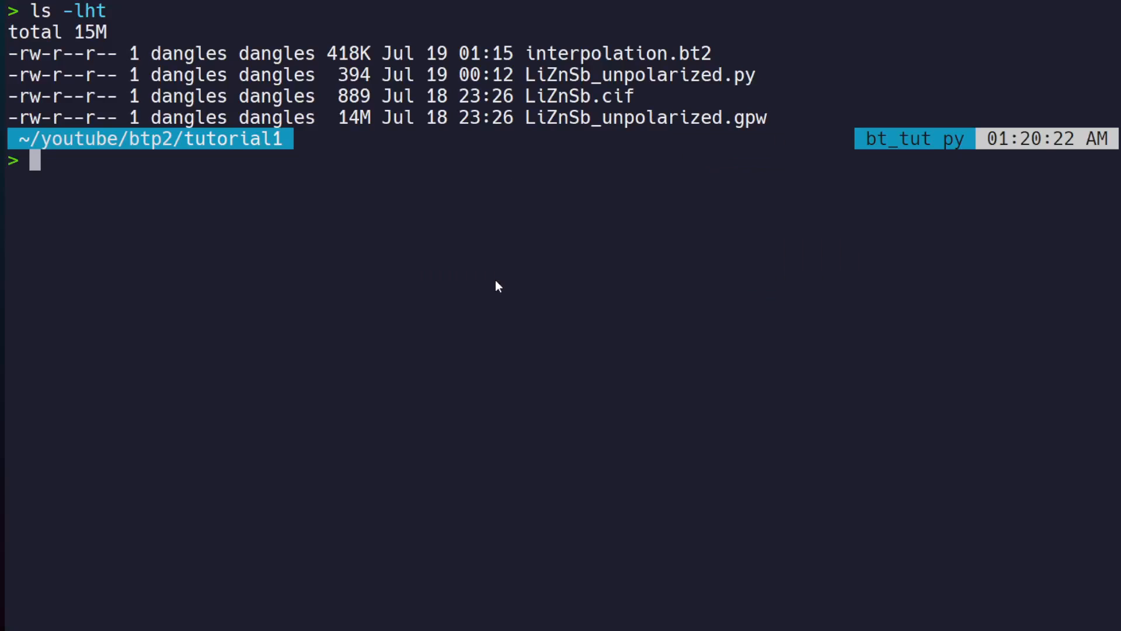
pyautogui.write('ase gui')
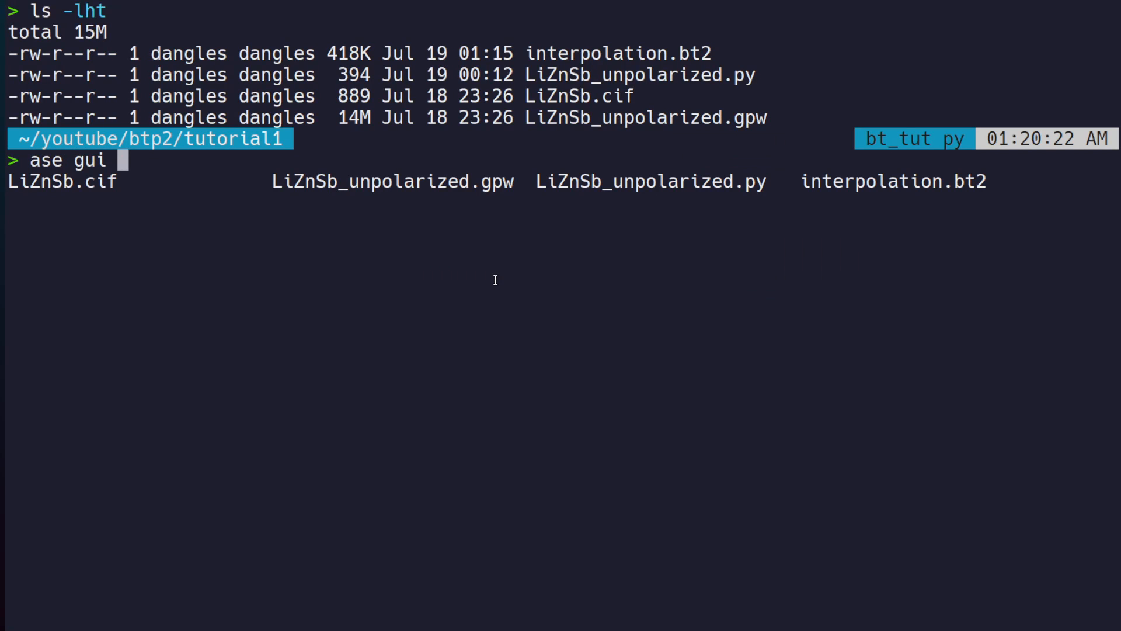
pyautogui.write('LiZnSb.cif')
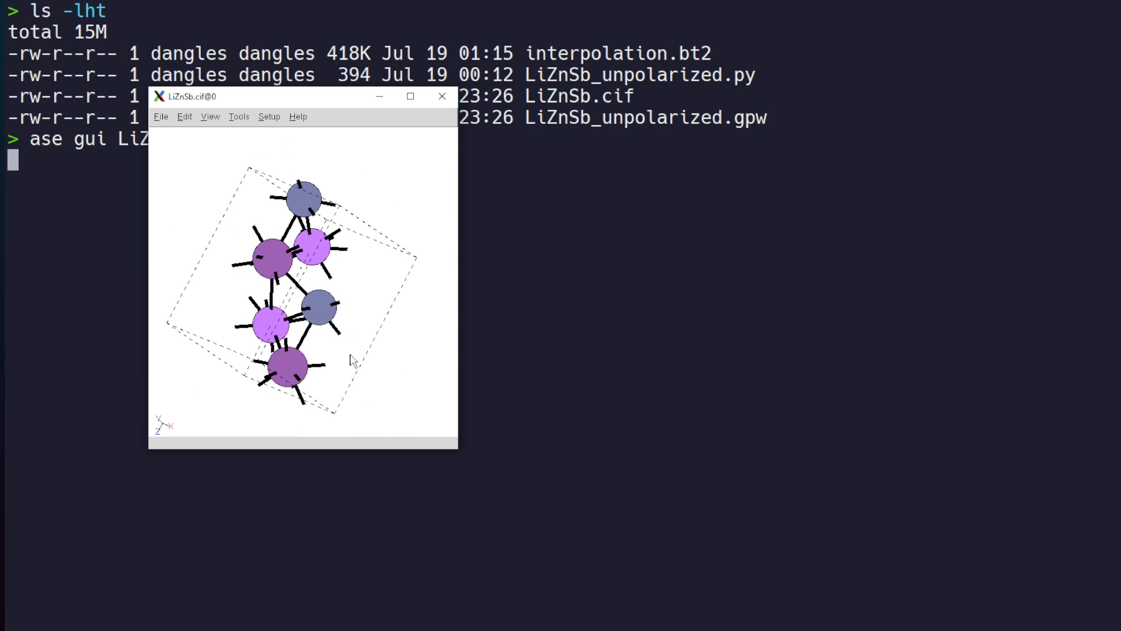
pyautogui.moveTo(350, 360); pyautogui.dragTo(361, 295)
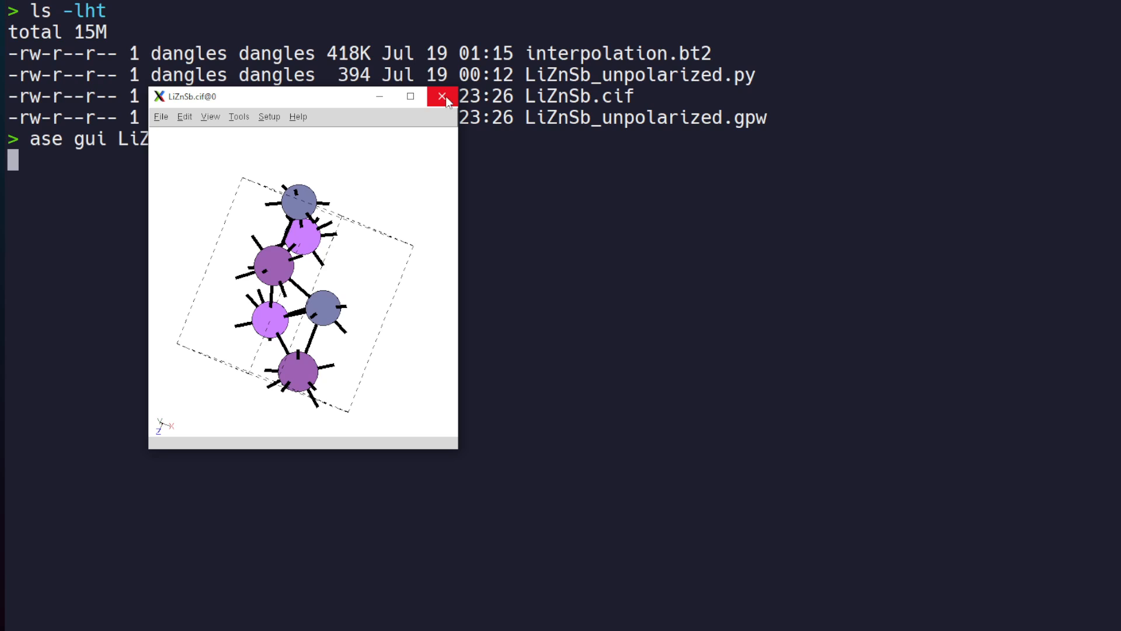
pyautogui.moveTo(442, 95)
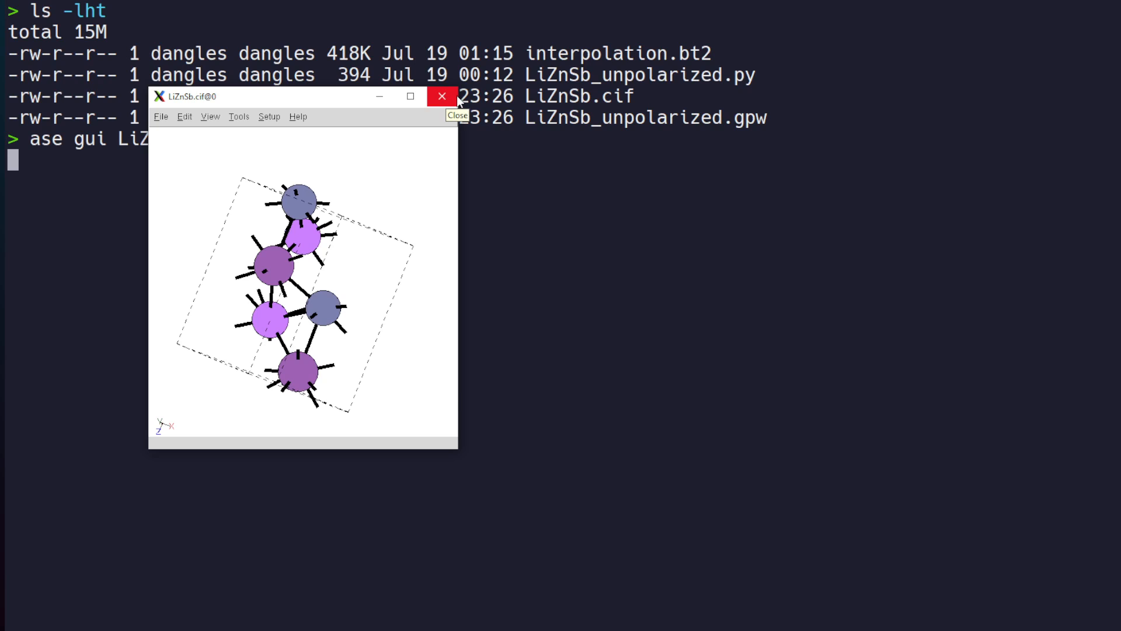
pyautogui.click(441, 96)
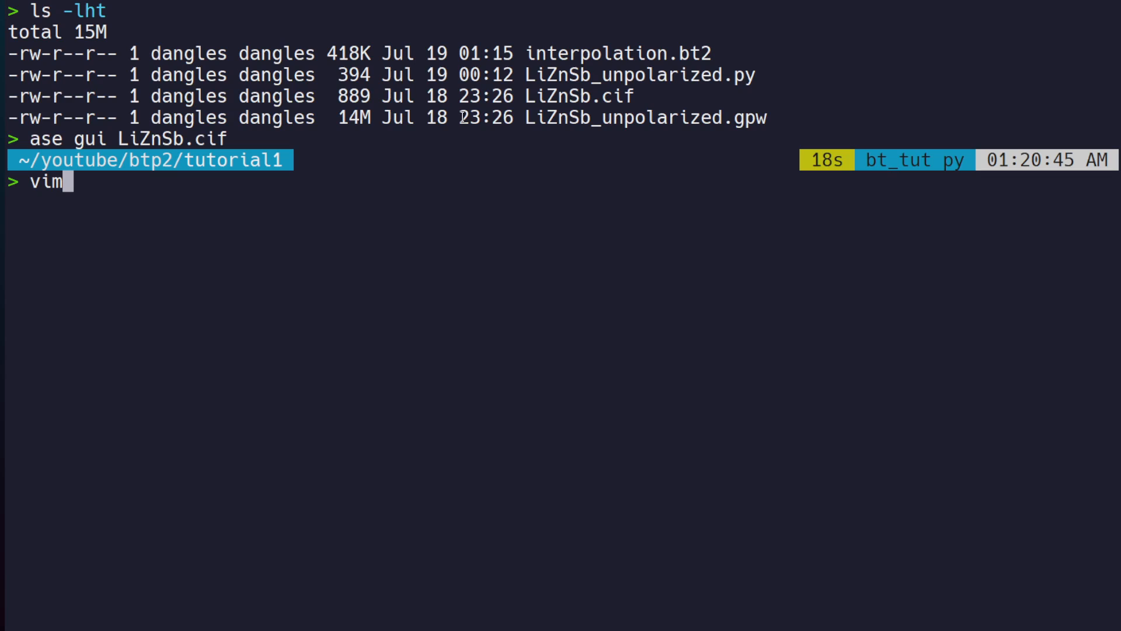
# Open LiZnSb_unpolarized.py in Vim and review the import lines at the top.
pyautogui.write('LiZnSb_unpolarized.')
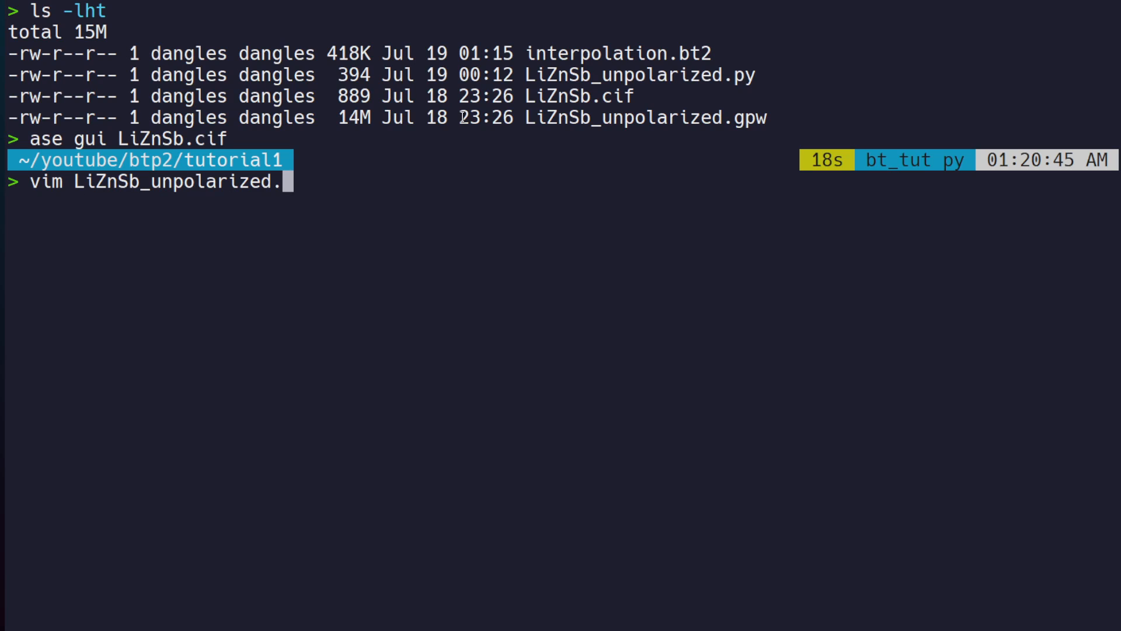
pyautogui.write('py')
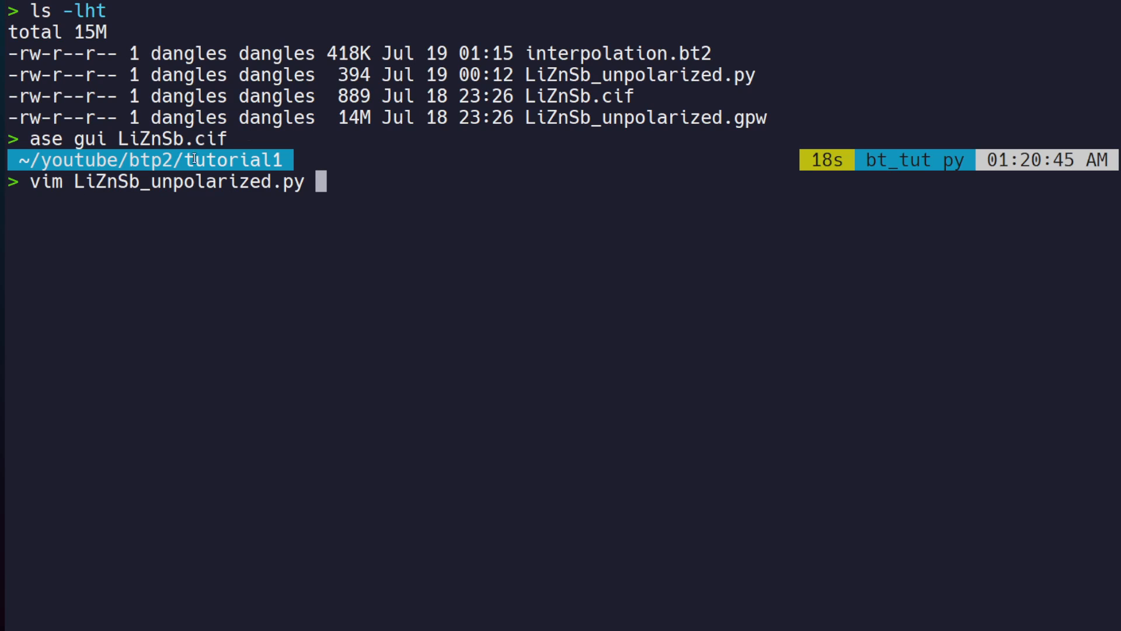
pyautogui.doubleClick(187, 182)
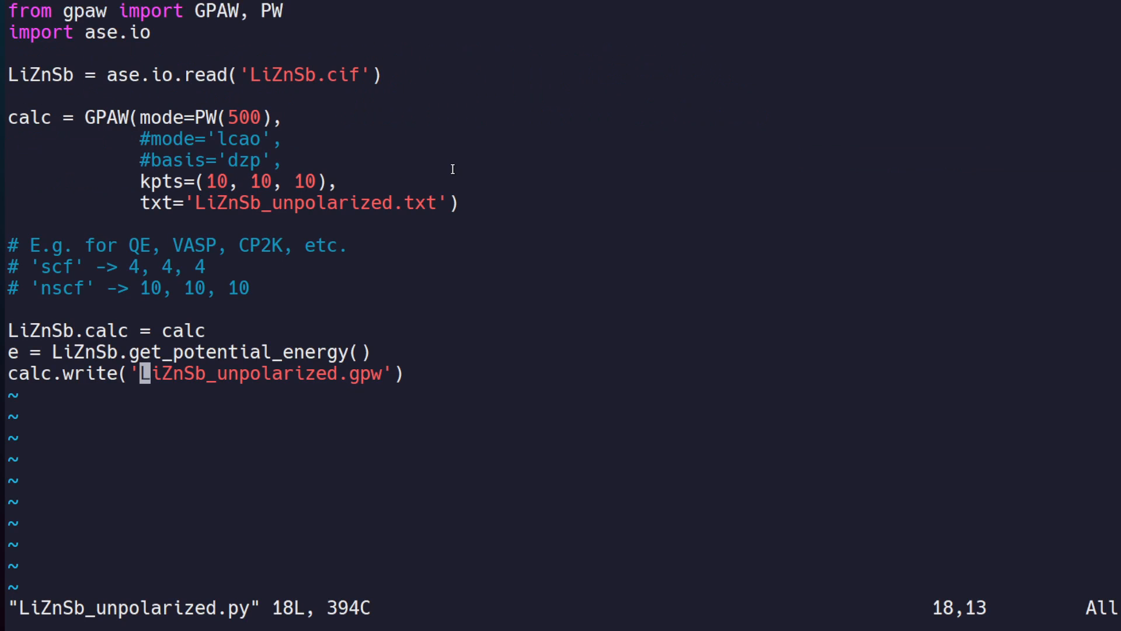
pyautogui.press('gg')
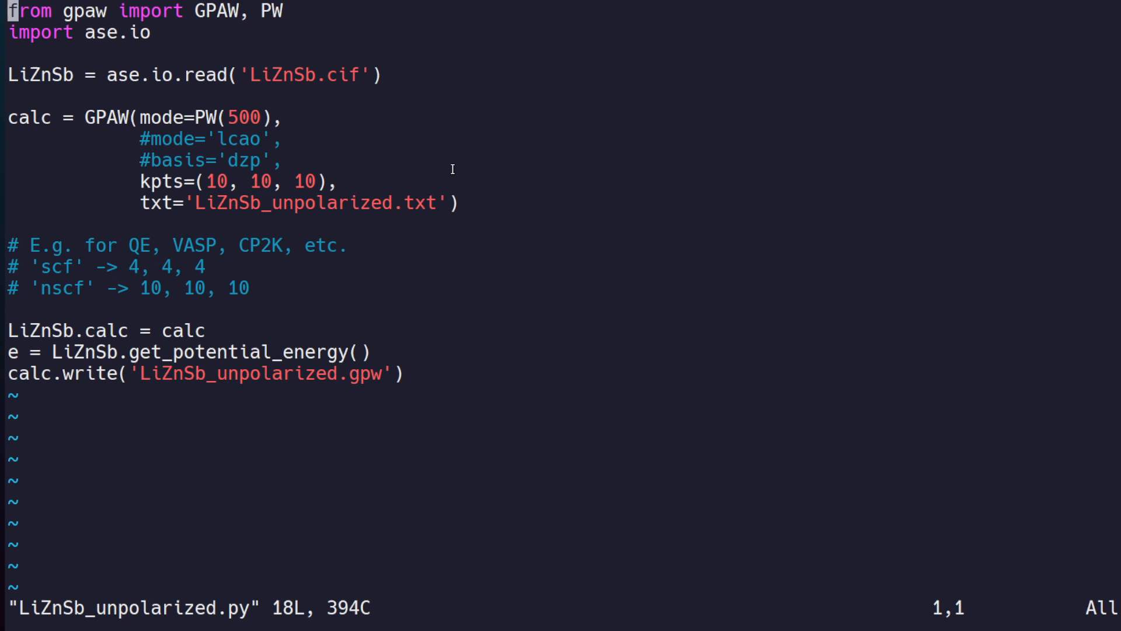
pyautogui.press('V')
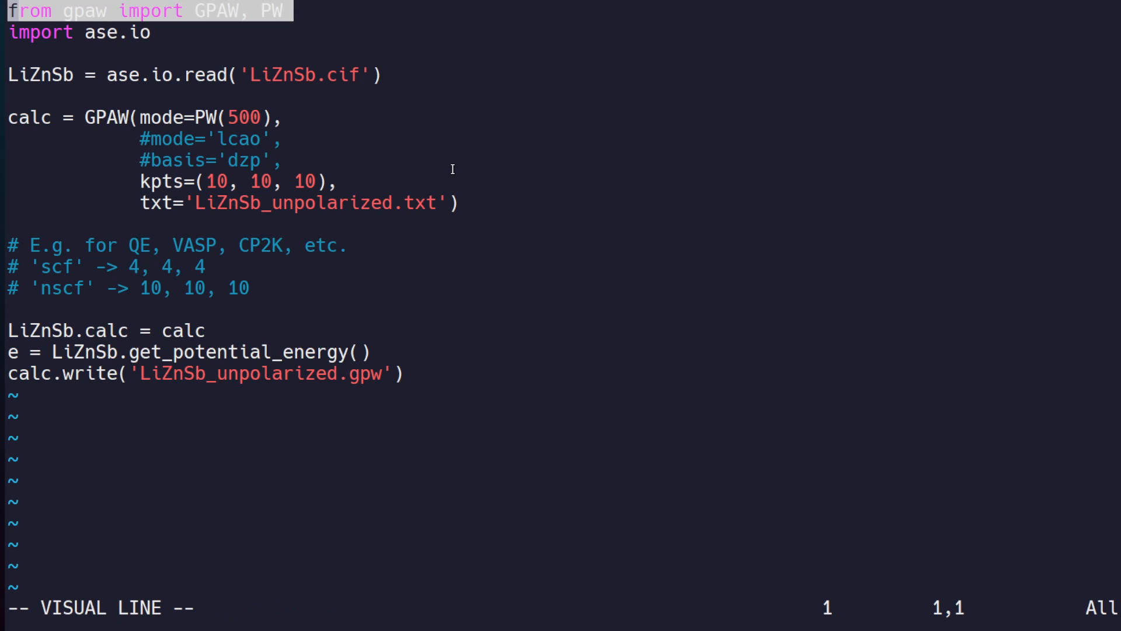
pyautogui.press('Escape')
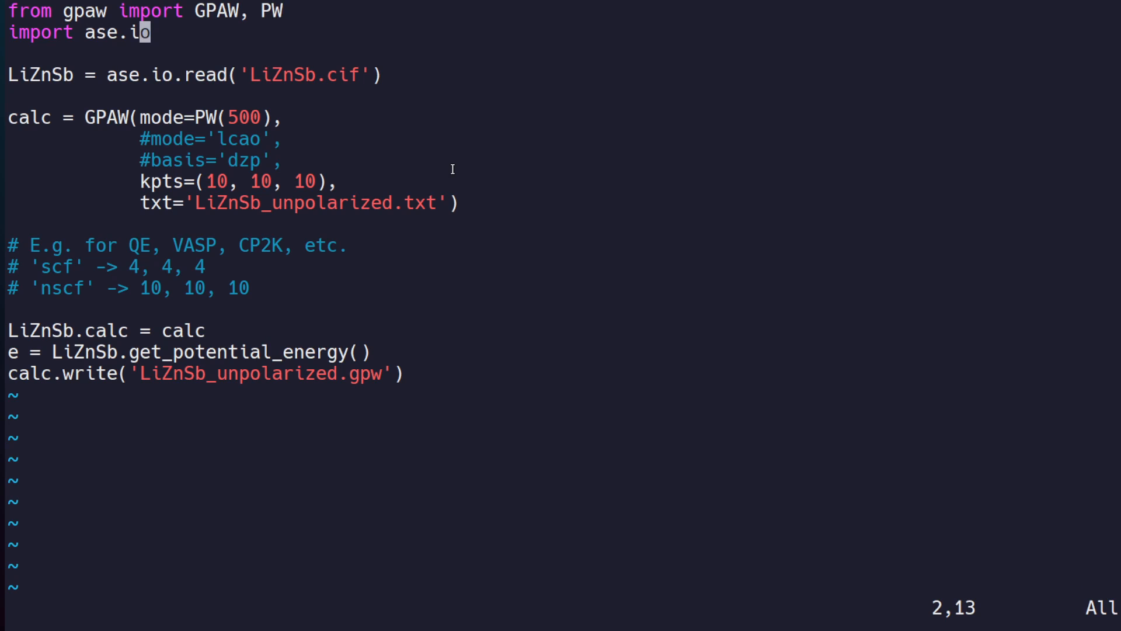
# Start a comment line right below the ase.io.read line for the CIF file.
pyautogui.press('V')
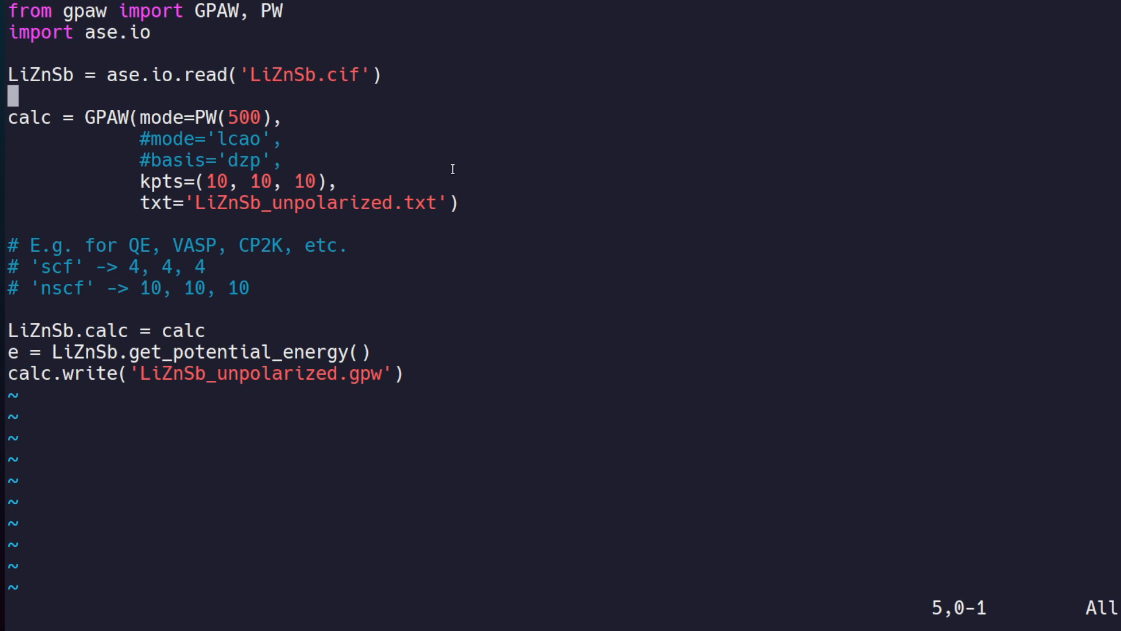
pyautogui.press('Up')
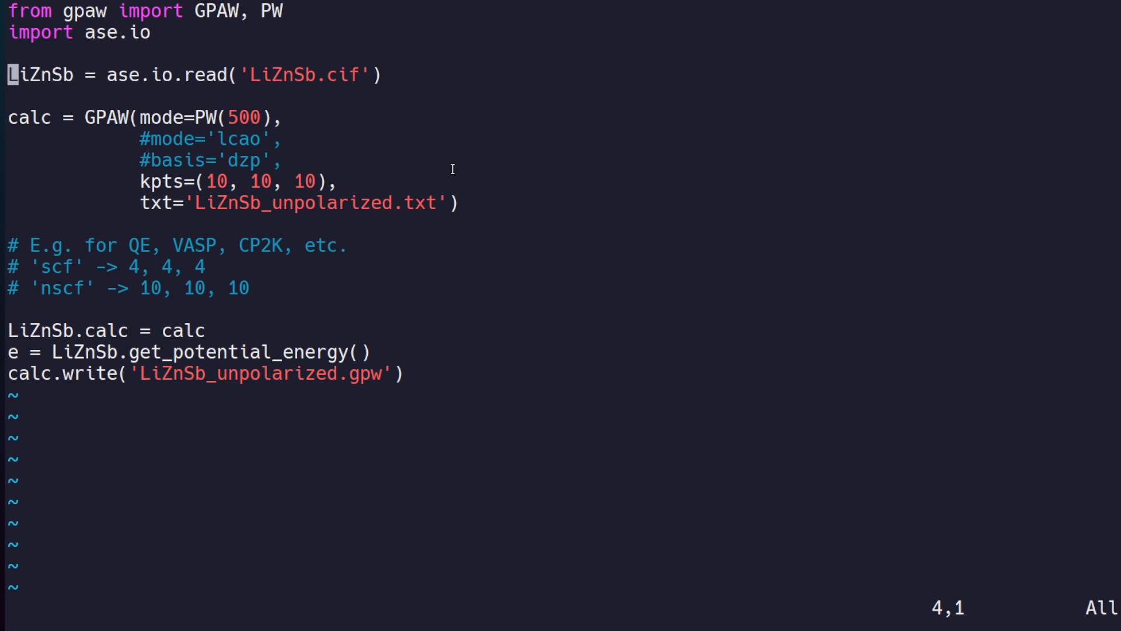
pyautogui.write('# -> A')
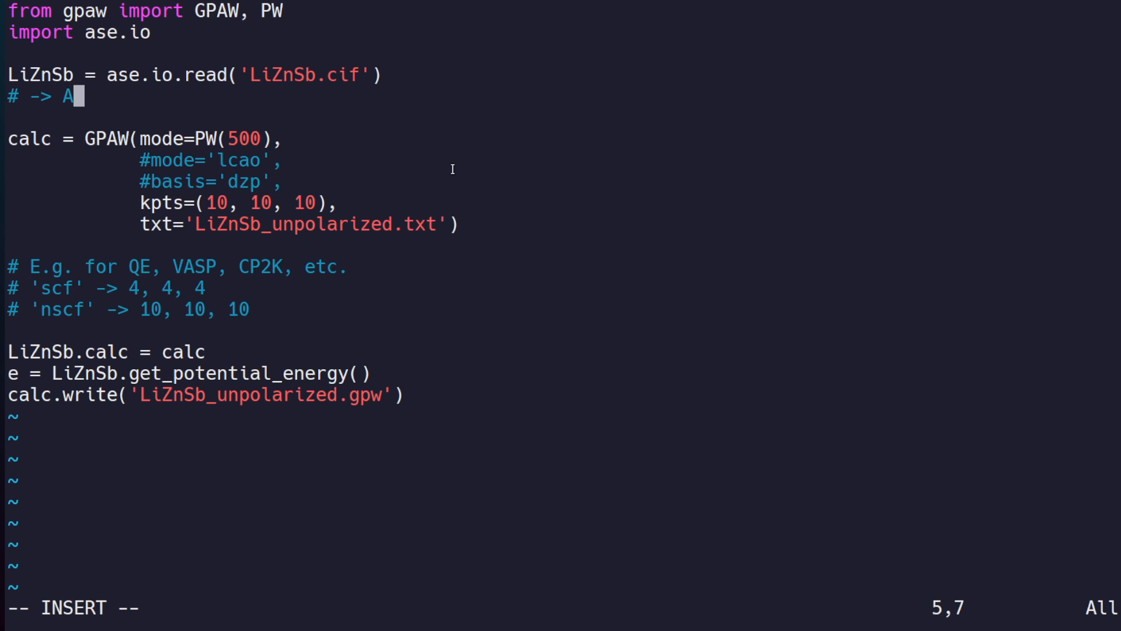
# Finish the comment '# -> ase.Atoms' and inspect the GPAW plane-wave cutoff of 500.
pyautogui.write('se.Atoms')
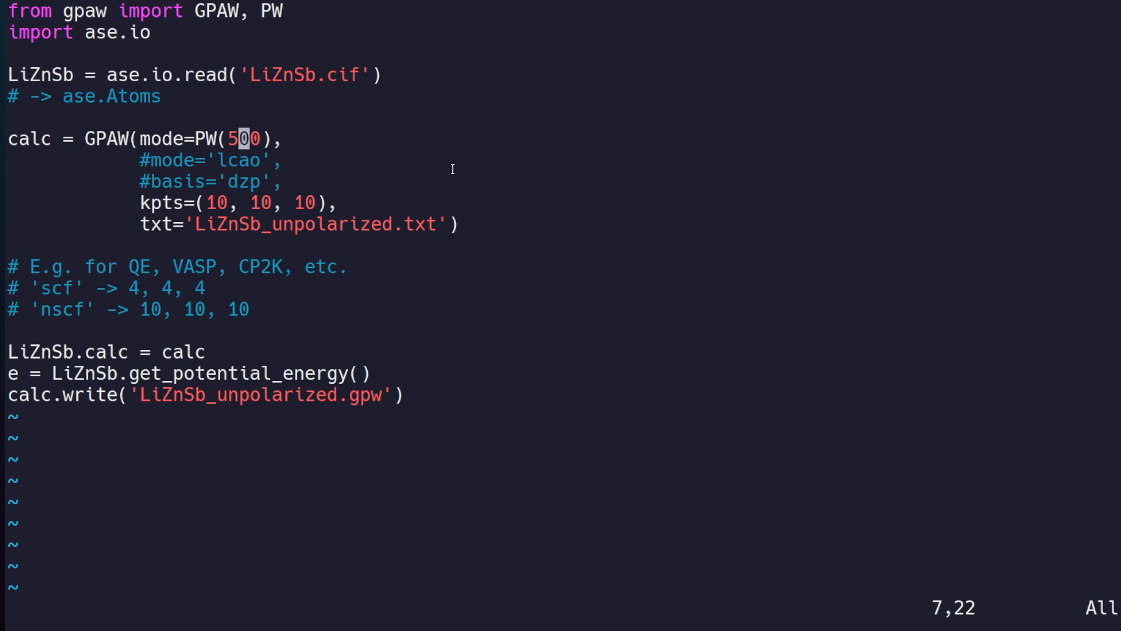
pyautogui.press('v')
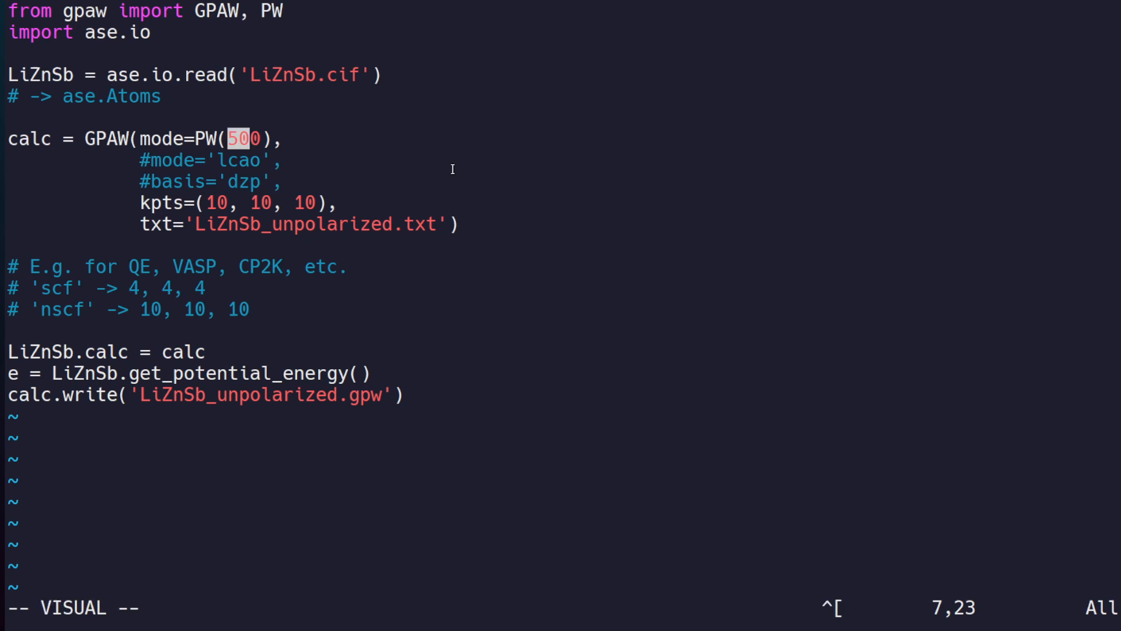
pyautogui.press('Escape')
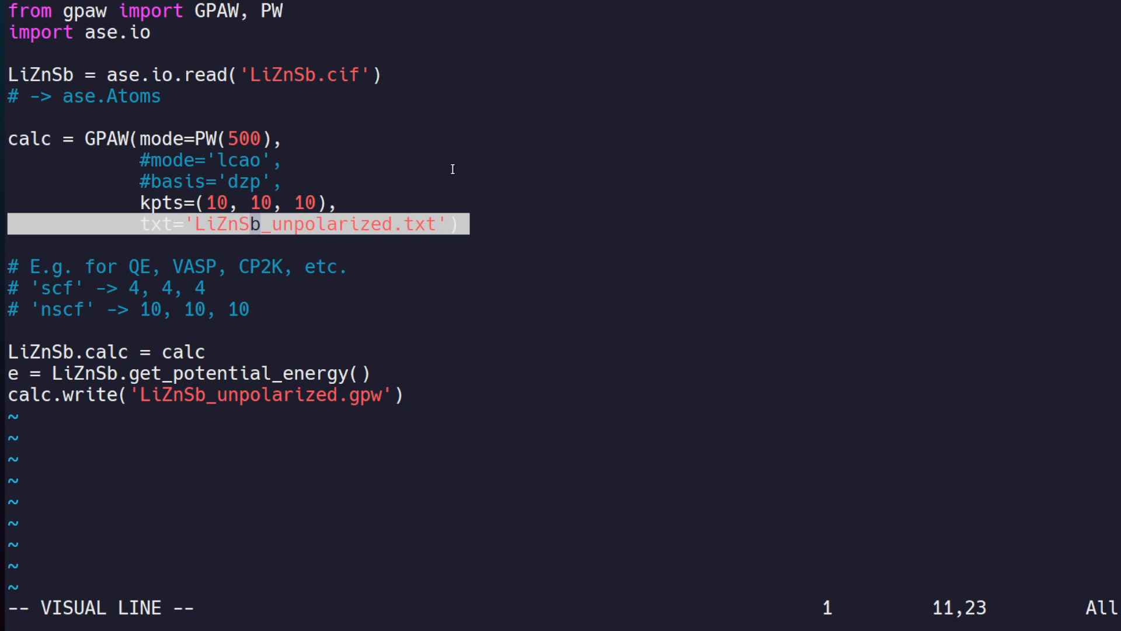
pyautogui.press('Escape')
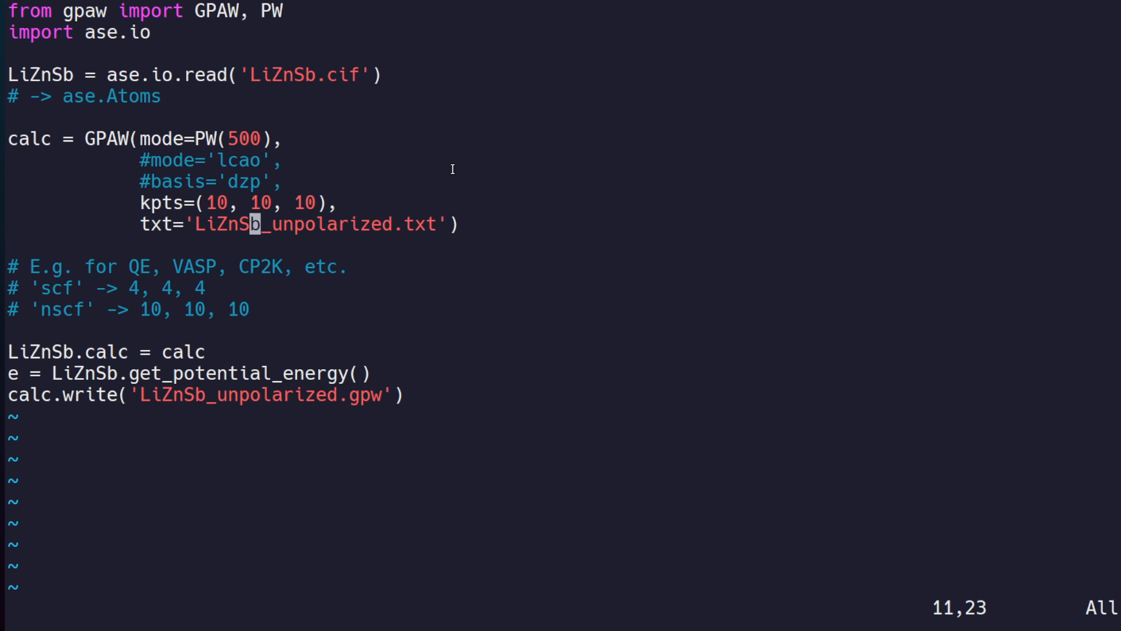
pyautogui.press('Escape')
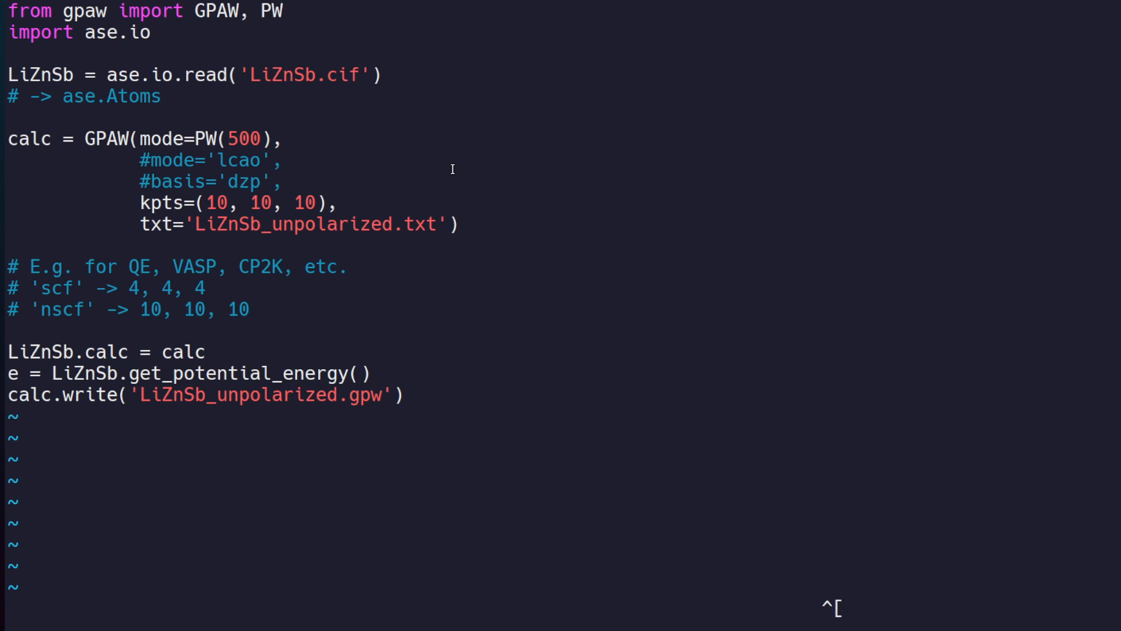
# Add the example line 'mpirun QE < x.scf.in > x.scf.out' below the calculator setup.
pyautogui.write('mpiru')
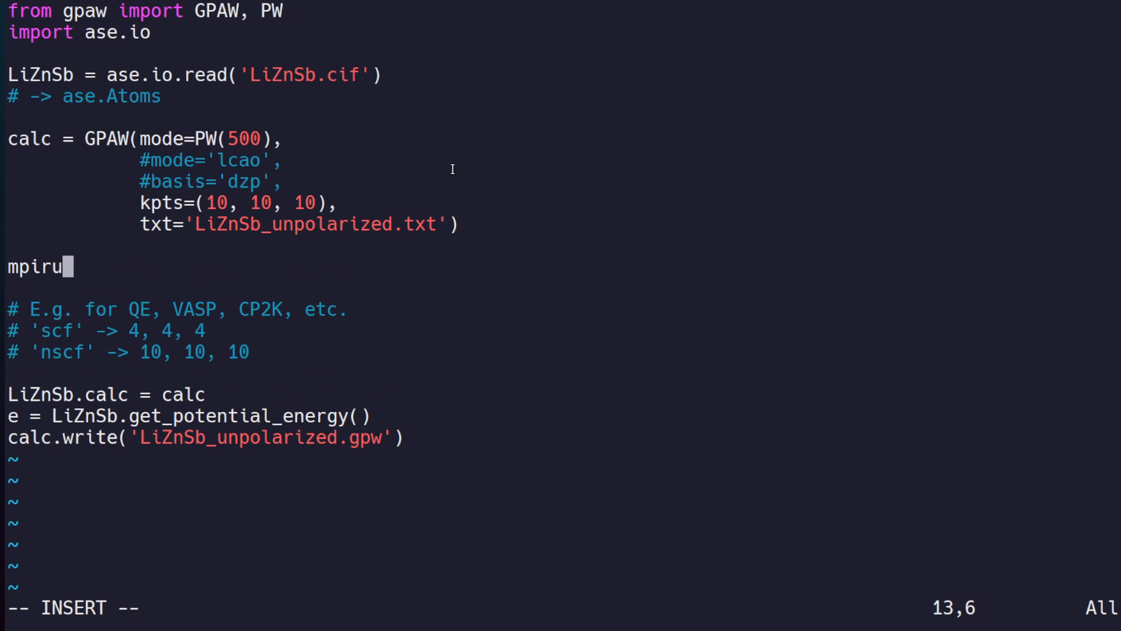
pyautogui.write('n')
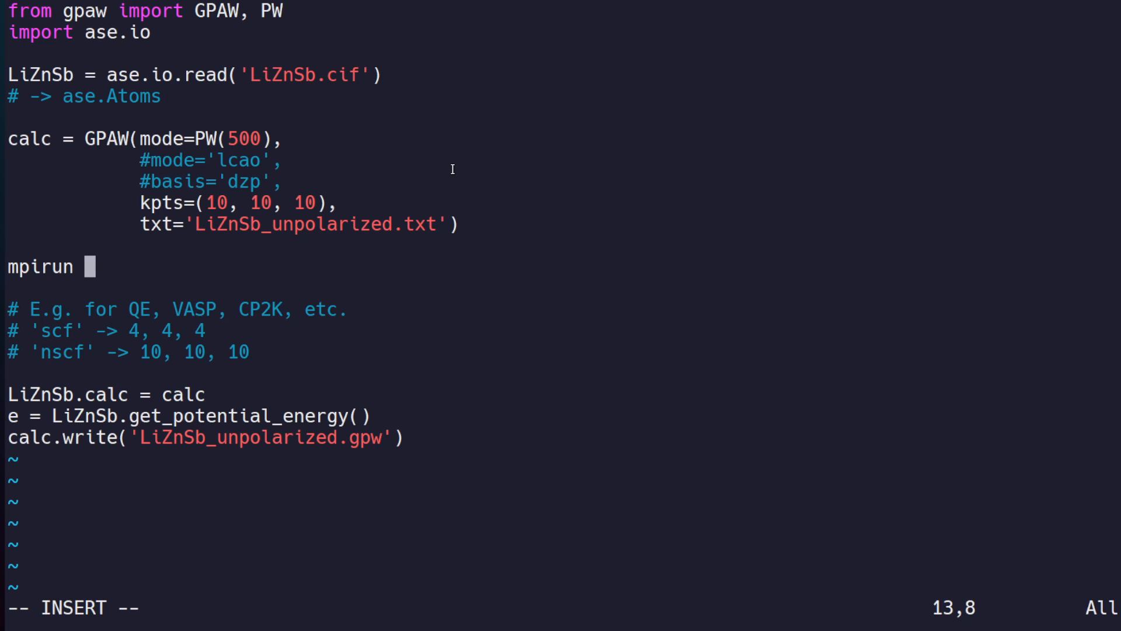
pyautogui.write('QE')
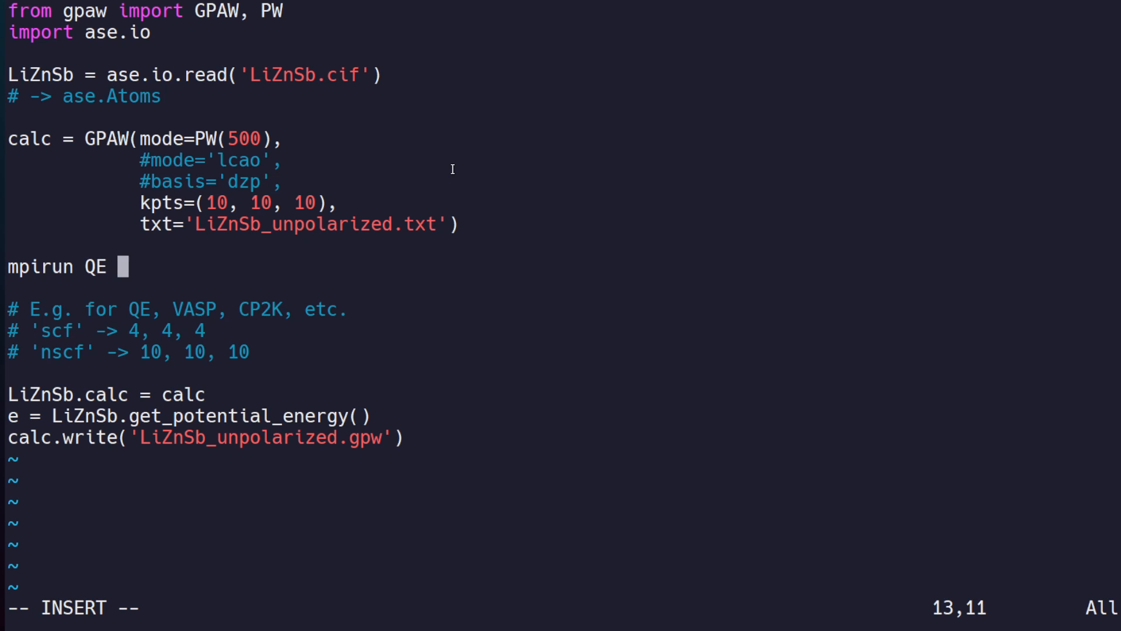
pyautogui.write('< x.sc')
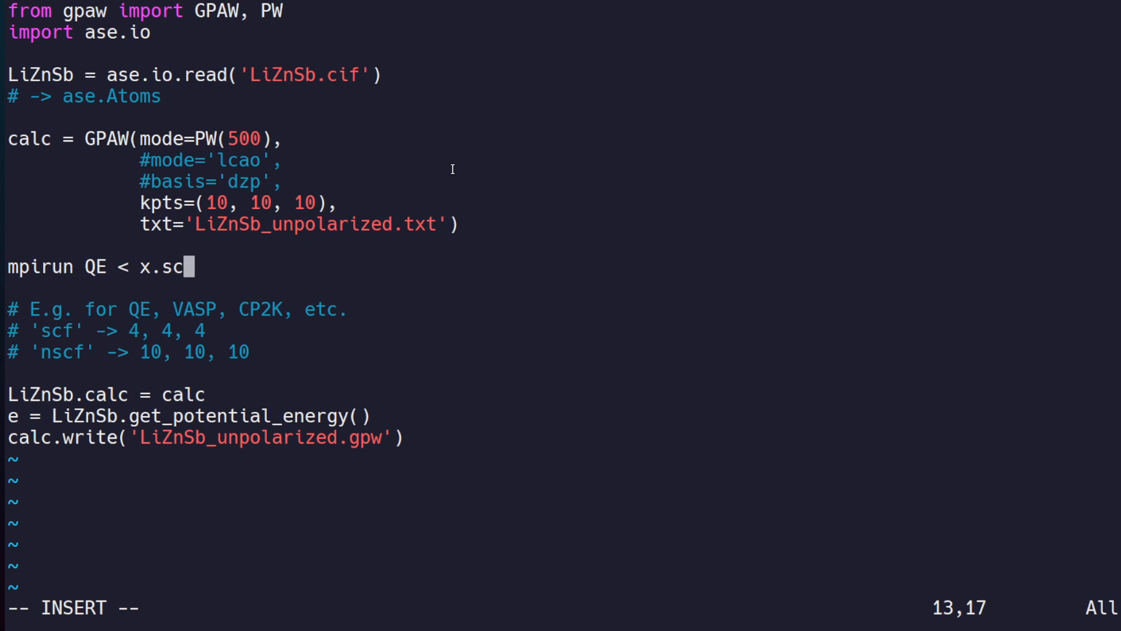
pyautogui.write('f.in > x.scf.out')
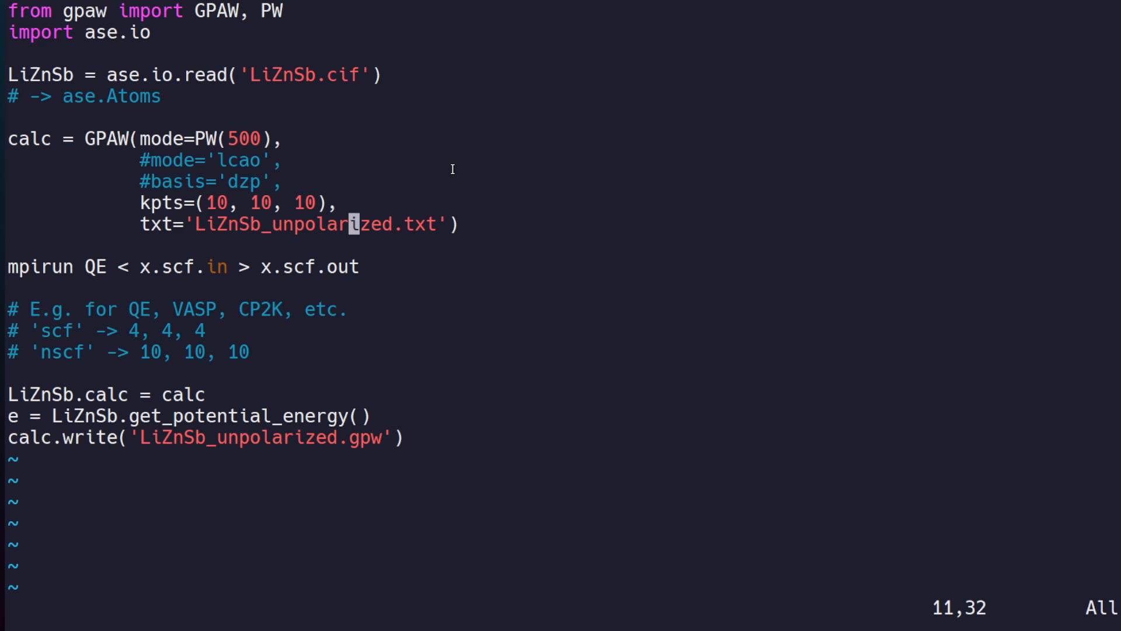
pyautogui.press('V')
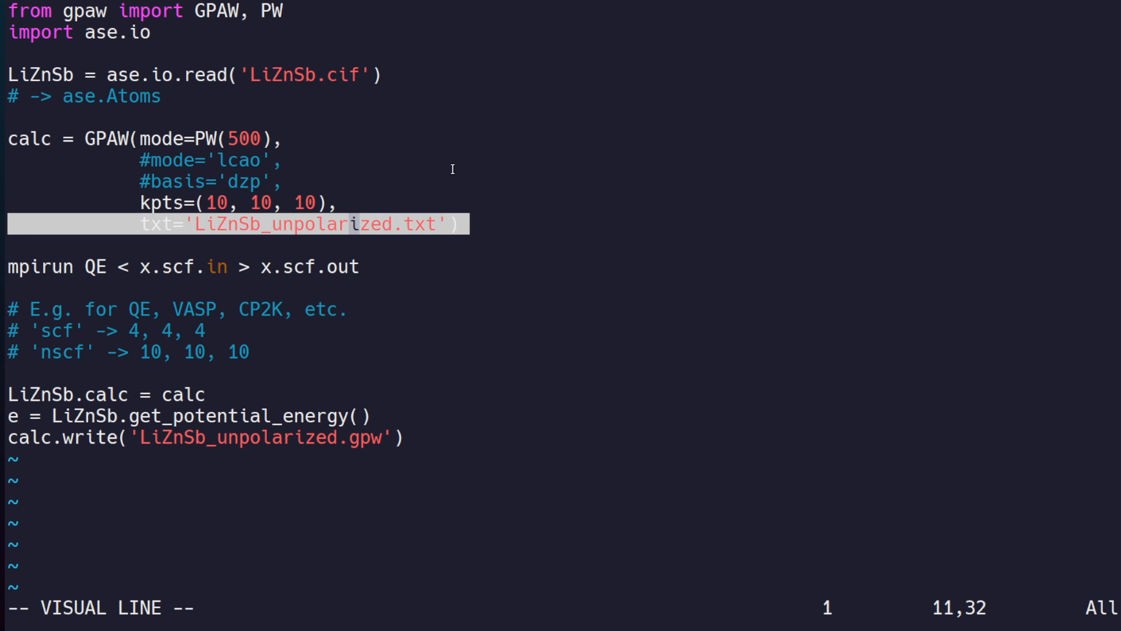
pyautogui.press('Escape')
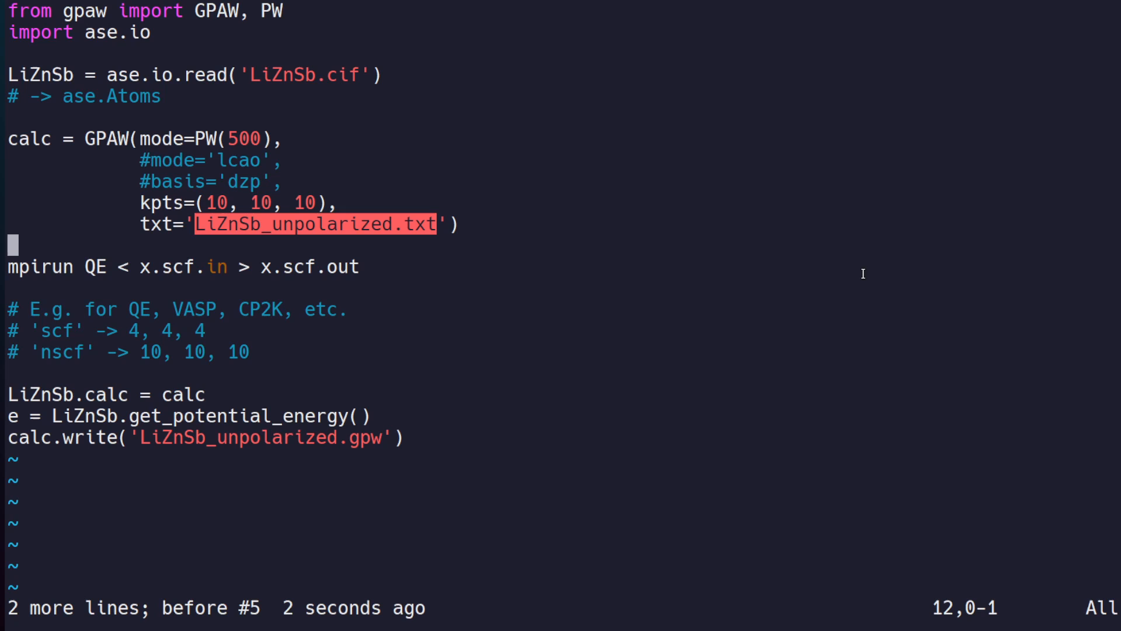
pyautogui.moveTo(846, 295)
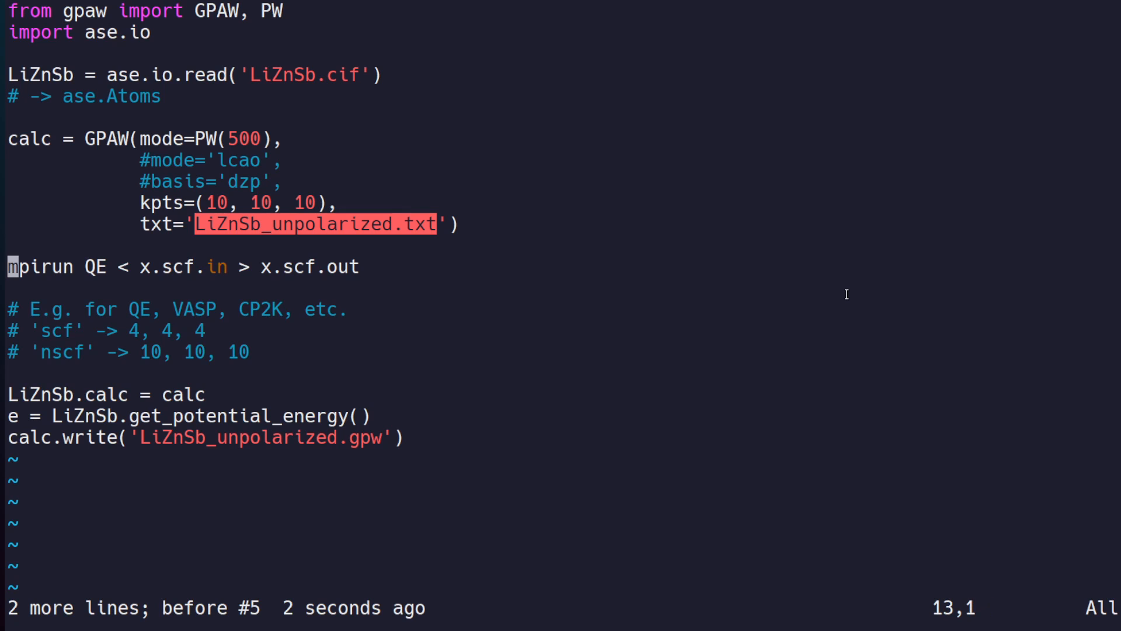
pyautogui.press('dd')
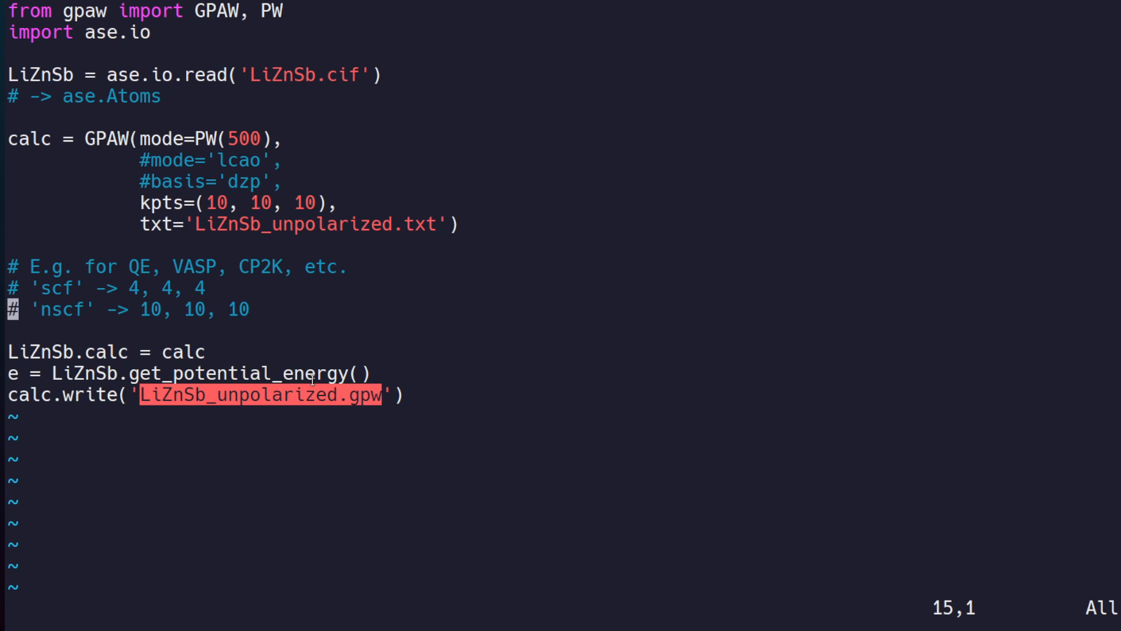
pyautogui.press('Escape')
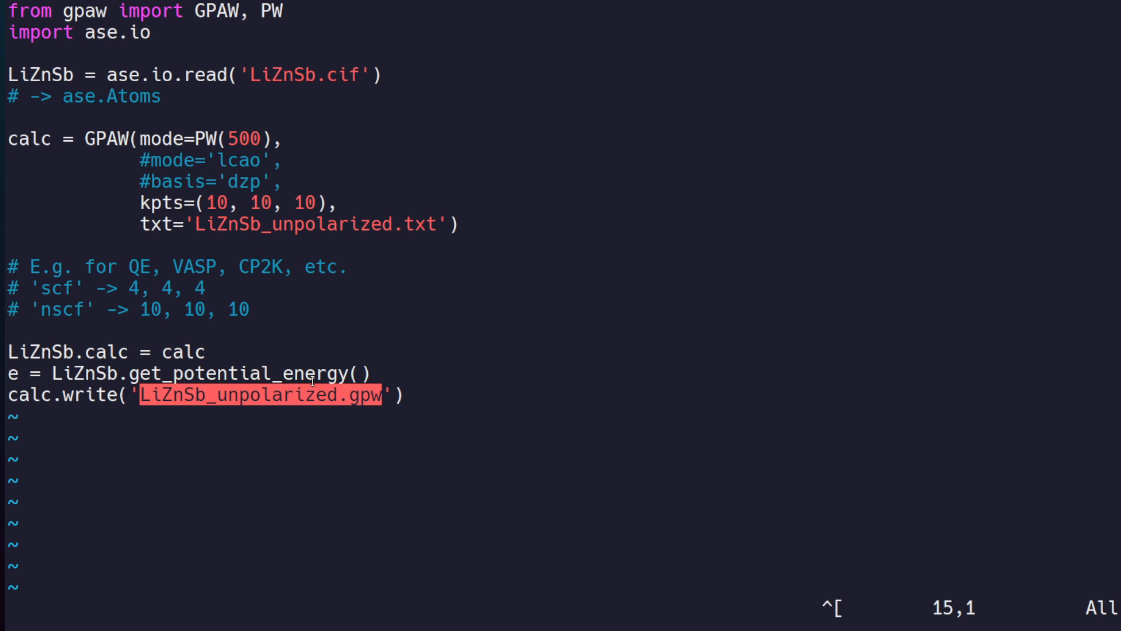
pyautogui.press('V')
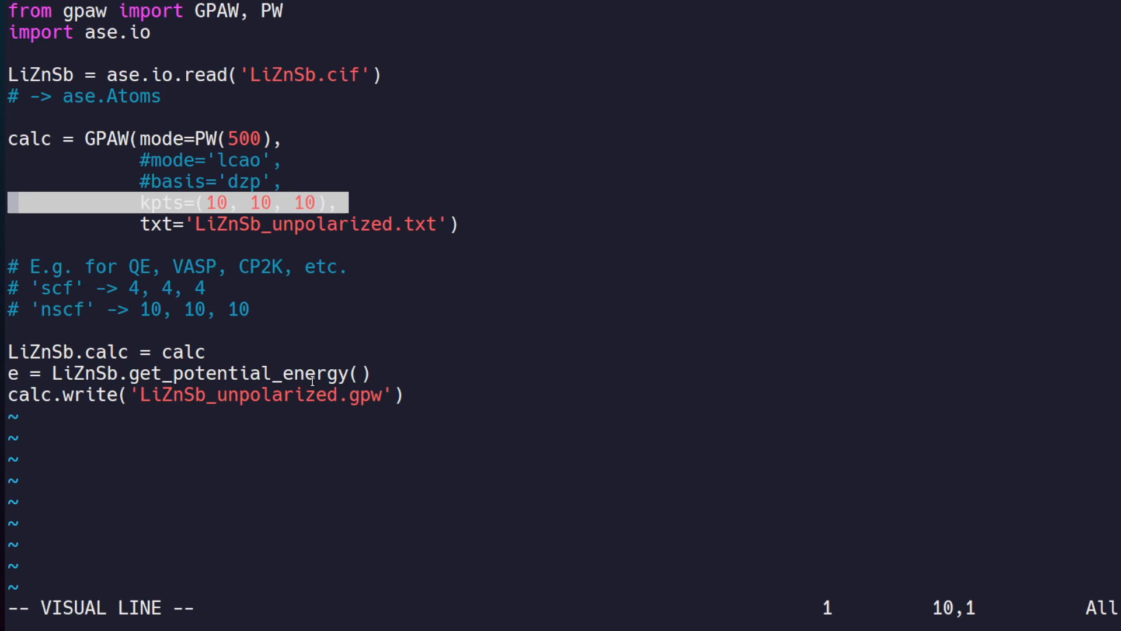
pyautogui.press('Escape')
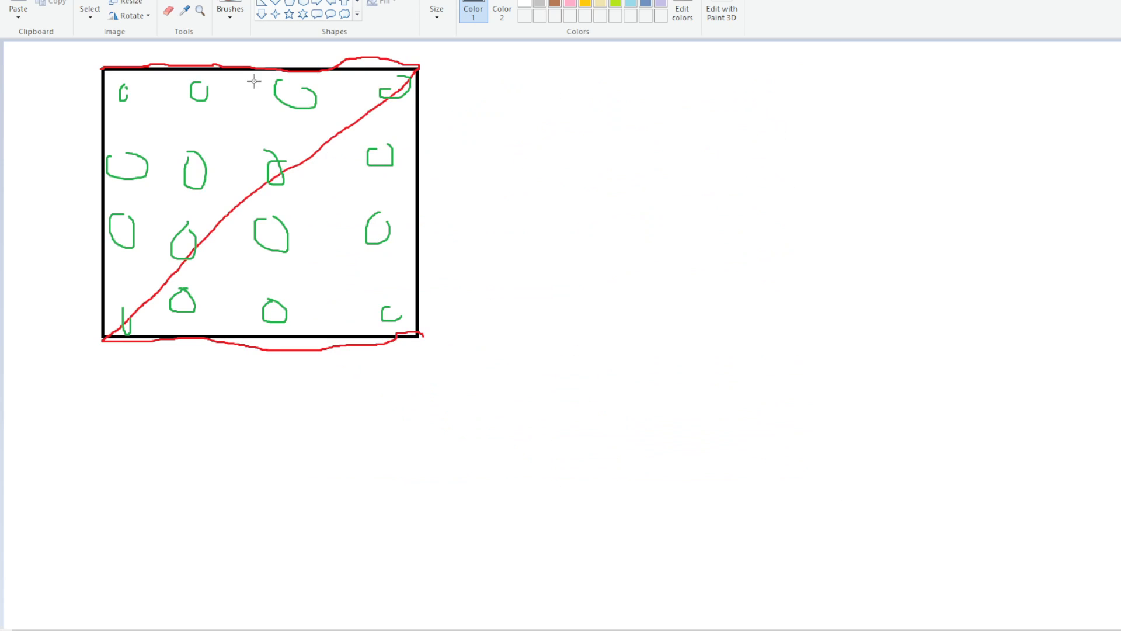
# Draw an ellipse circling a group of k-points near the diagonal in the Paint sketch.
pyautogui.moveTo(92, 51); pyautogui.dragTo(208, 150)
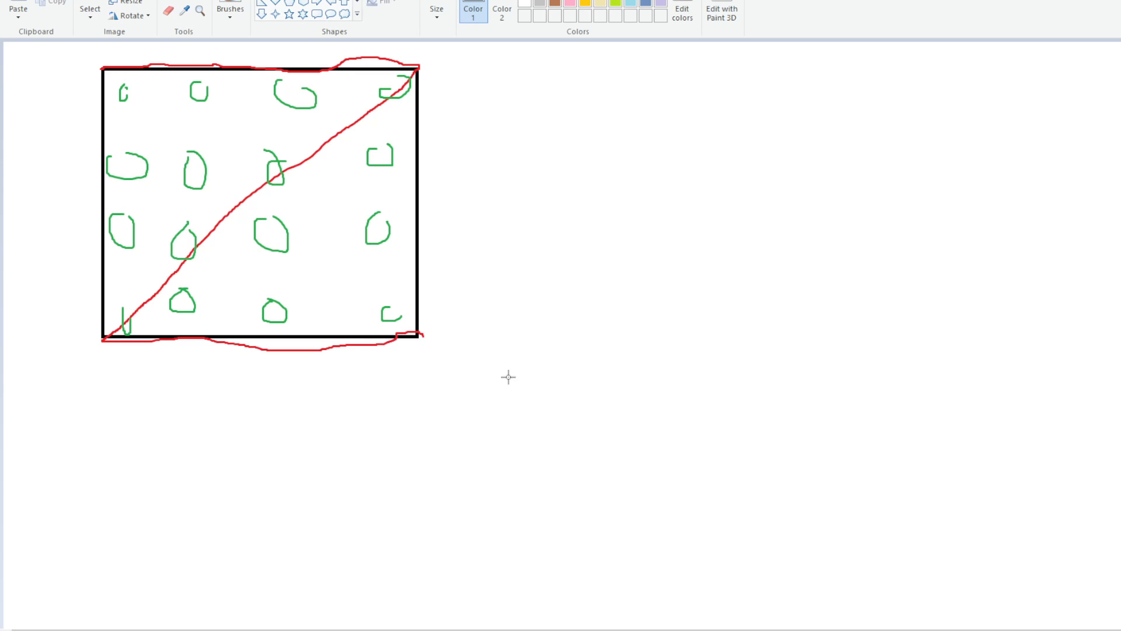
pyautogui.moveTo(350, 493)
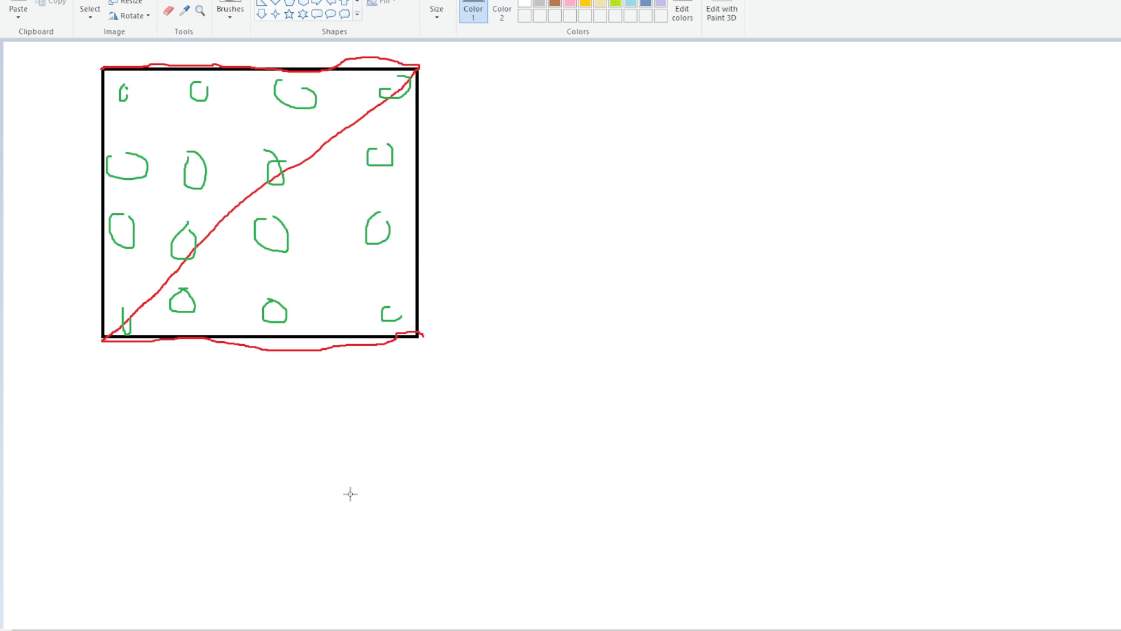
pyautogui.moveTo(330, 432)
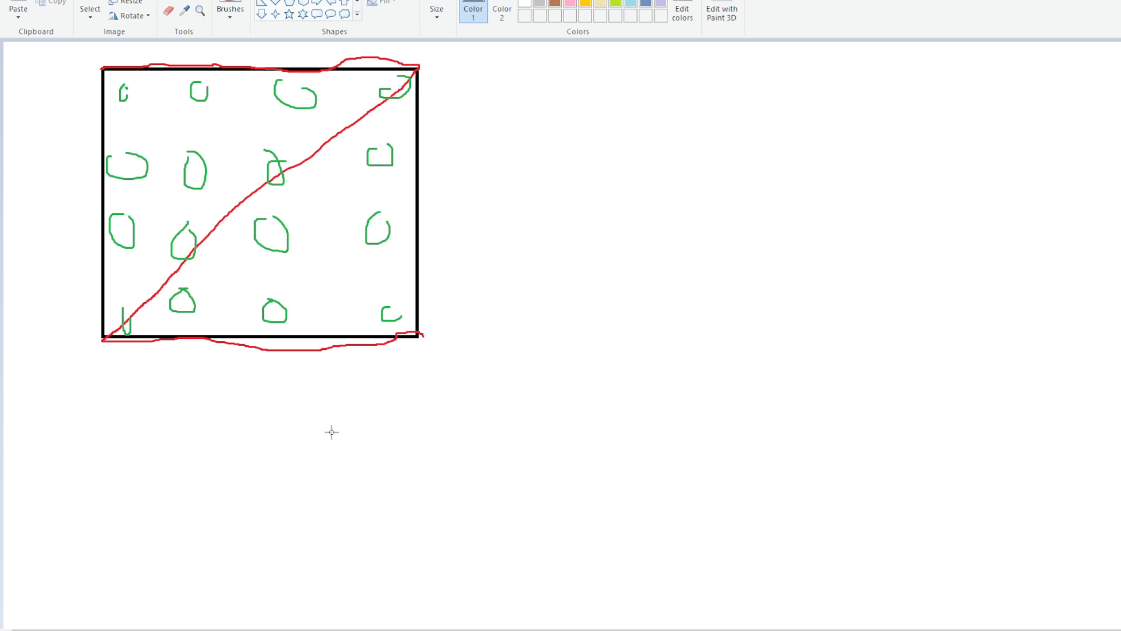
pyautogui.moveTo(217, 381)
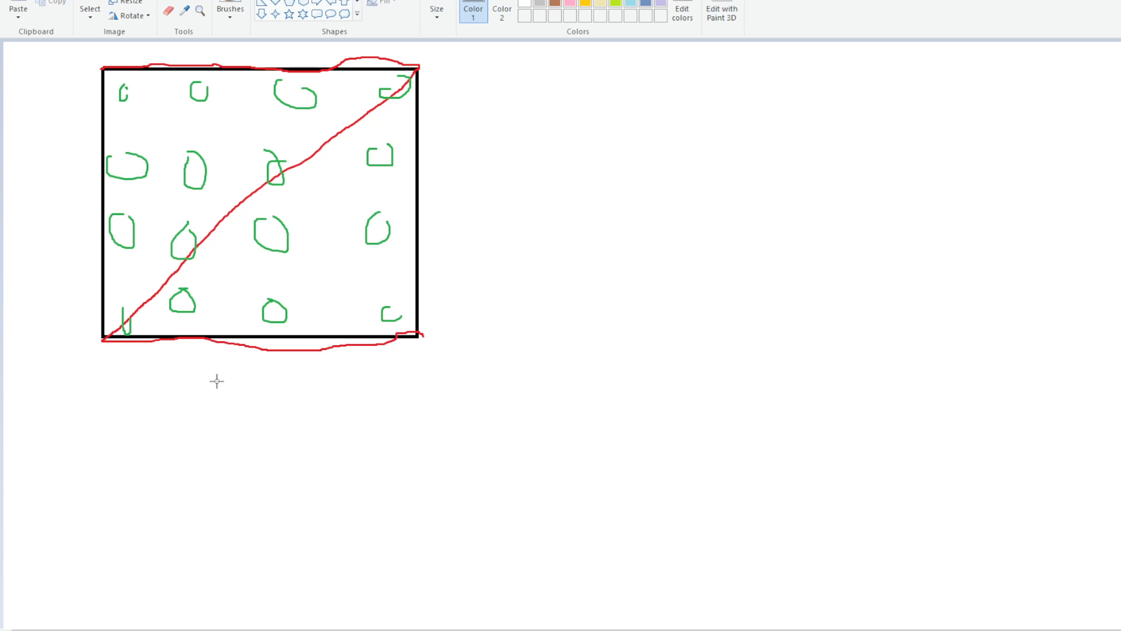
pyautogui.moveTo(138, 483)
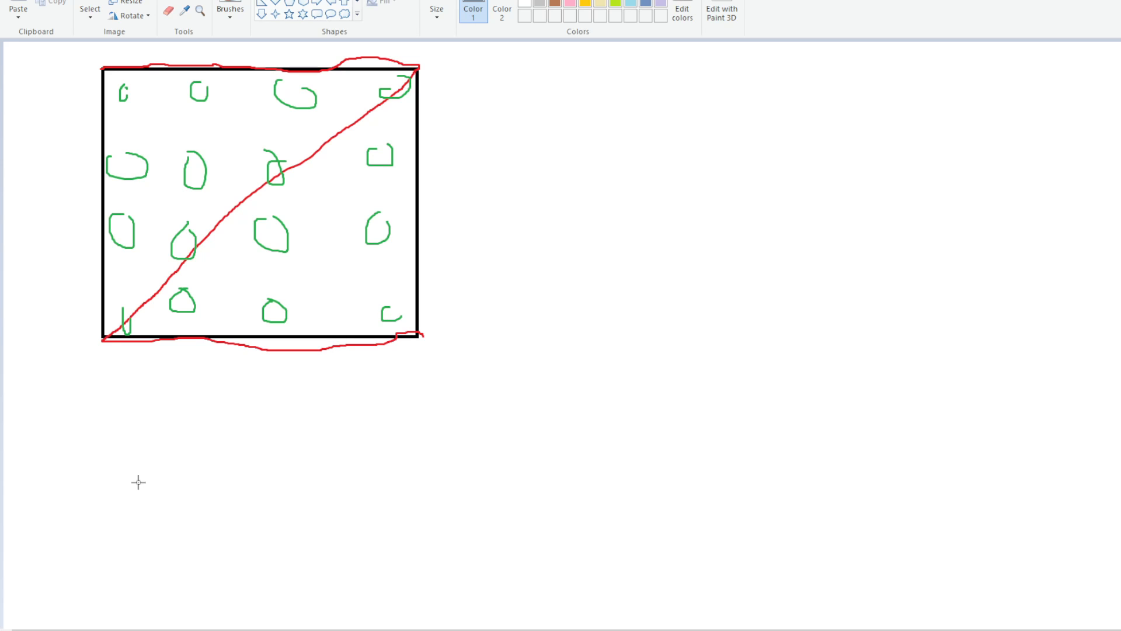
pyautogui.moveTo(228, 261)
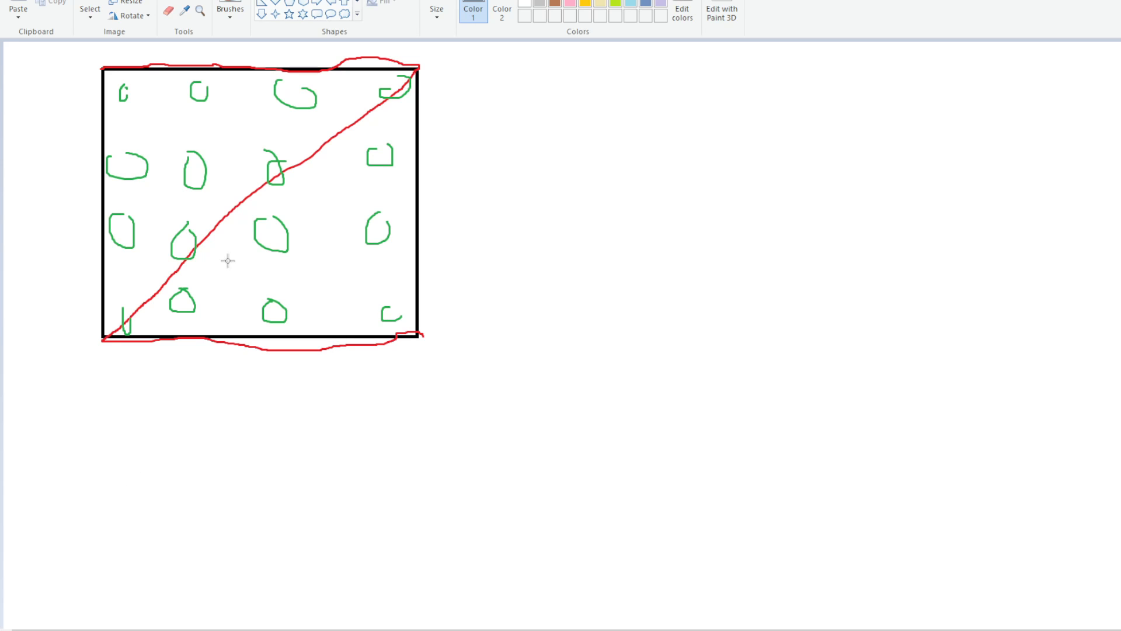
pyautogui.moveTo(322, 129)
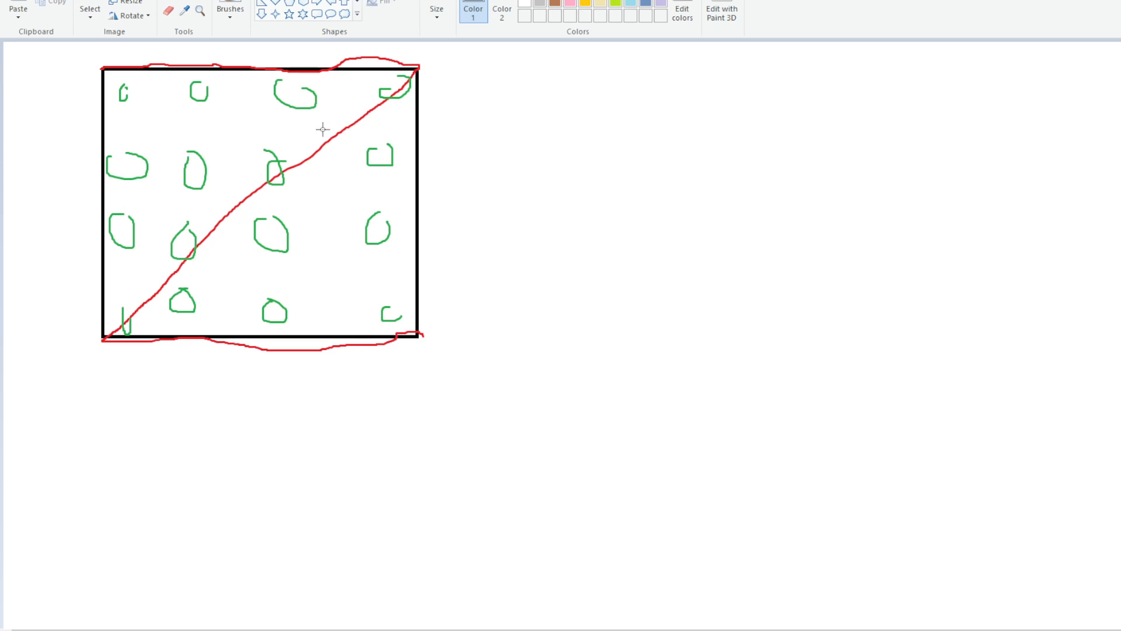
pyautogui.moveTo(259, 41)
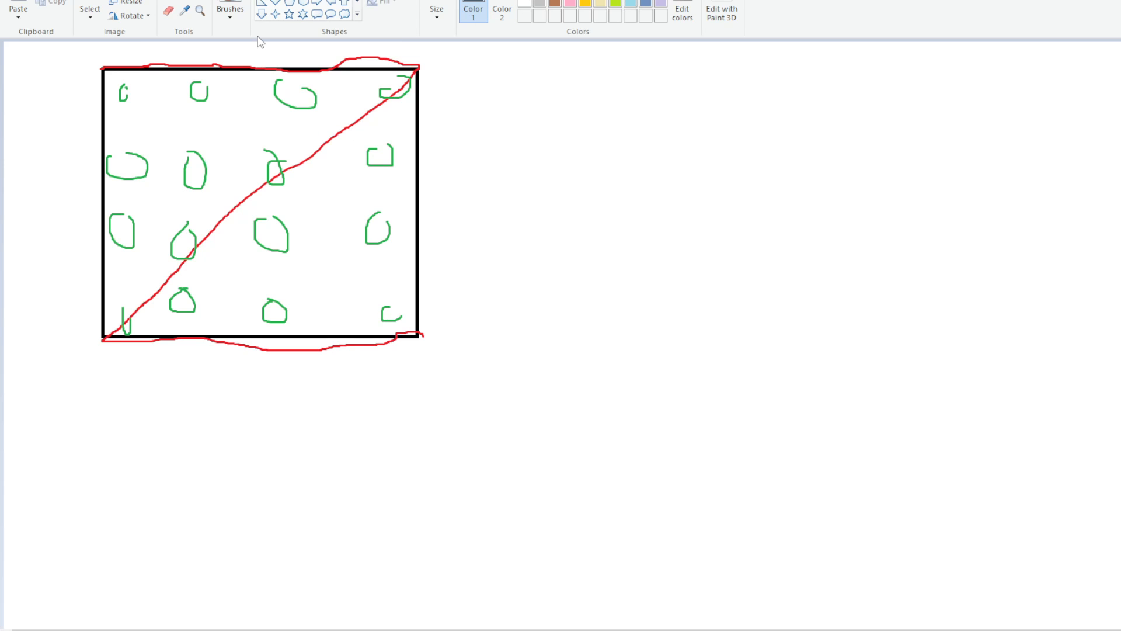
pyautogui.moveTo(82, 49); pyautogui.dragTo(505, 336)
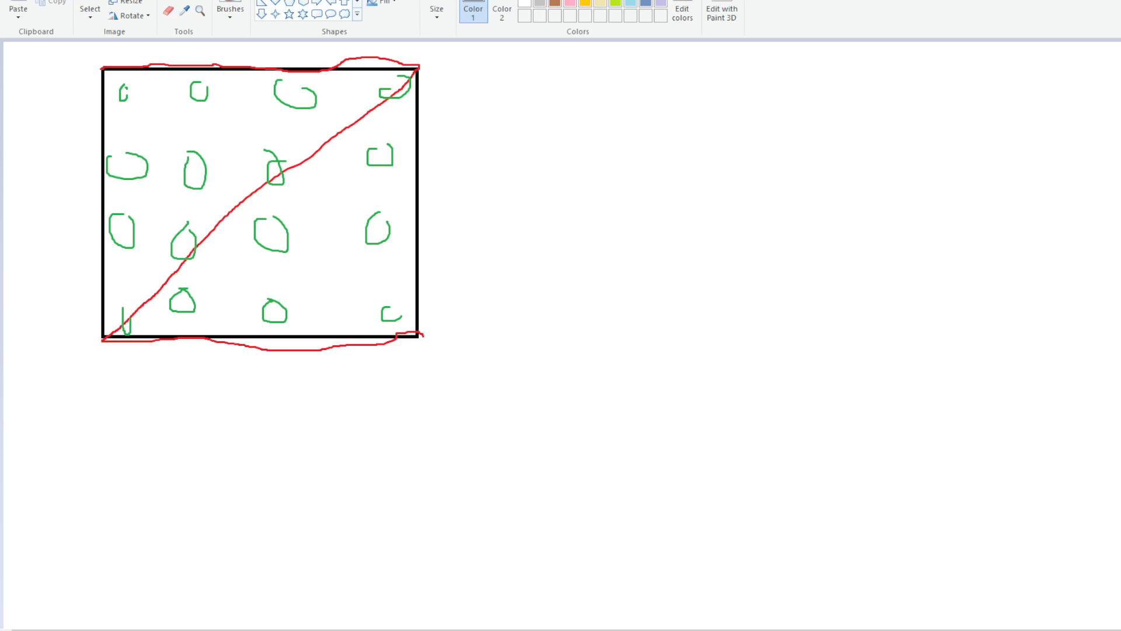
pyautogui.moveTo(131, 116); pyautogui.dragTo(265, 221)
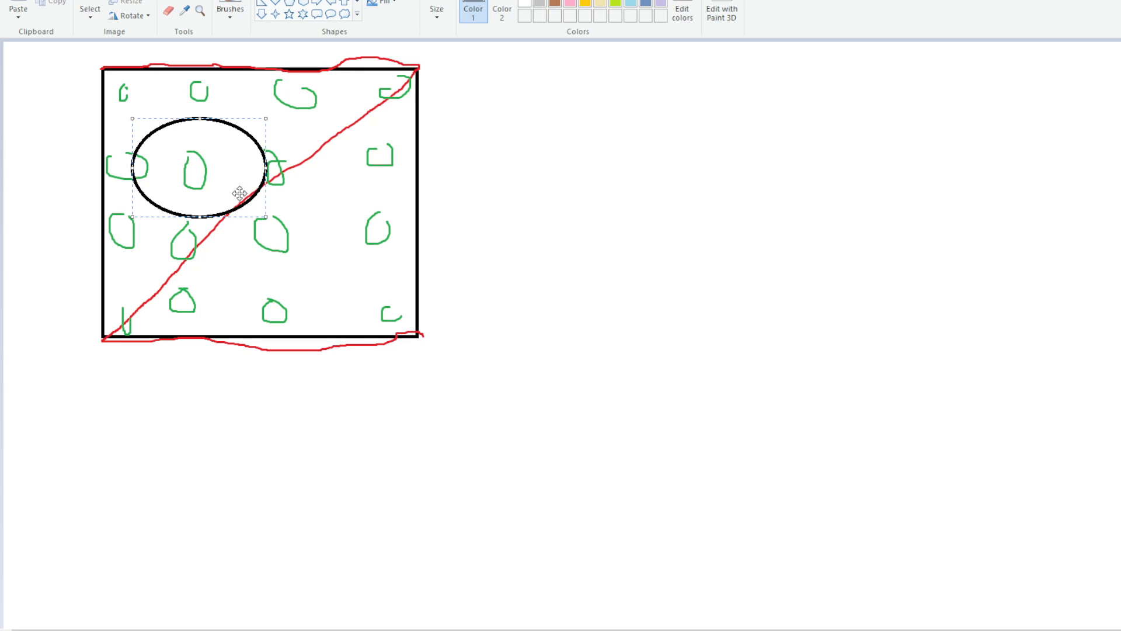
pyautogui.moveTo(254, 153)
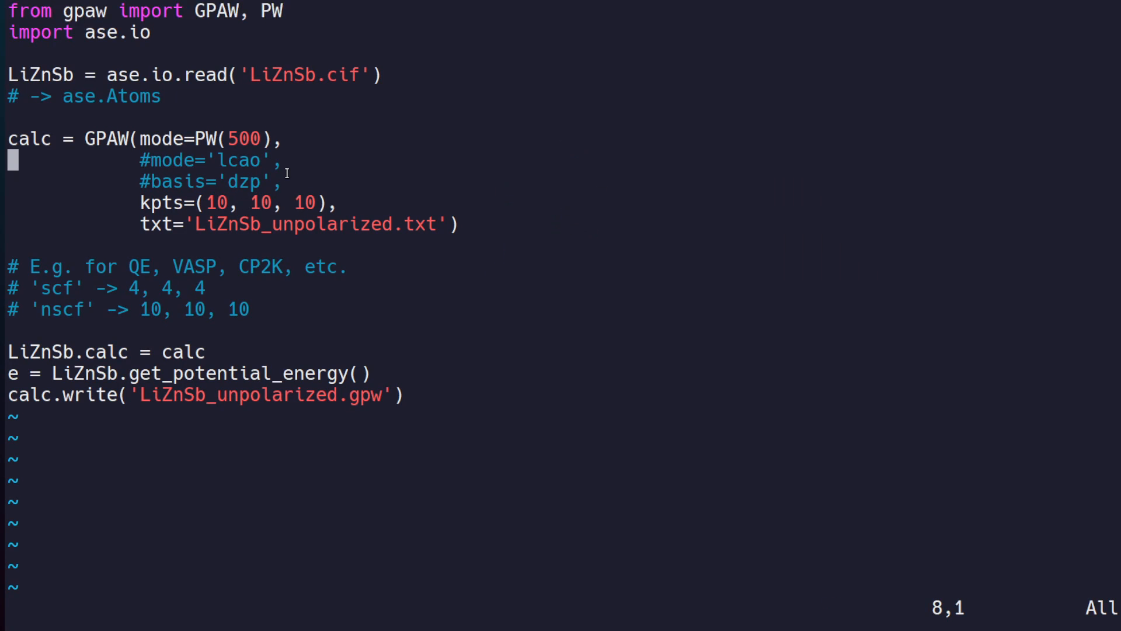
# Quit Vim, remove interpolation.bt2 and list the remaining tutorial files.
pyautogui.press('Escape')
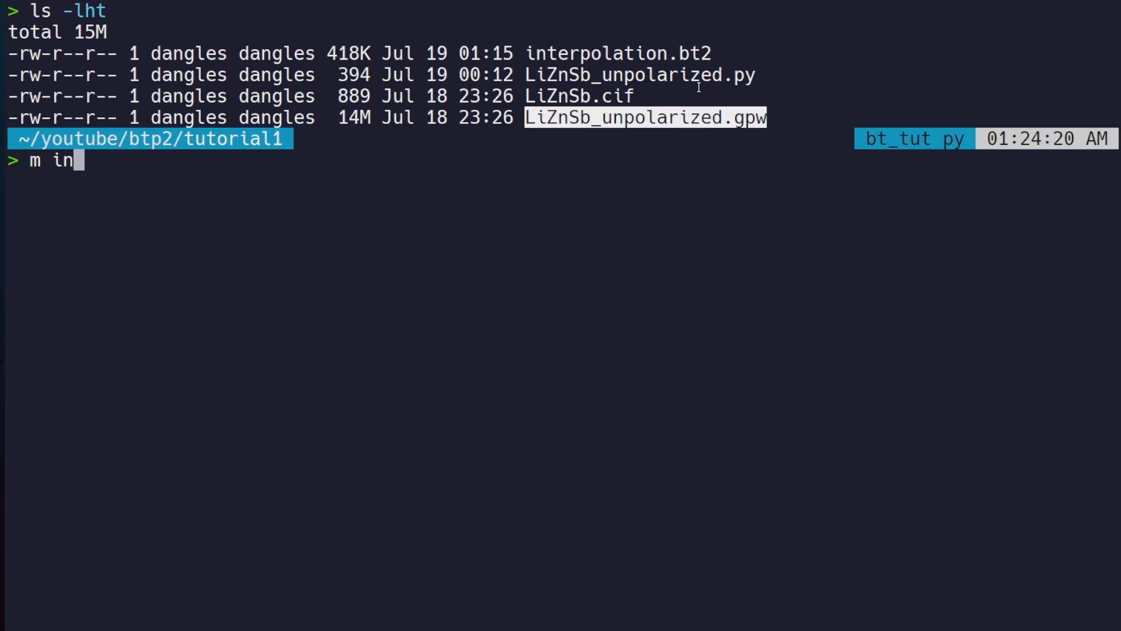
pyautogui.write('rm interpolation.bt2')
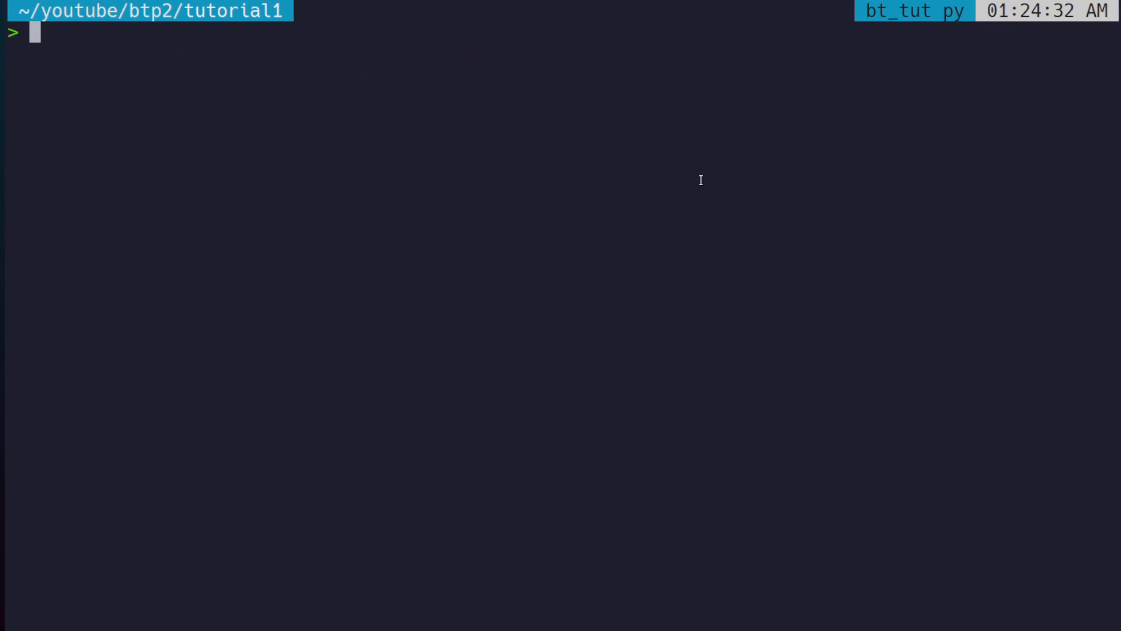
pyautogui.write('ls')
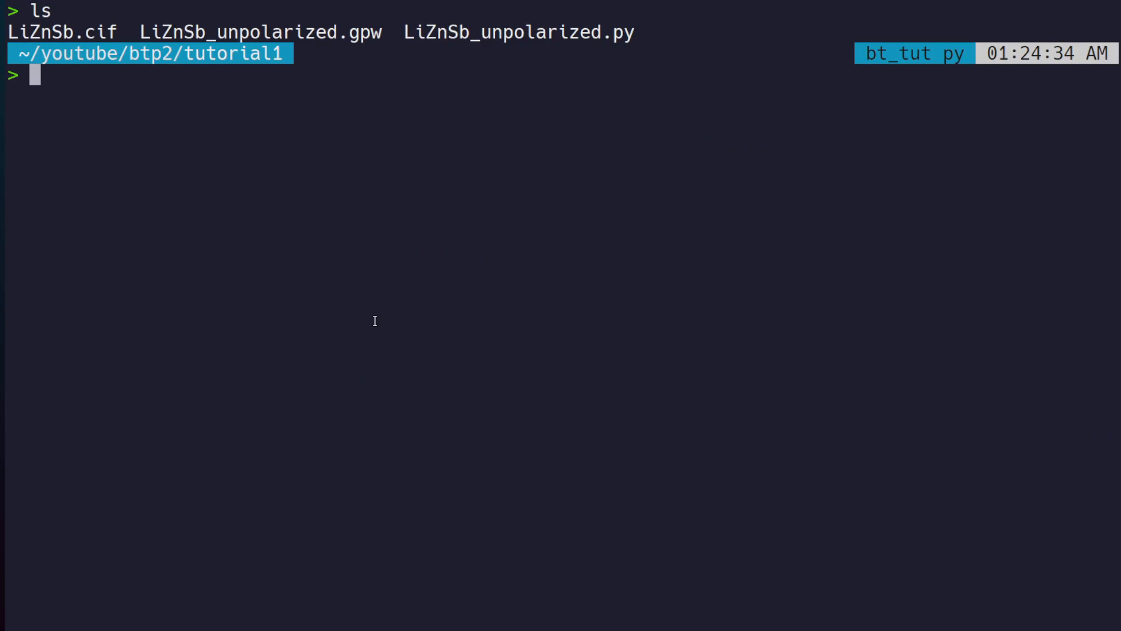
# Run 'btp2 -vv interpolate -m 3' on the data folder and list the resulting interpolation.bt2.
pyautogui.write('btp2 -vv interpolate -m 3 data/LiZnSb')
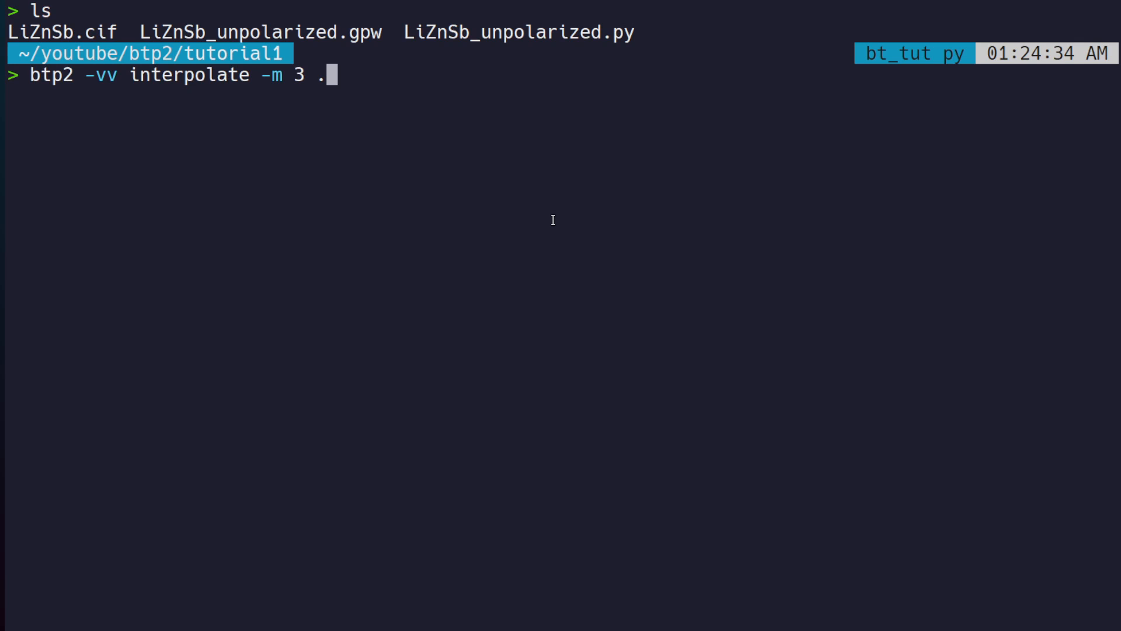
pyautogui.press('Backspace')
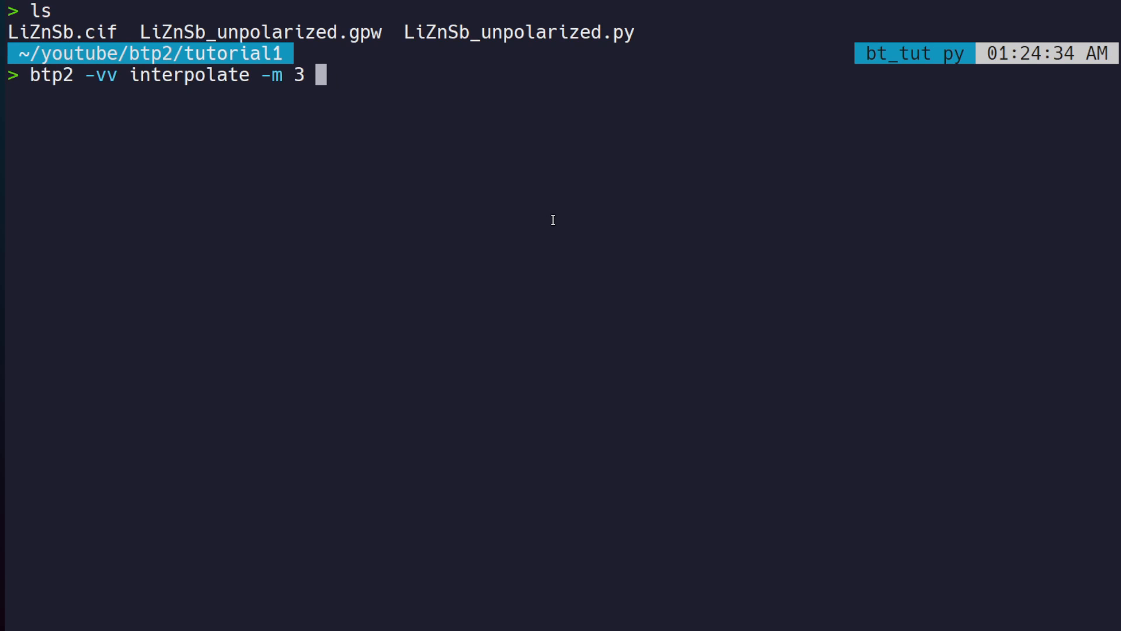
pyautogui.write('./m')
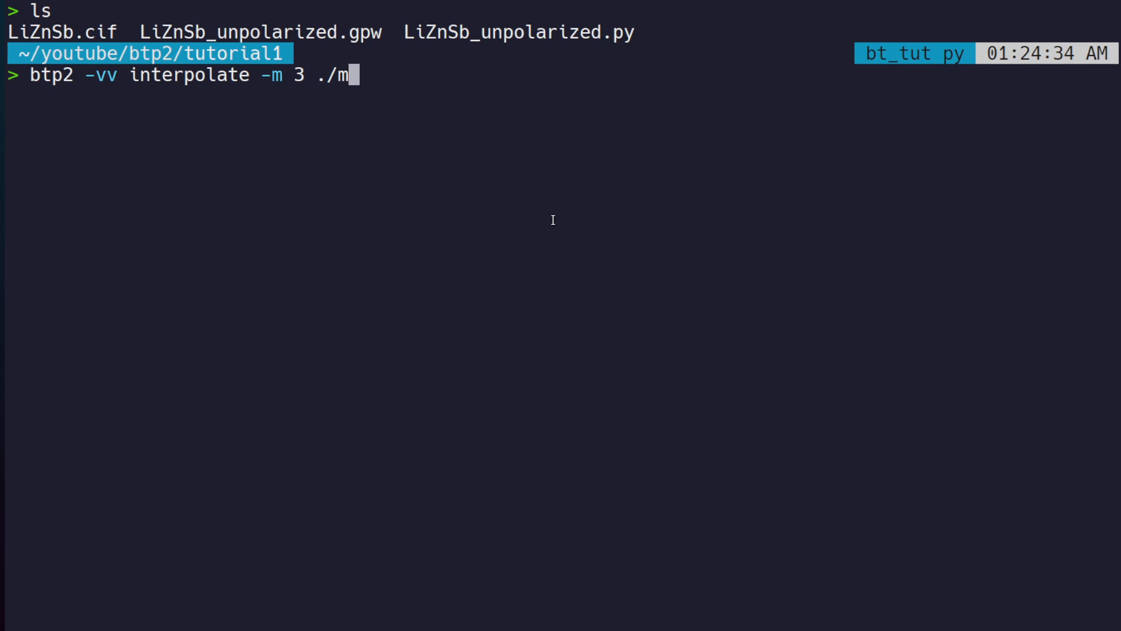
pyautogui.write('y_data/')
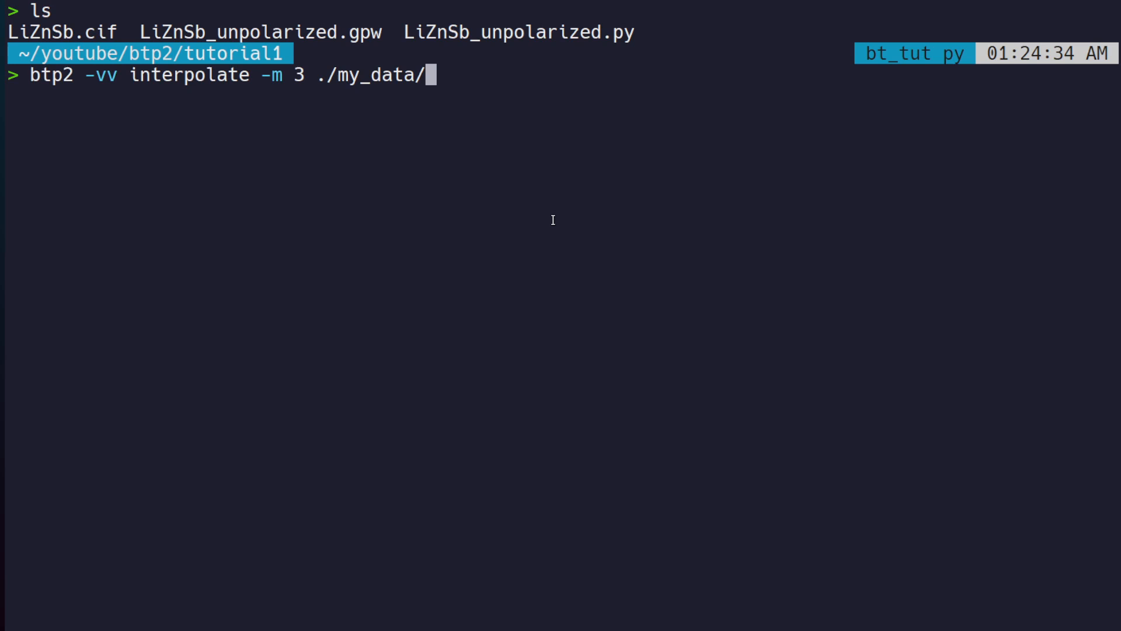
pyautogui.press('BackSpace')
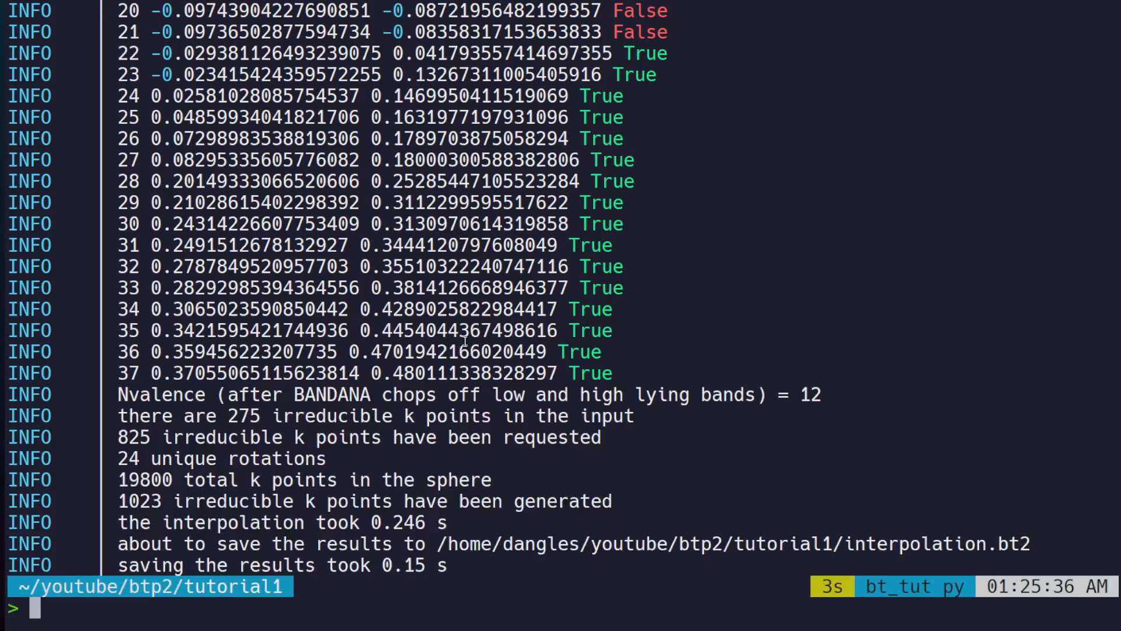
pyautogui.write('ls')
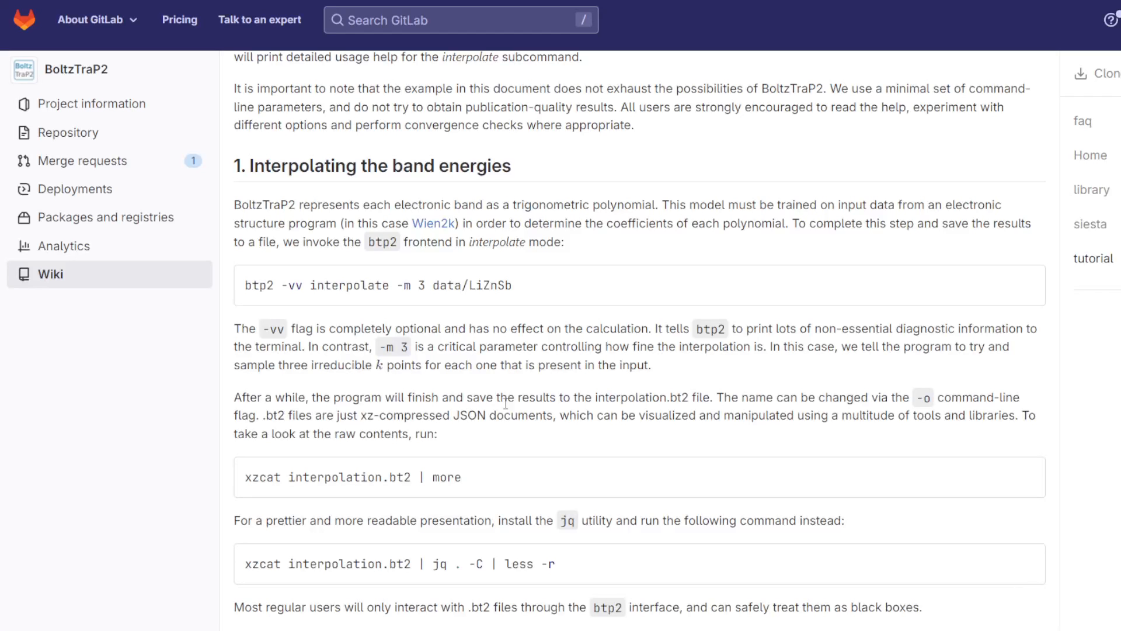
pyautogui.scroll(-3)
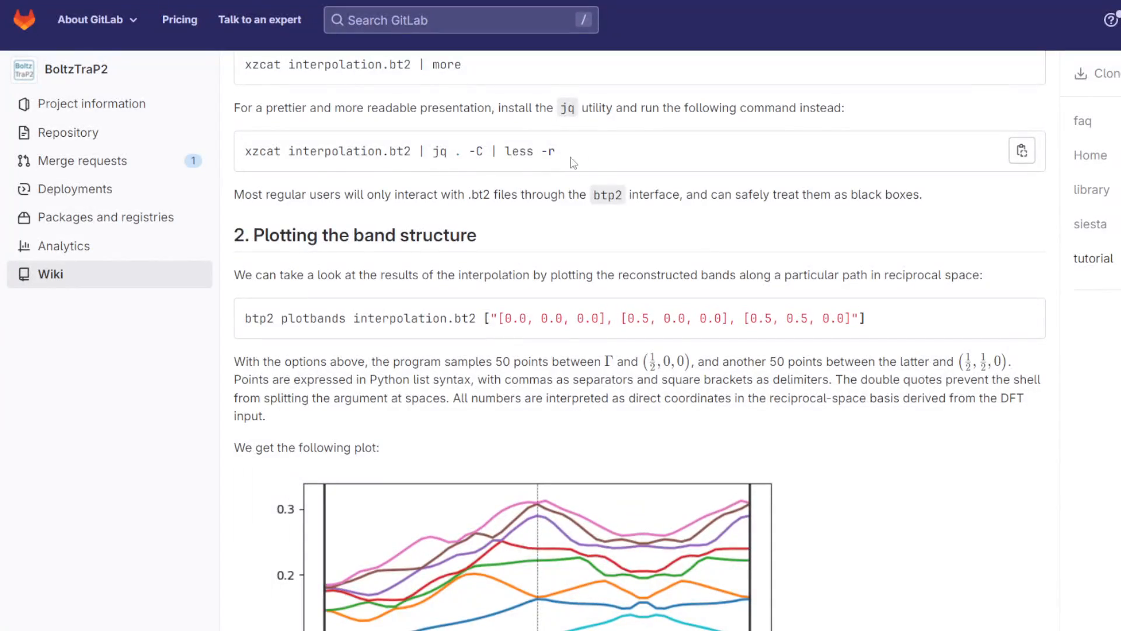
pyautogui.scroll(3)
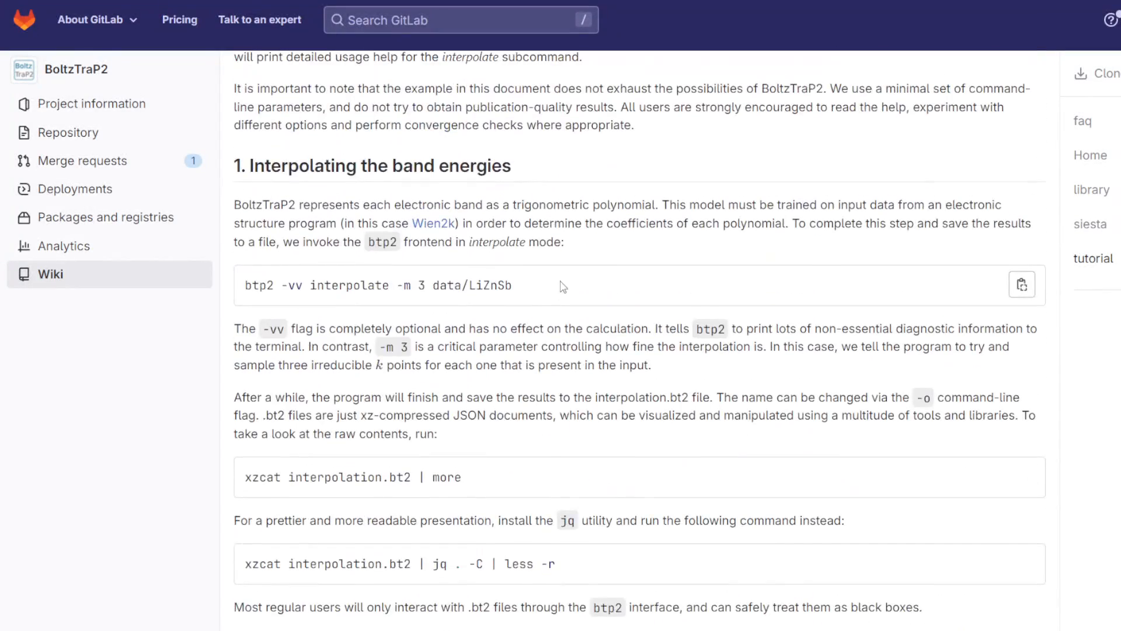
pyautogui.scroll(3)
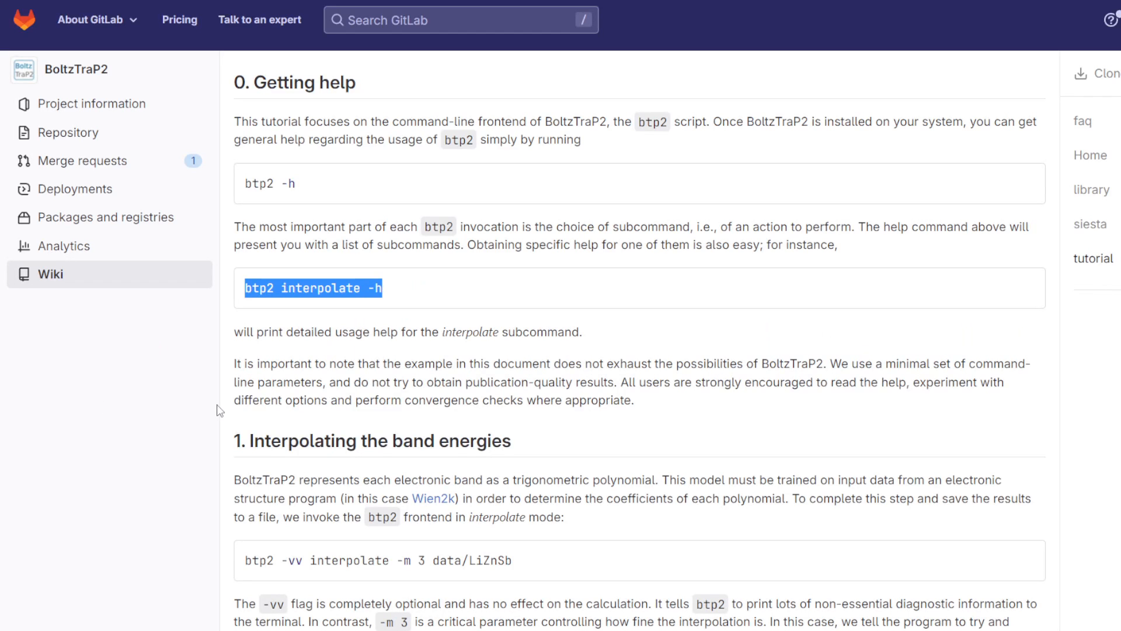
pyautogui.scroll(-3)
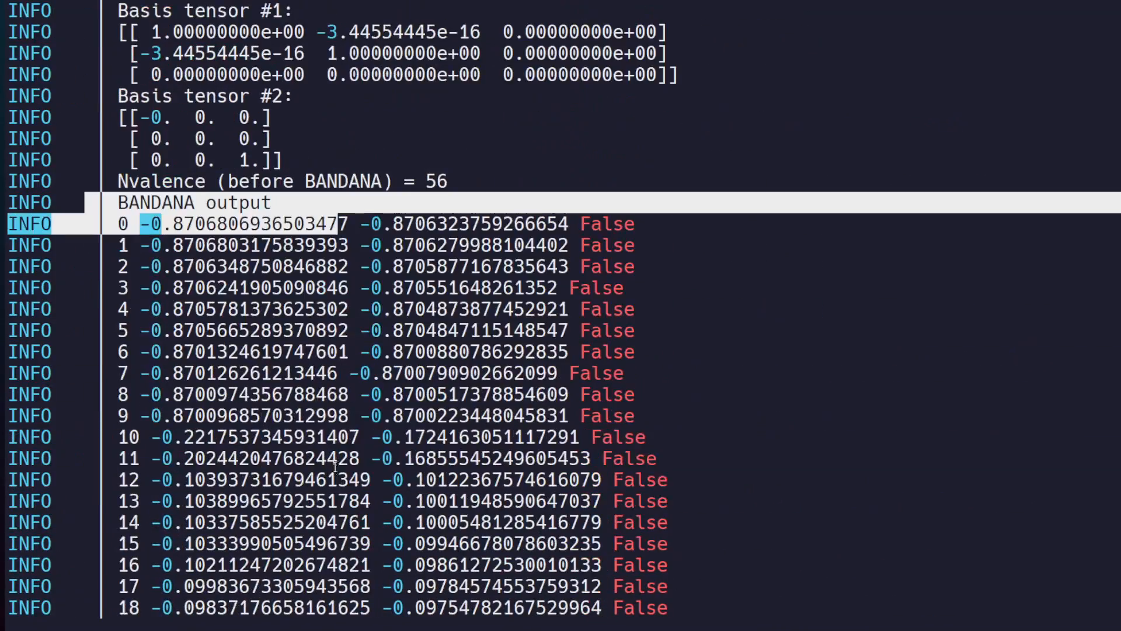
# Scroll through the BANDANA band output in the terminal.
pyautogui.scroll(-3)
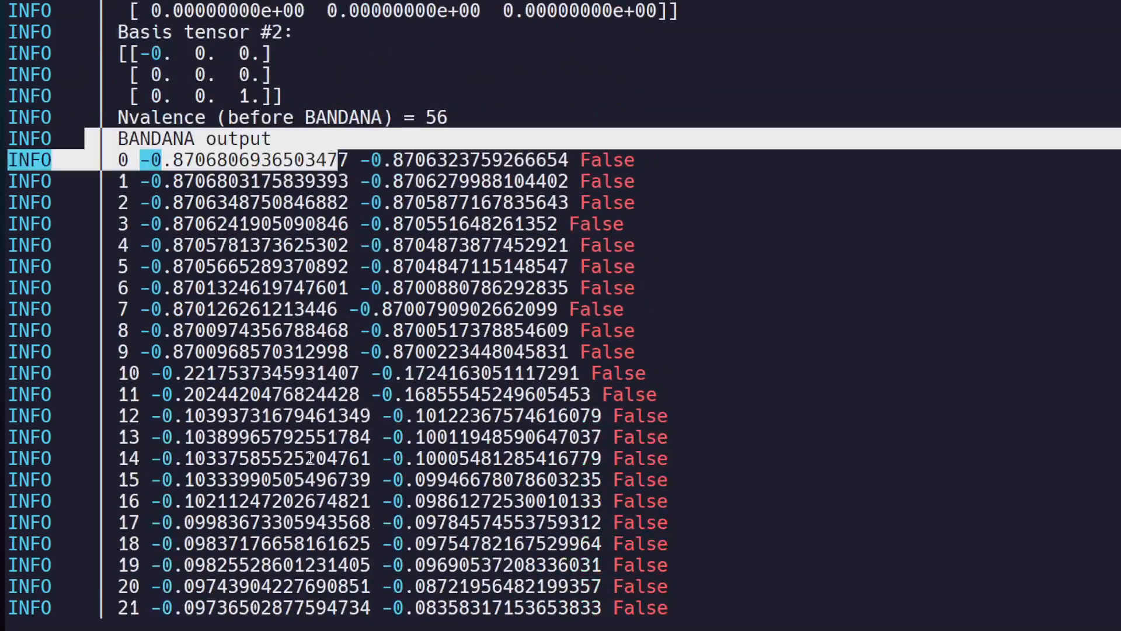
pyautogui.scroll(-3)
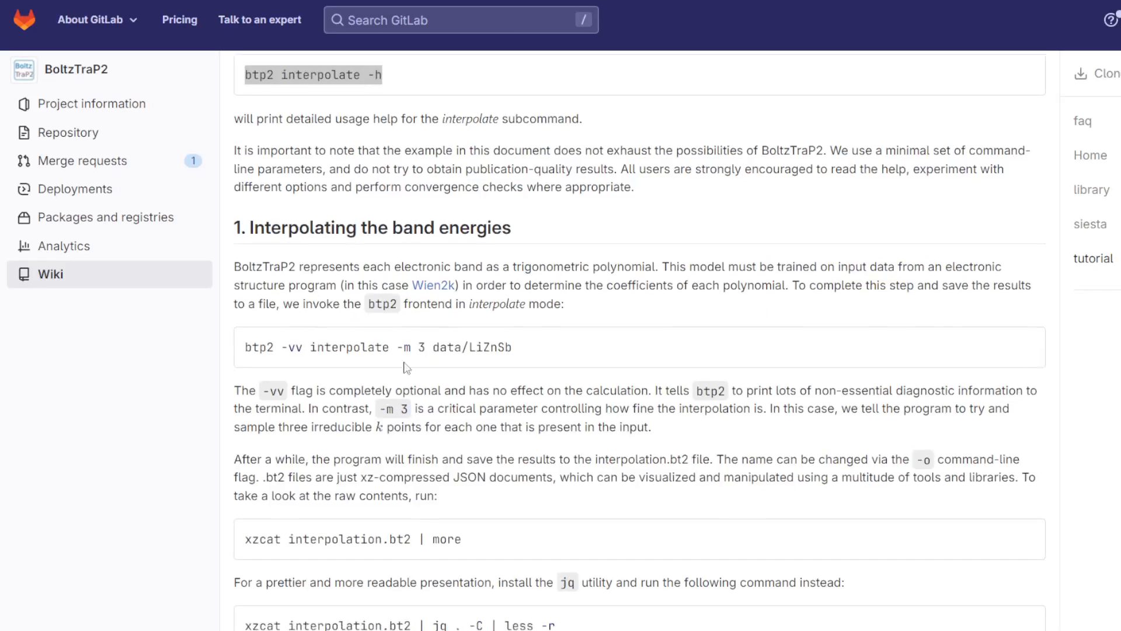
# Scroll the BoltzTraP2 tutorial down to its 'We get the following plot' band-structure figure.
pyautogui.scroll(-3)
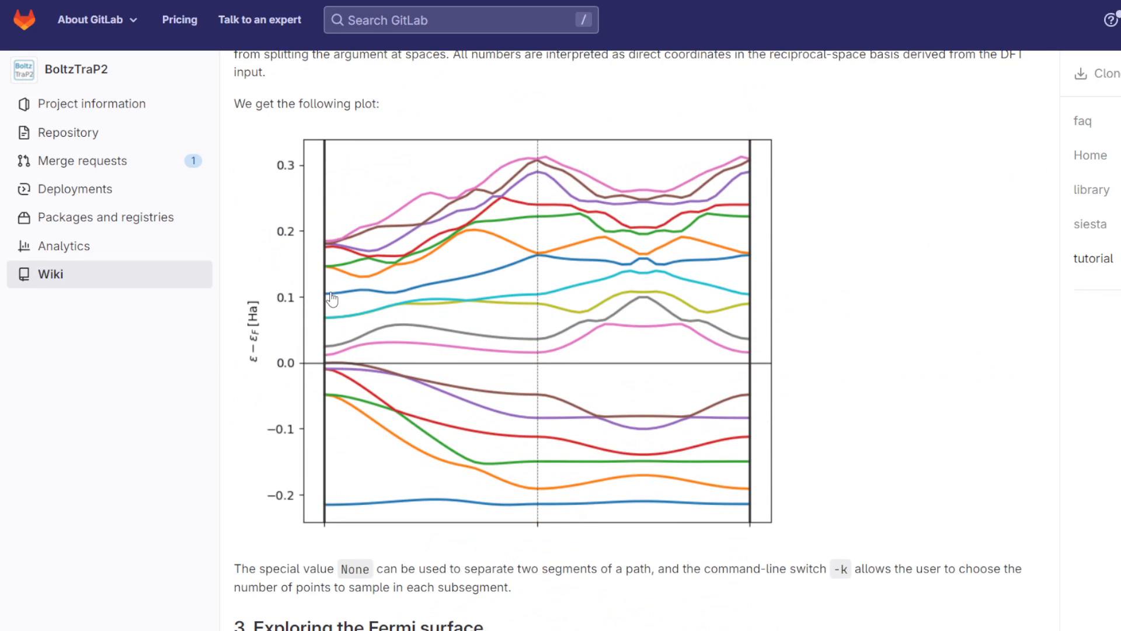
pyautogui.moveTo(307, 231)
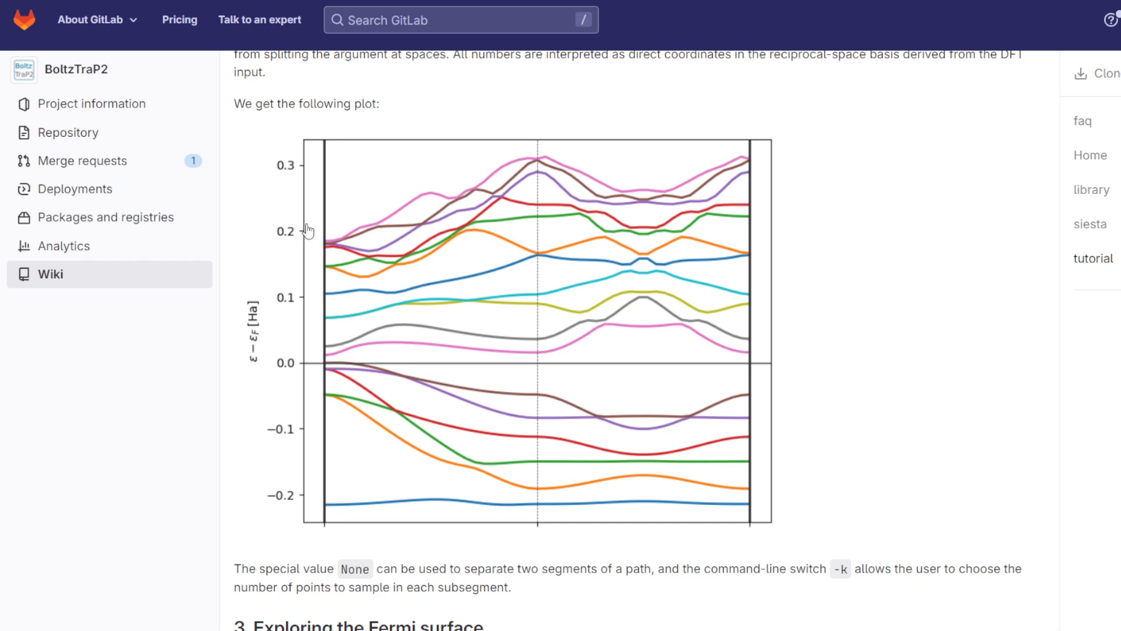
pyautogui.moveTo(307, 236)
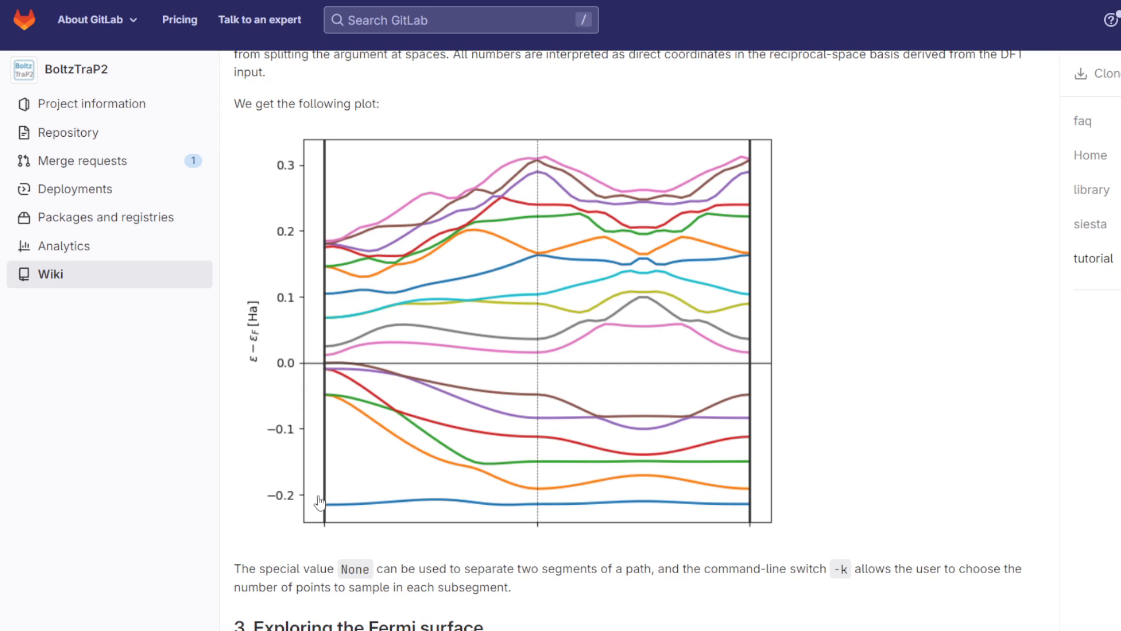
pyautogui.moveTo(476, 304)
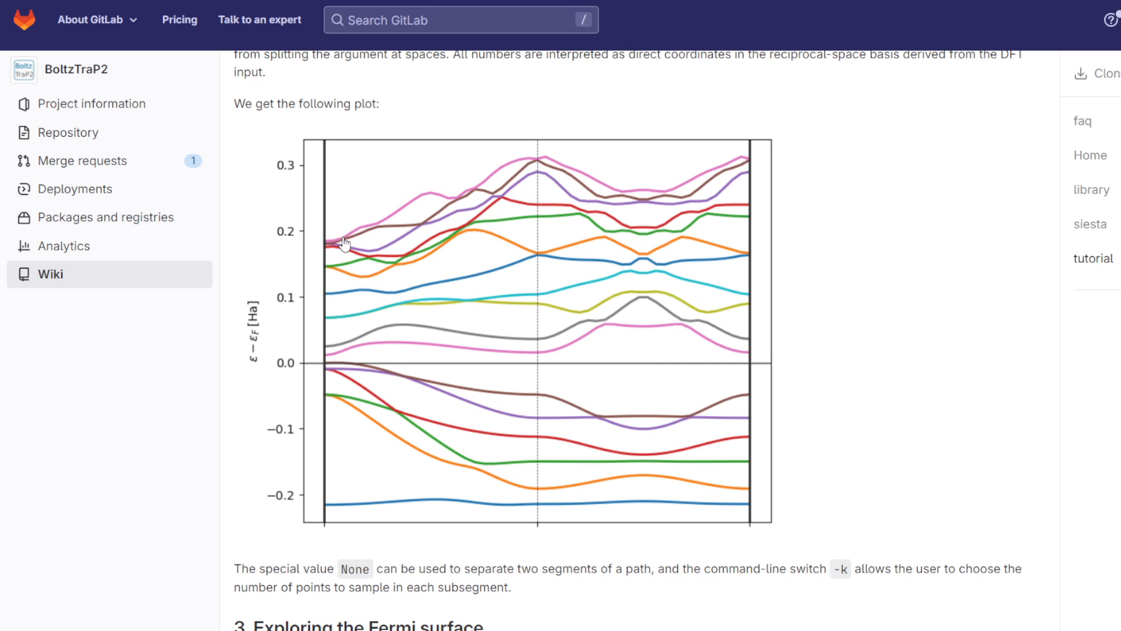
pyautogui.moveTo(331, 270)
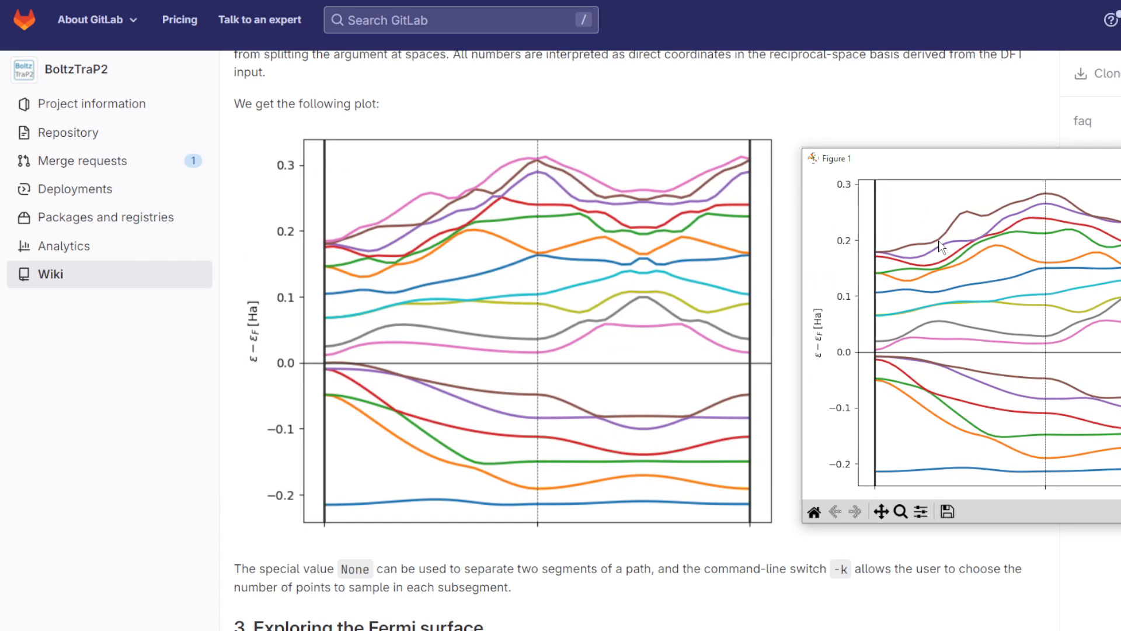
pyautogui.moveTo(951, 268)
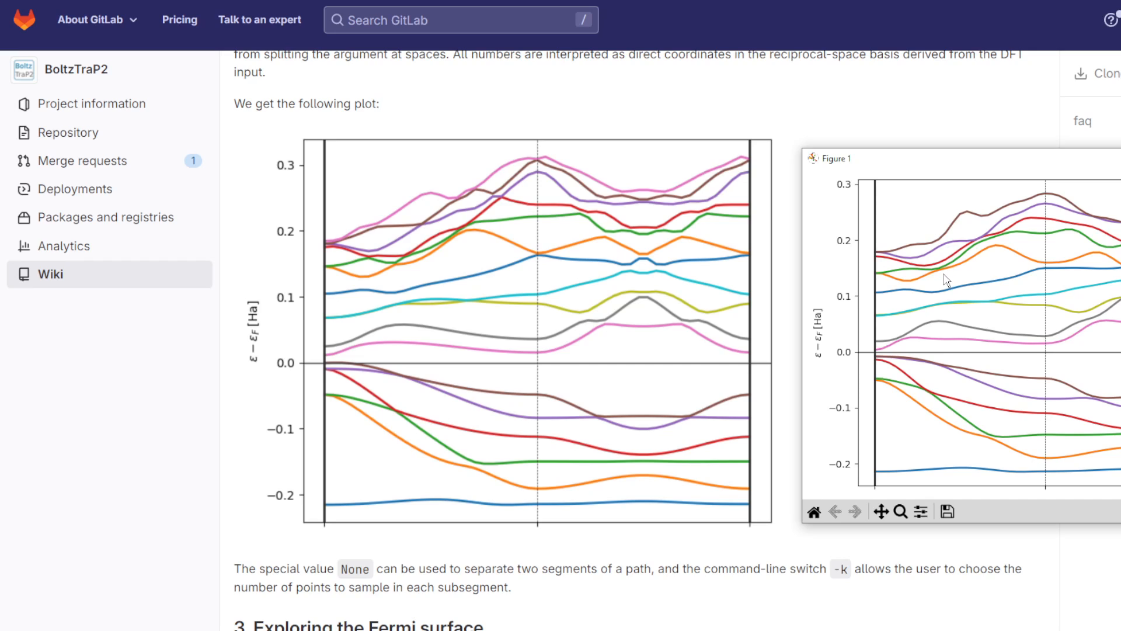
pyautogui.moveTo(940, 302)
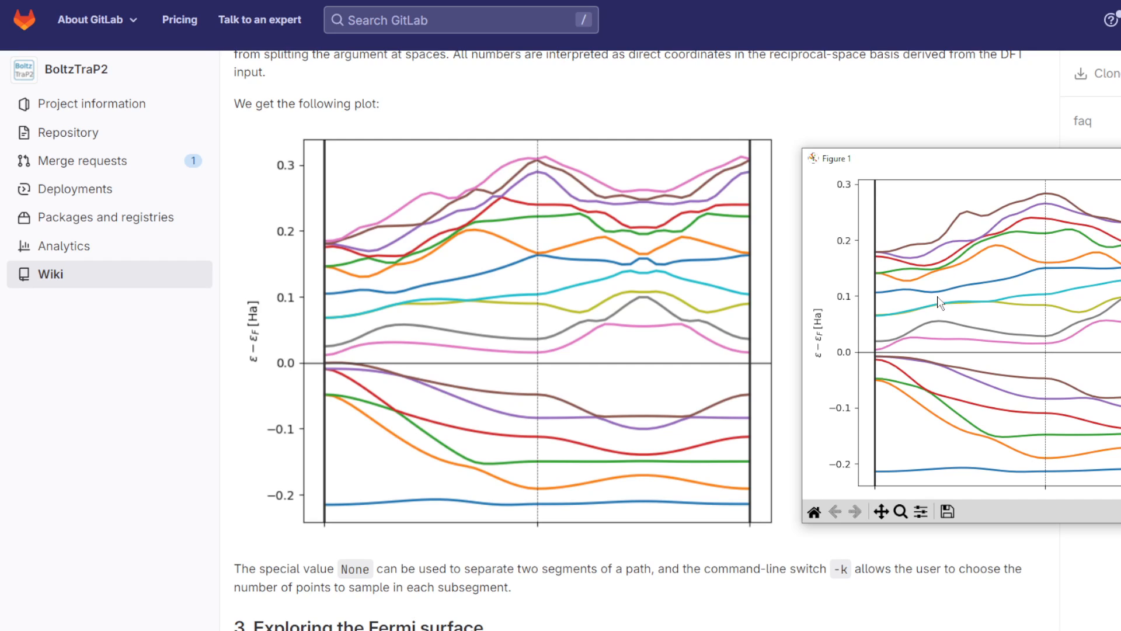
pyautogui.moveTo(967, 298)
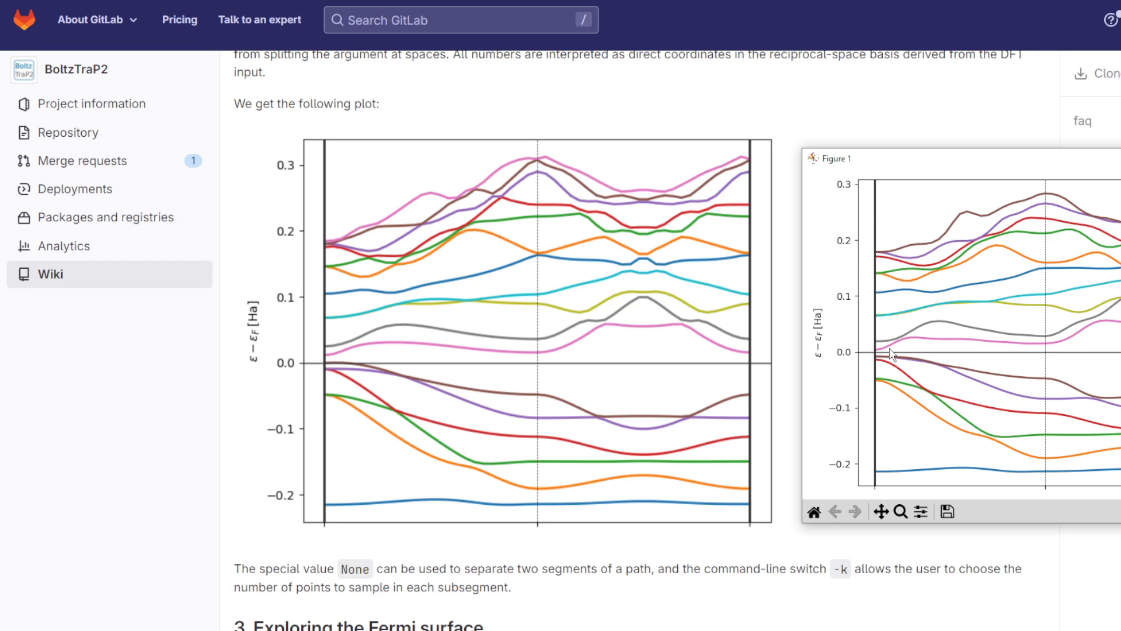
pyautogui.moveTo(910, 388)
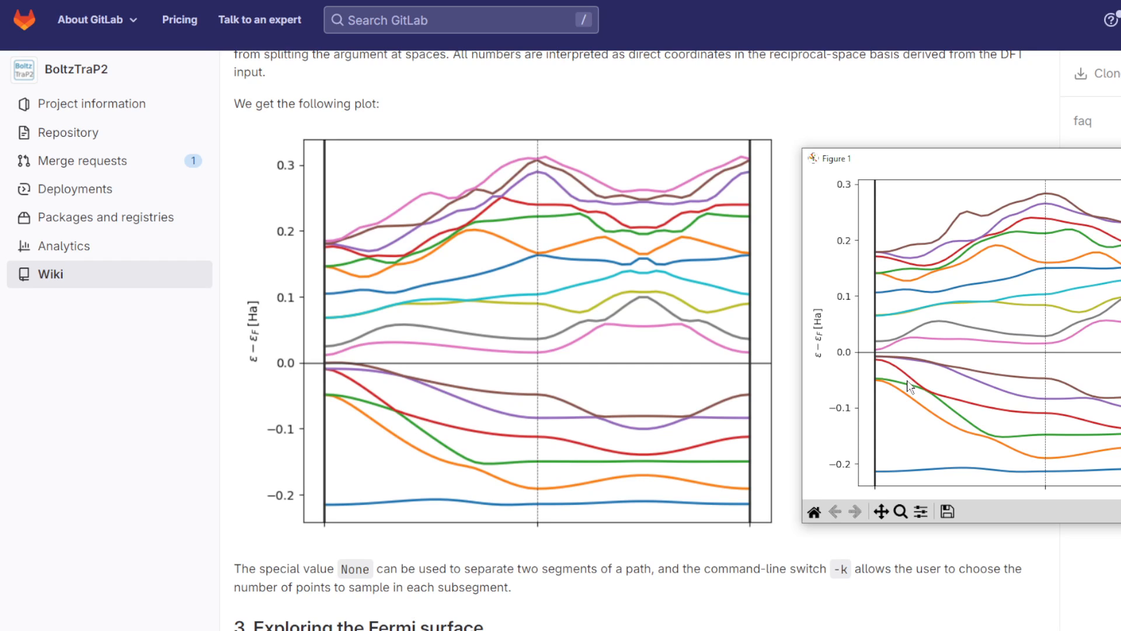
pyautogui.moveTo(868, 404)
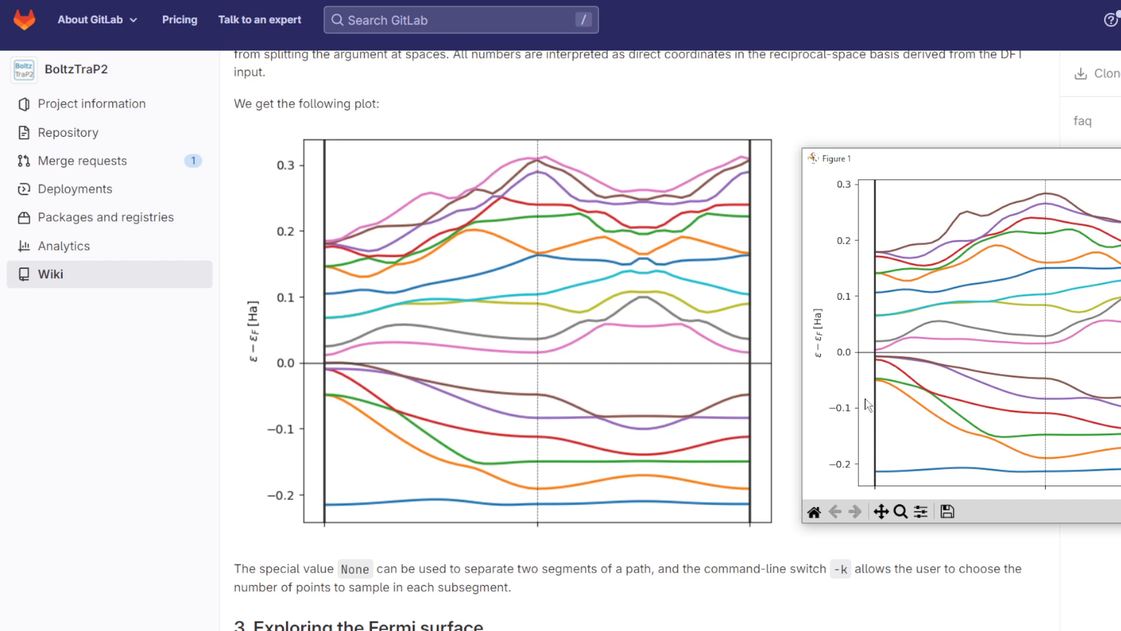
pyautogui.moveTo(852, 337)
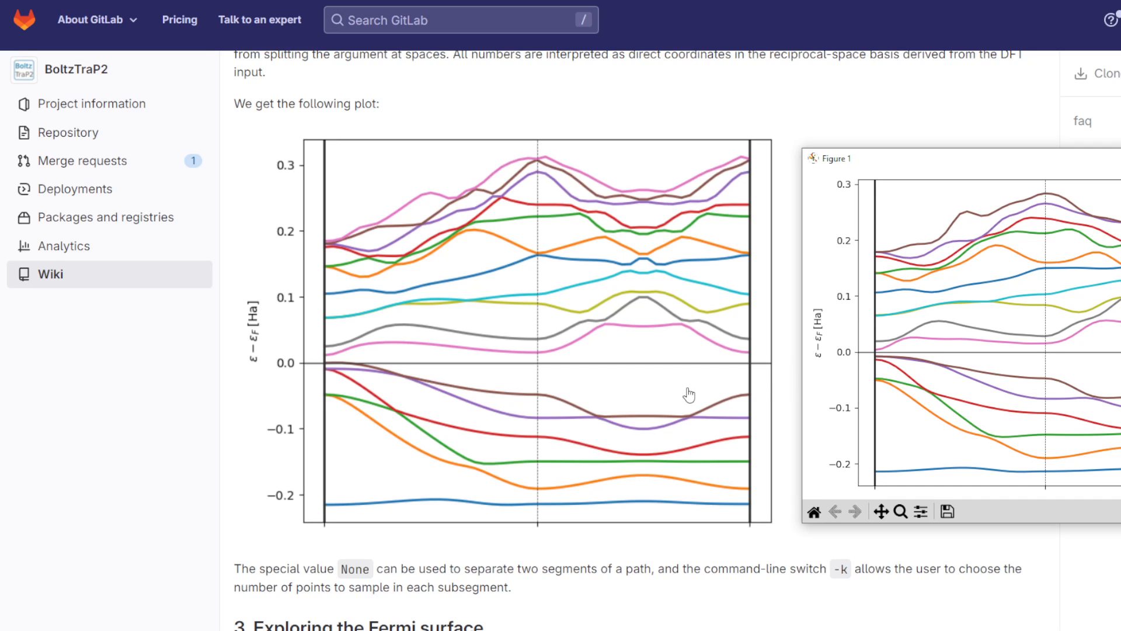
pyautogui.moveTo(683, 394)
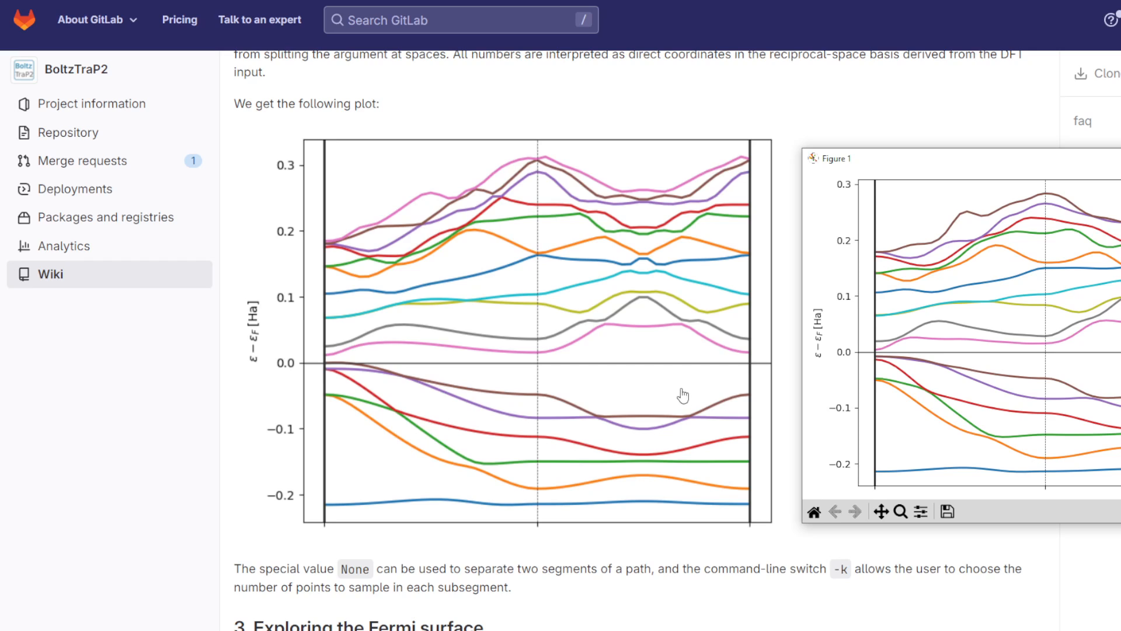
pyautogui.moveTo(584, 444)
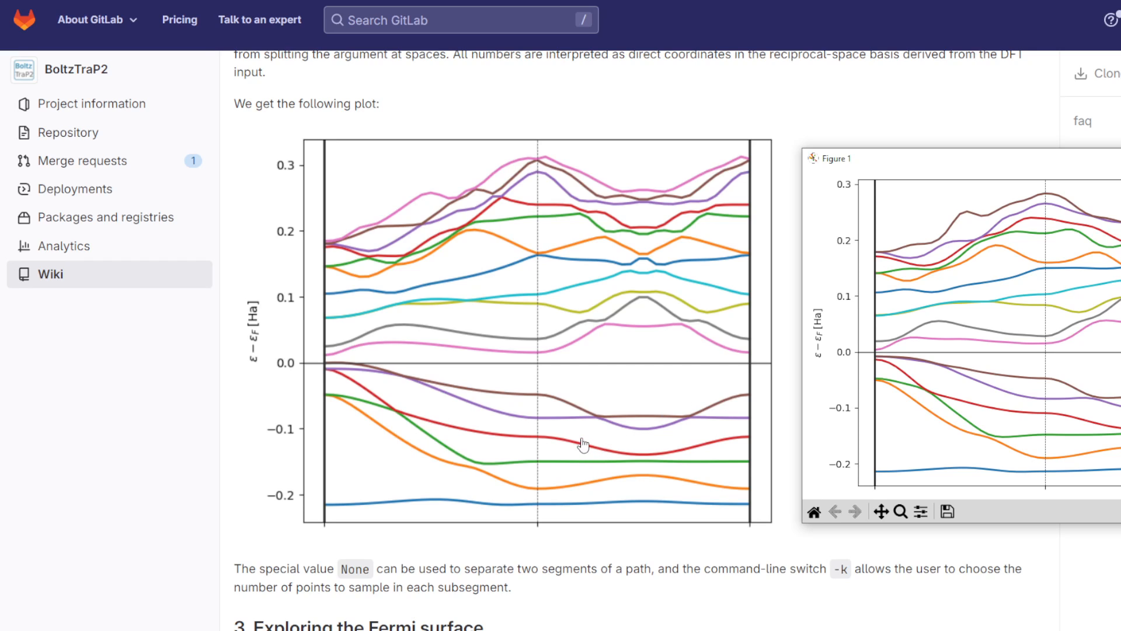
pyautogui.moveTo(660, 419)
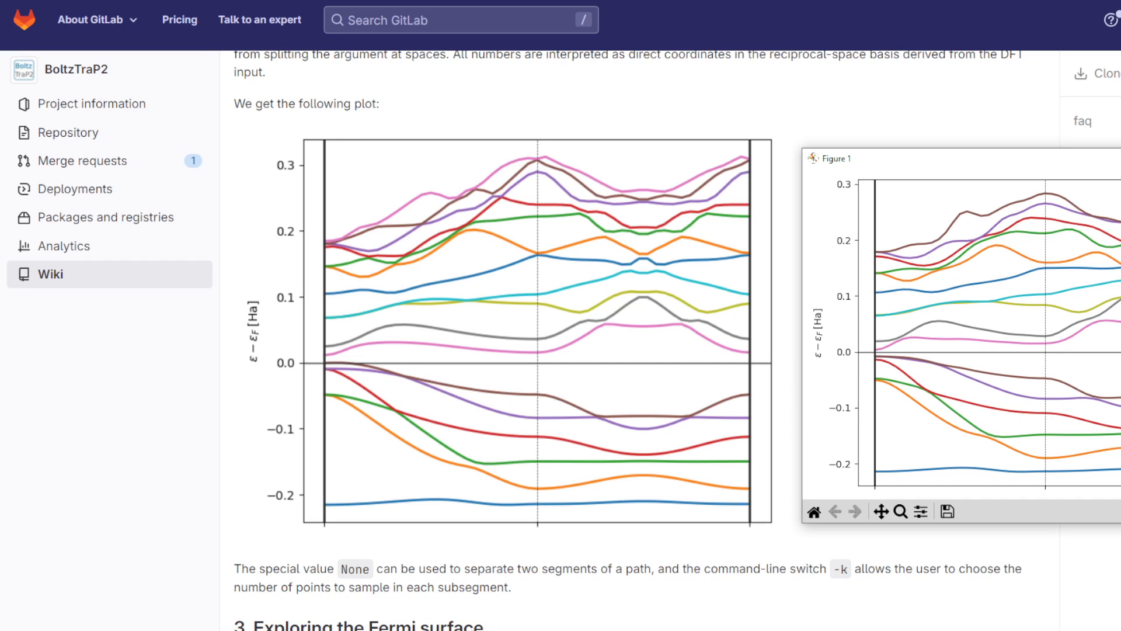
pyautogui.moveTo(1099, 170)
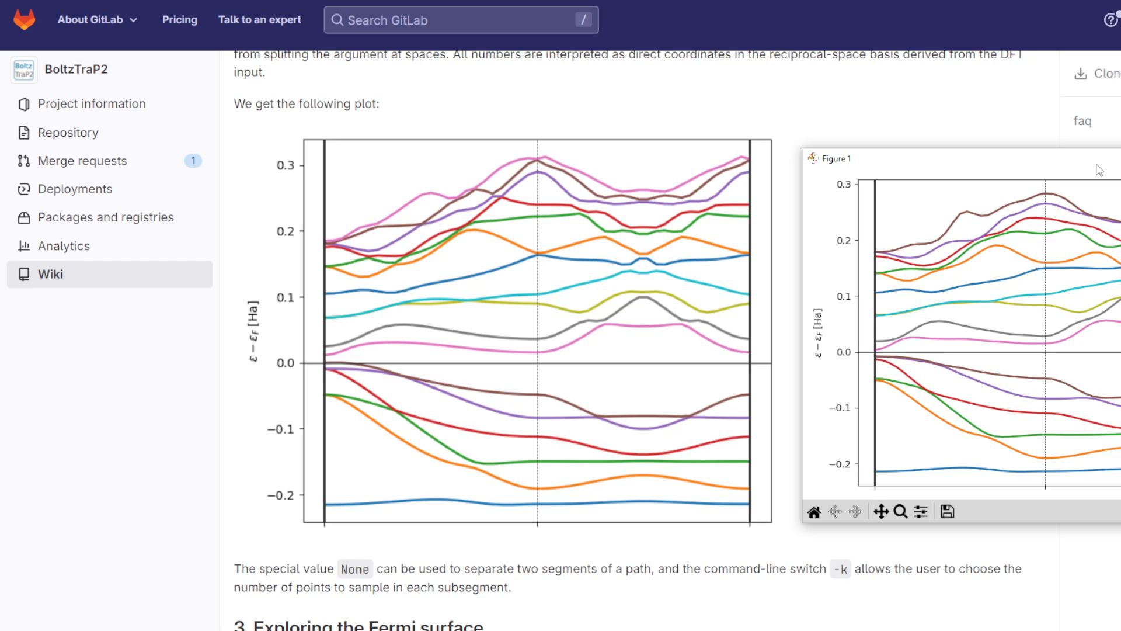
pyautogui.moveTo(983, 322)
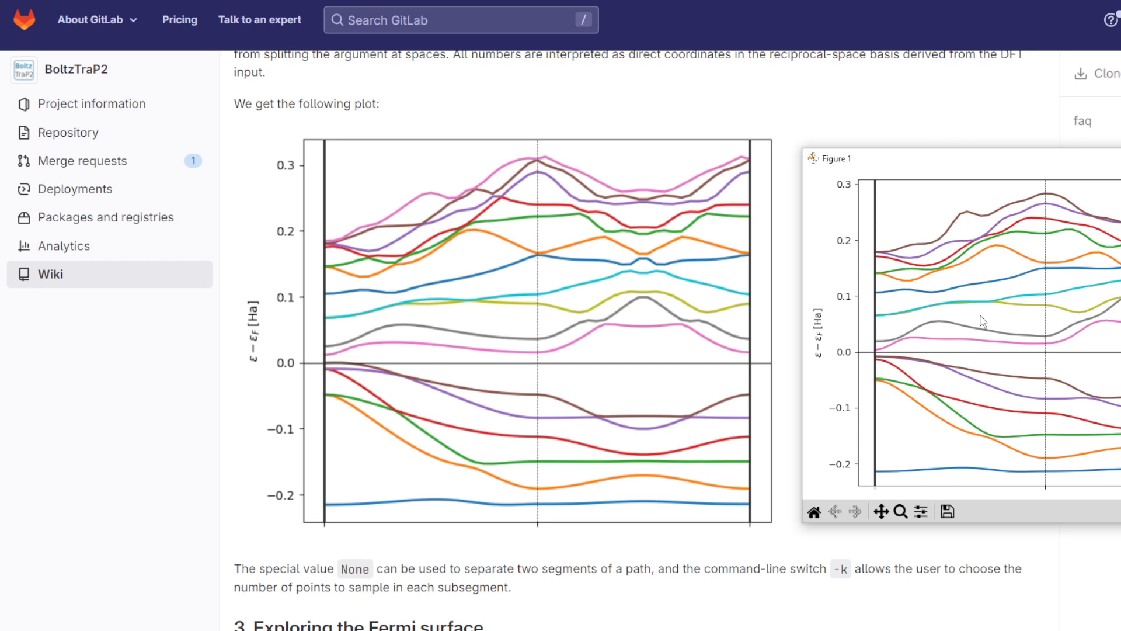
pyautogui.moveTo(984, 313)
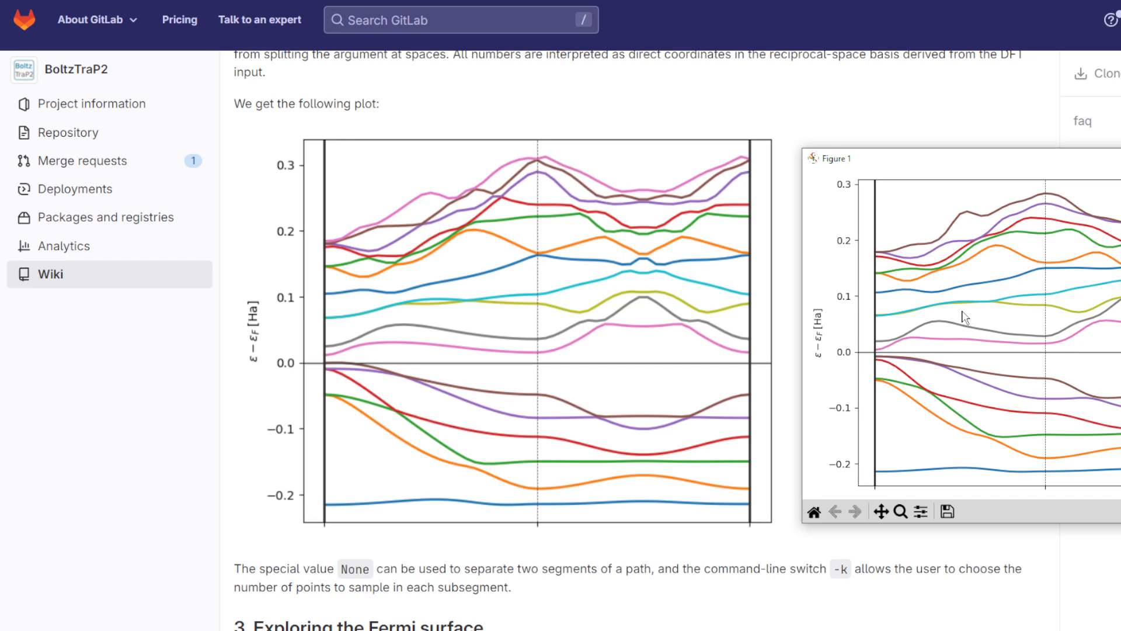
pyautogui.moveTo(966, 300)
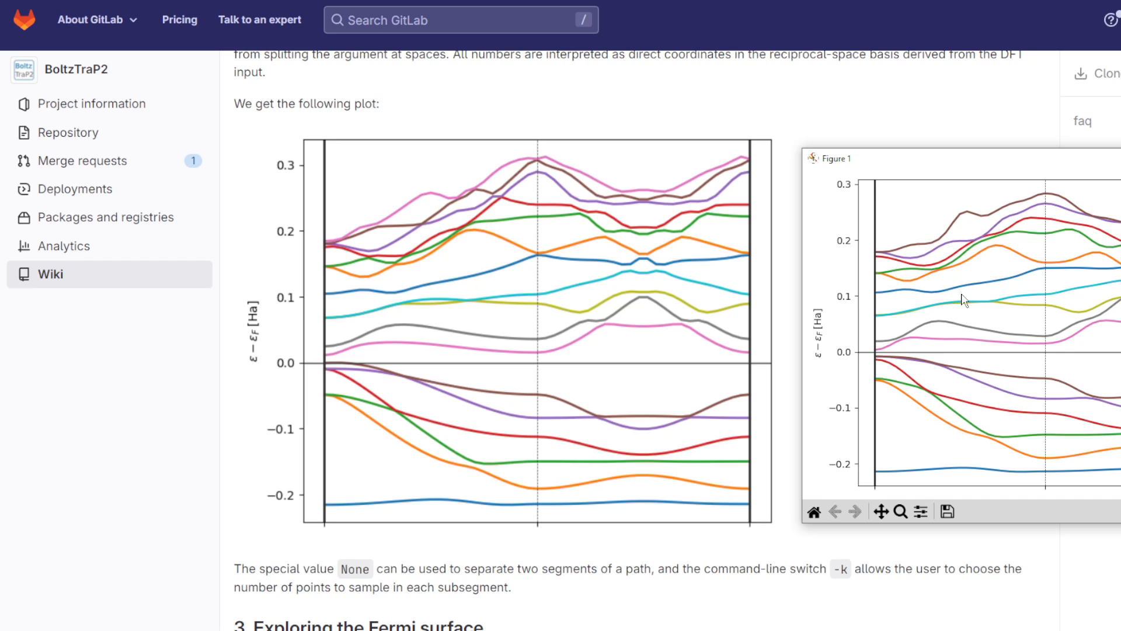
pyautogui.moveTo(1019, 269)
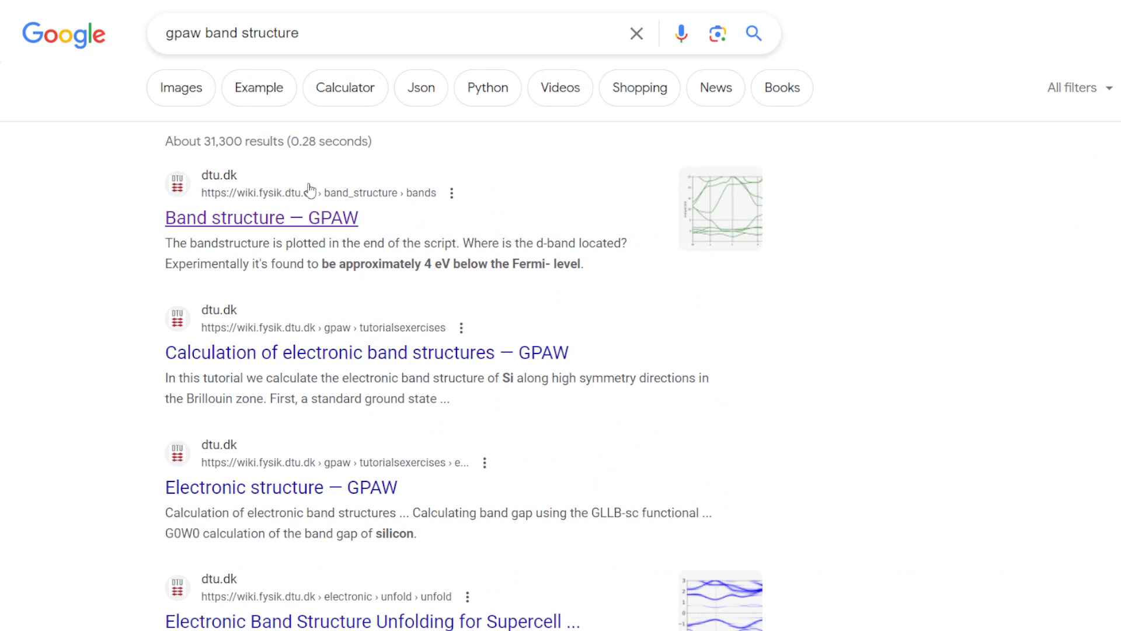
# View the GPAW Band structure page for FCC silver, then return to the tutorial's band plot.
pyautogui.click(260, 217)
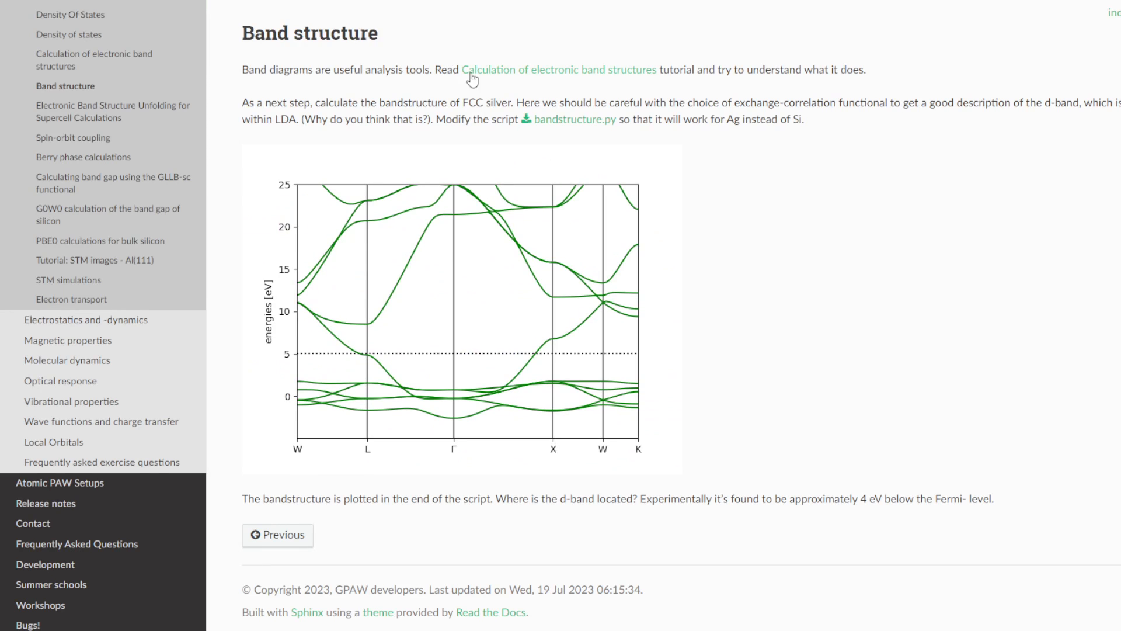
pyautogui.rightClick(587, 119)
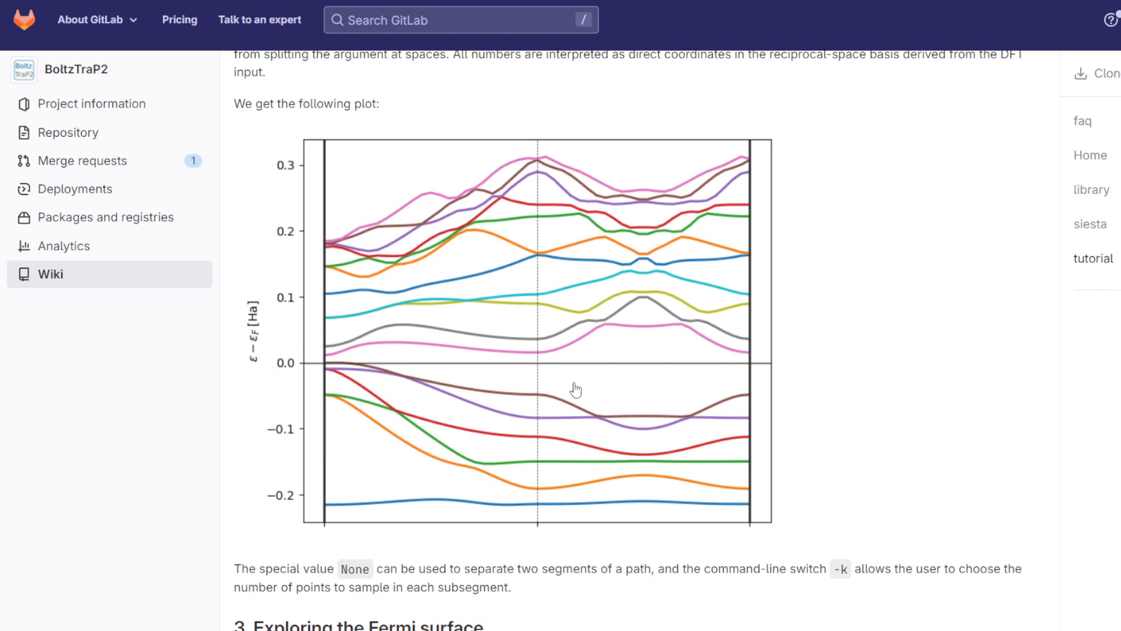
pyautogui.moveTo(704, 273)
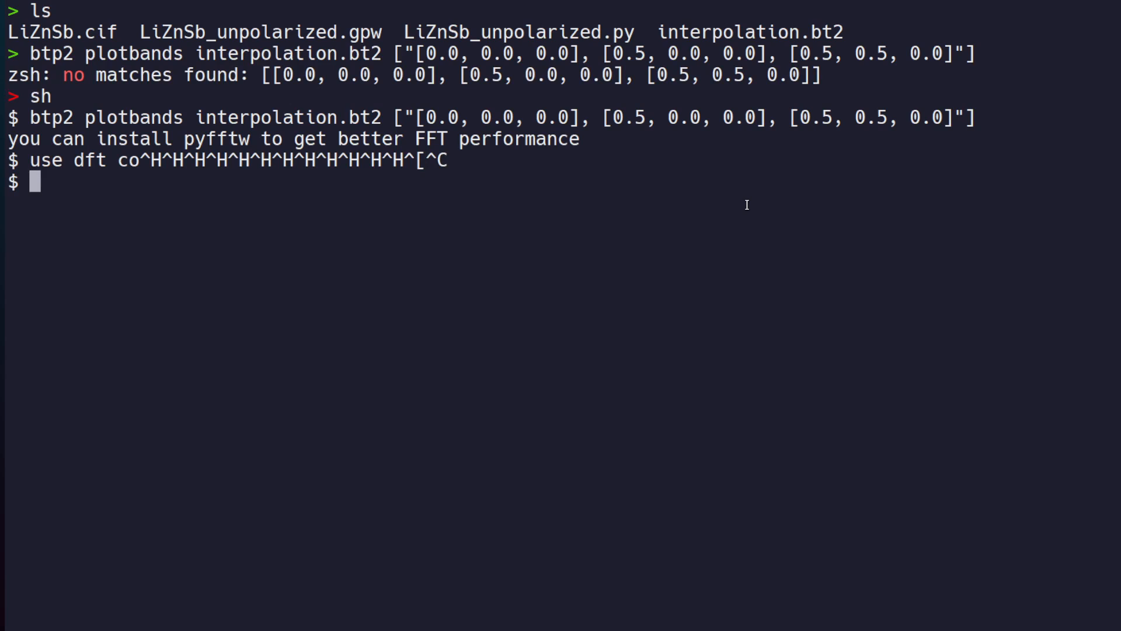
# Write note step 1: 'Use DFT code to get results on UNIFORM k-mesh'.
pyautogui.write('exit')
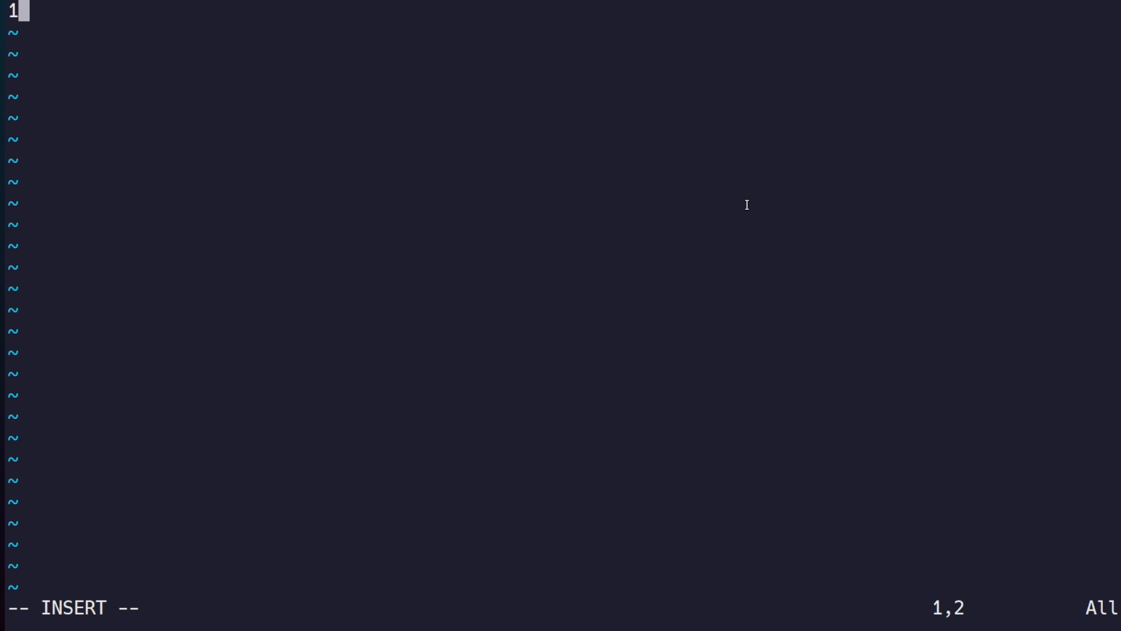
pyautogui.write('Use DFT code t')
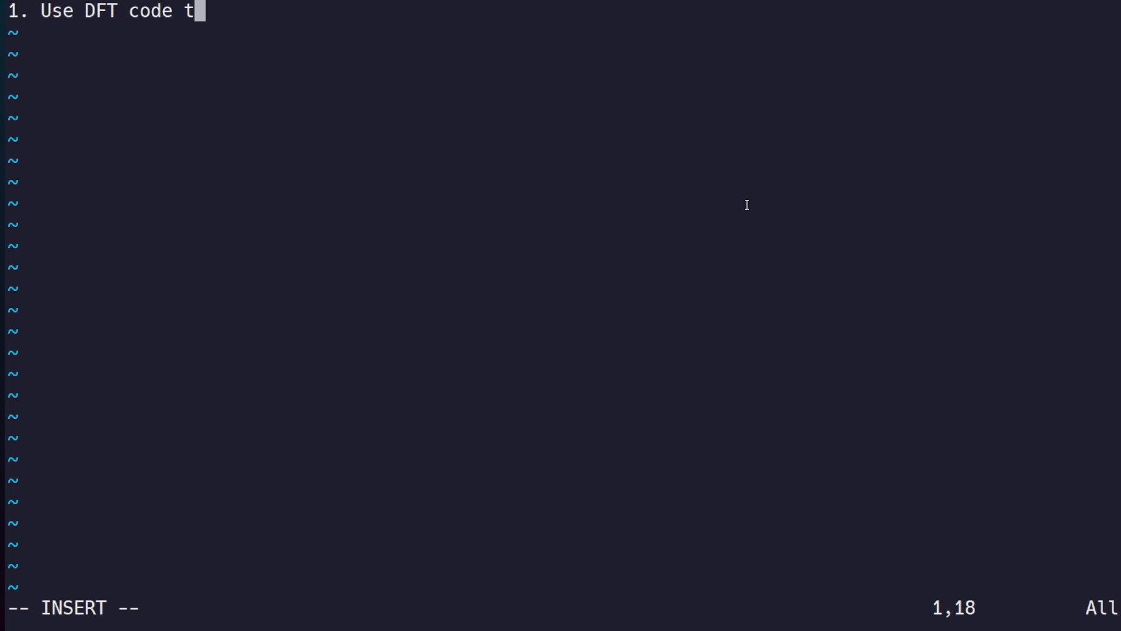
pyautogui.write('o get results on U')
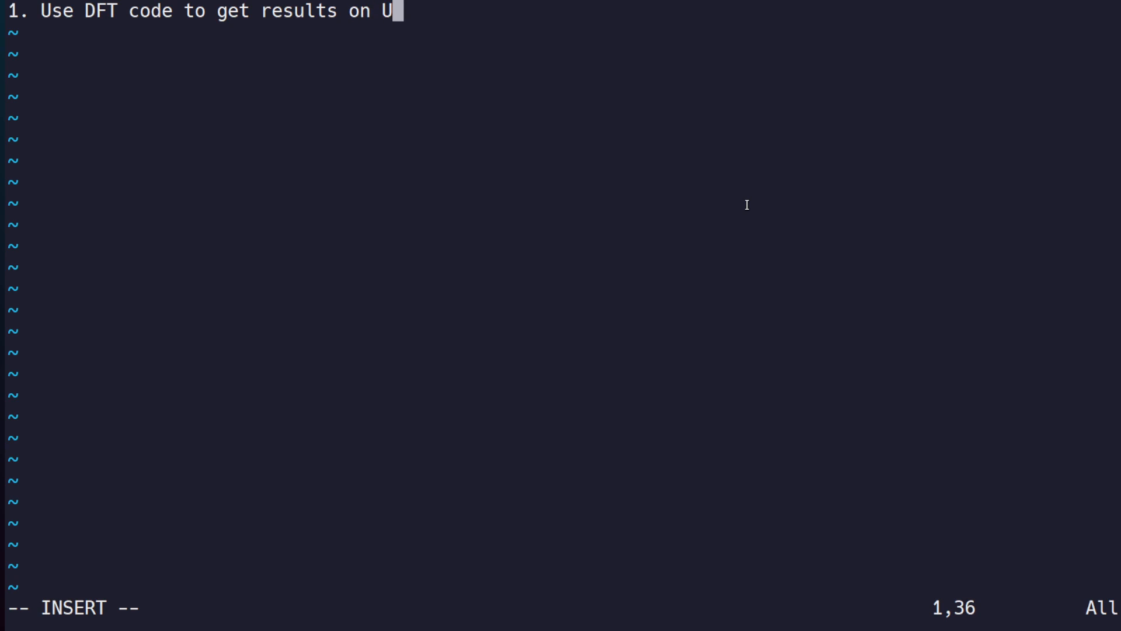
pyautogui.write('NIFORM k-mse')
pyautogui.write('2.')
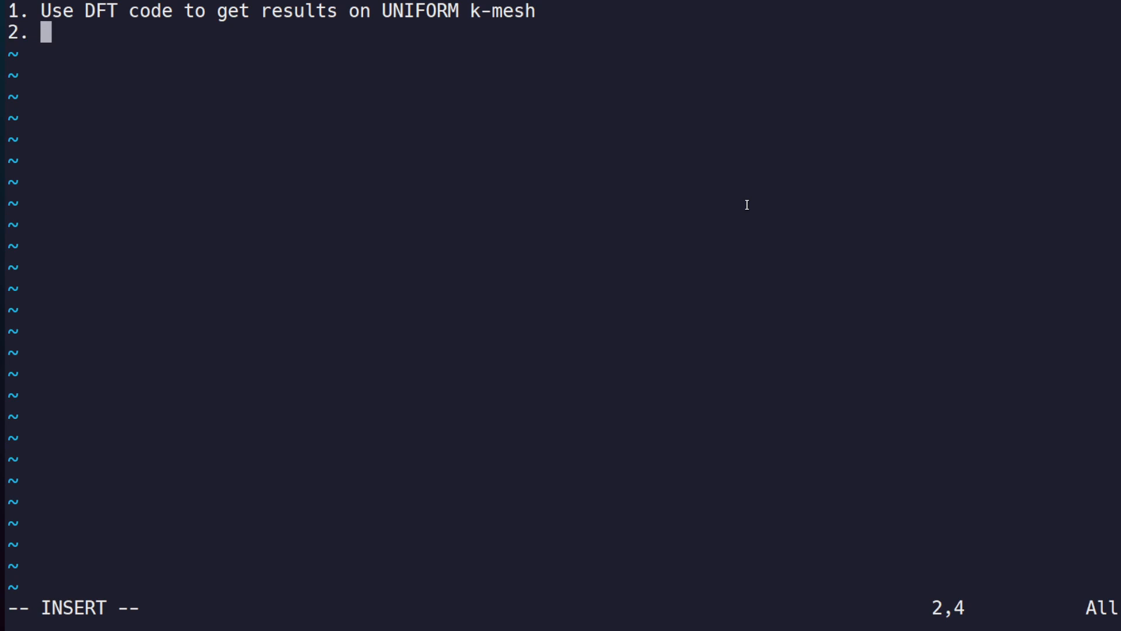
# Start note step 2: 'Run btp2 interpolate, choosing -m factor ... accurate for your system'.
pyautogui.write('Run')
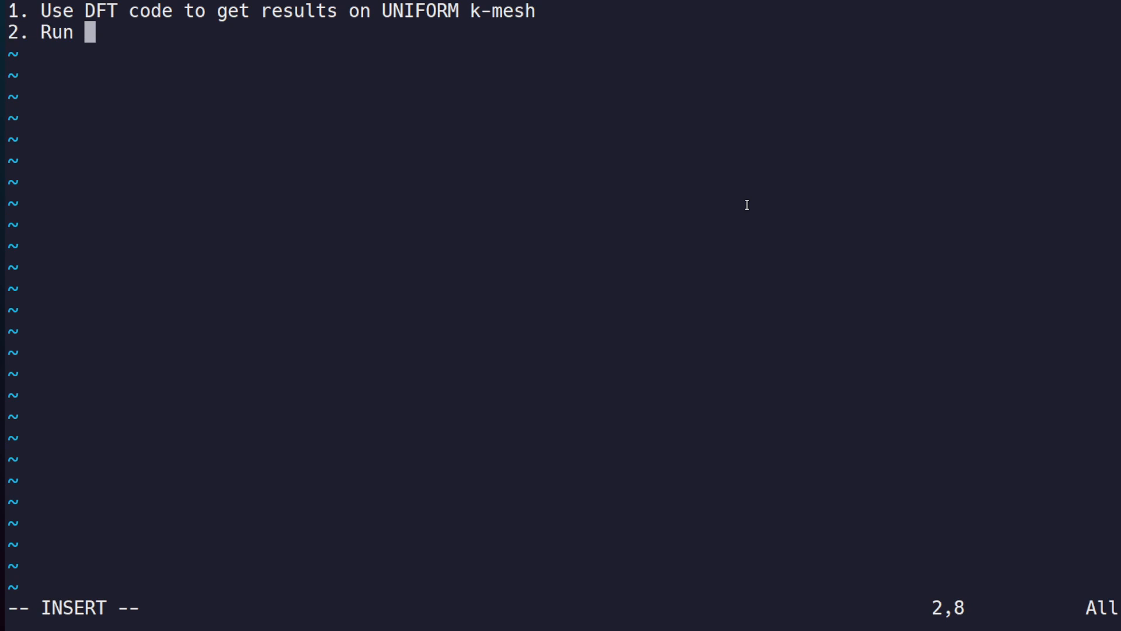
pyautogui.write('btp2 interpolate')
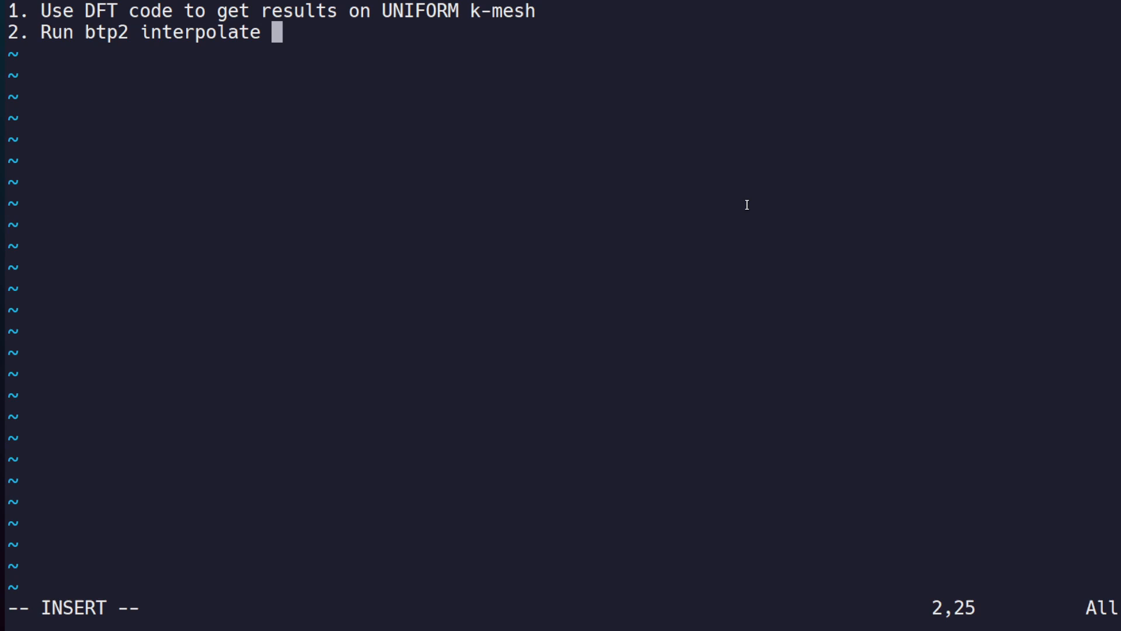
pyautogui.write(', choosing -m factor to be a')
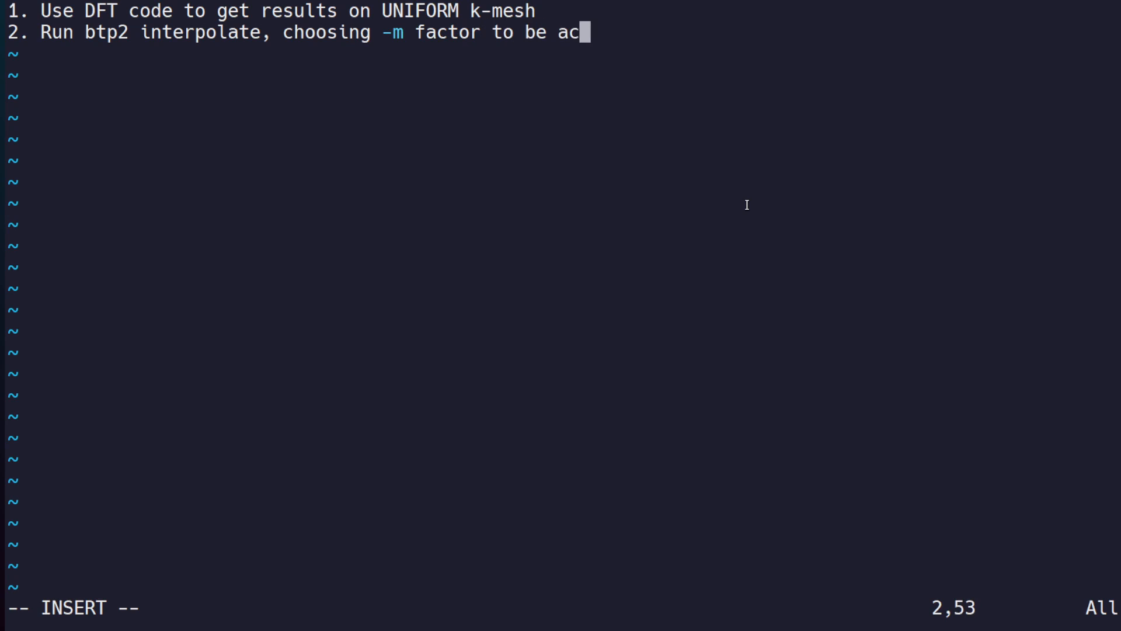
pyautogui.write('curate for your syst')
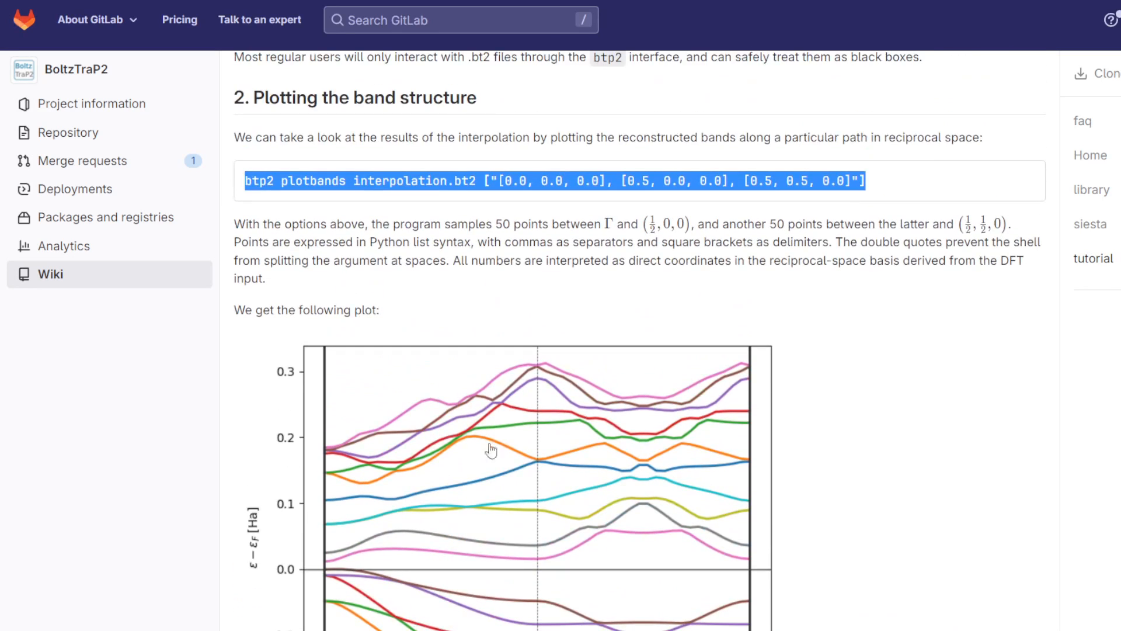
pyautogui.moveTo(582, 278)
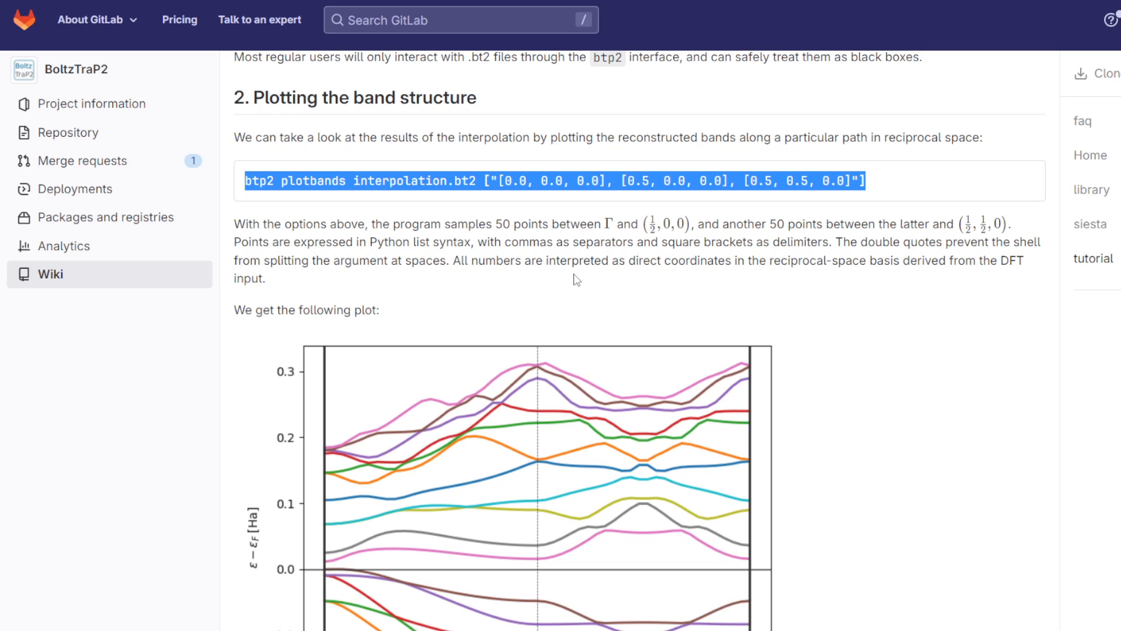
pyautogui.moveTo(622, 308)
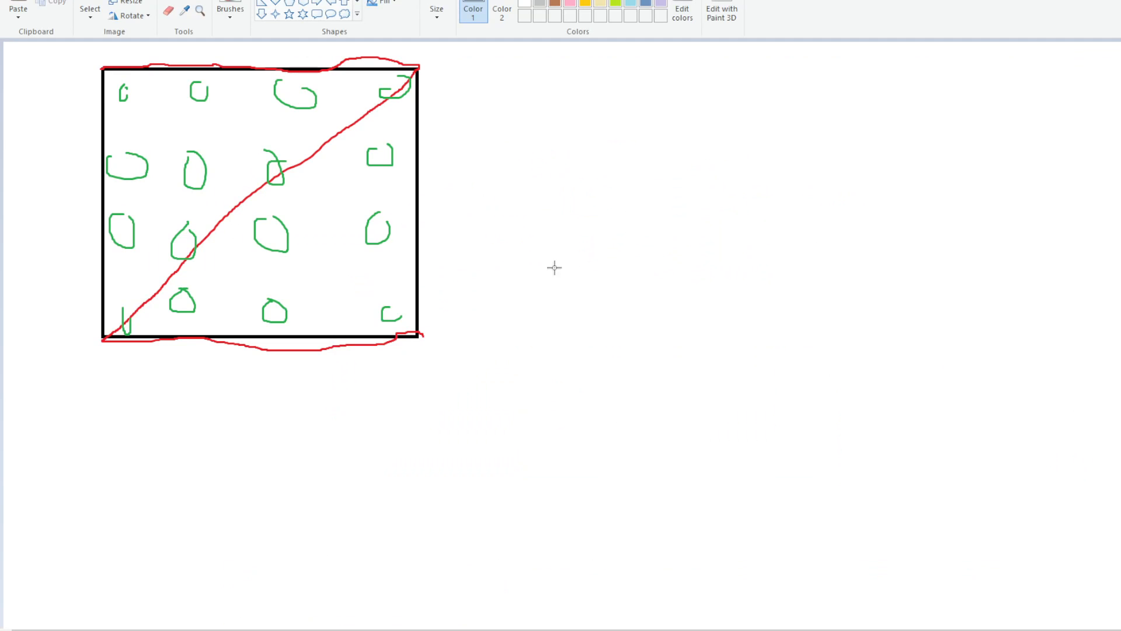
# Paste the tutorial band plot over the sketch and brush a jagged black curve along the lowest conduction band.
pyautogui.click(89, 8)
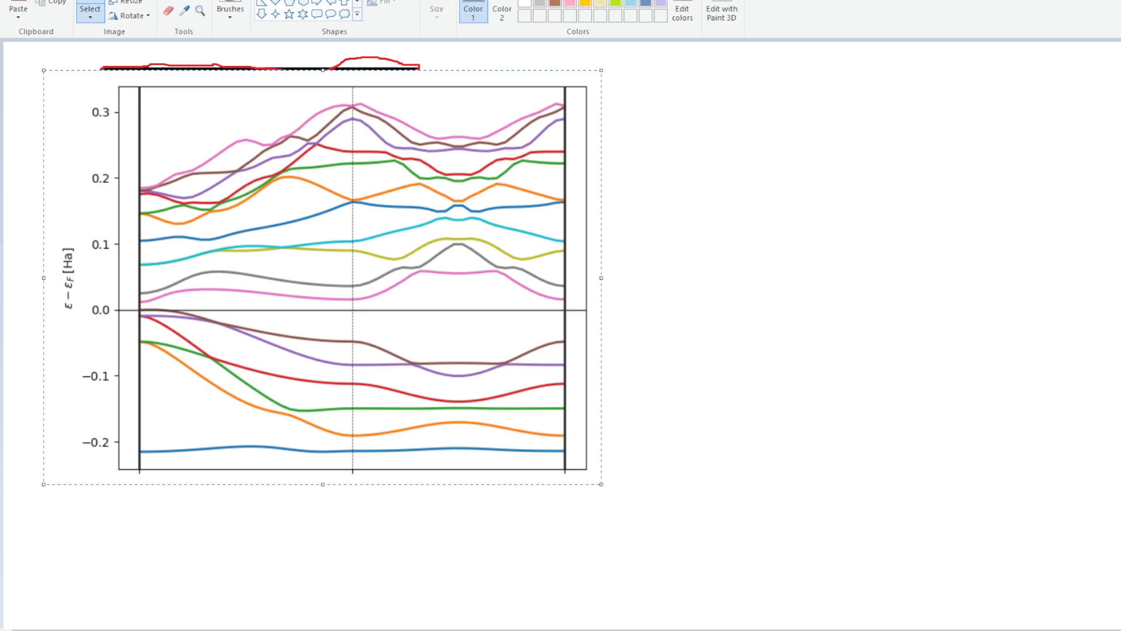
pyautogui.click(230, 8)
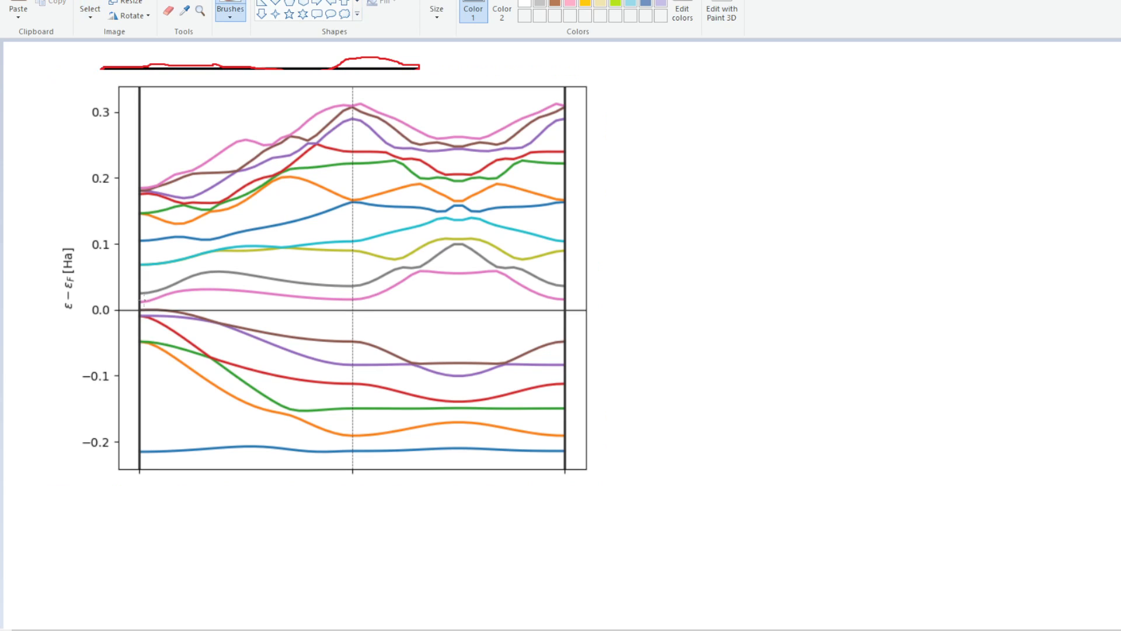
pyautogui.moveTo(139, 300); pyautogui.dragTo(182, 292)
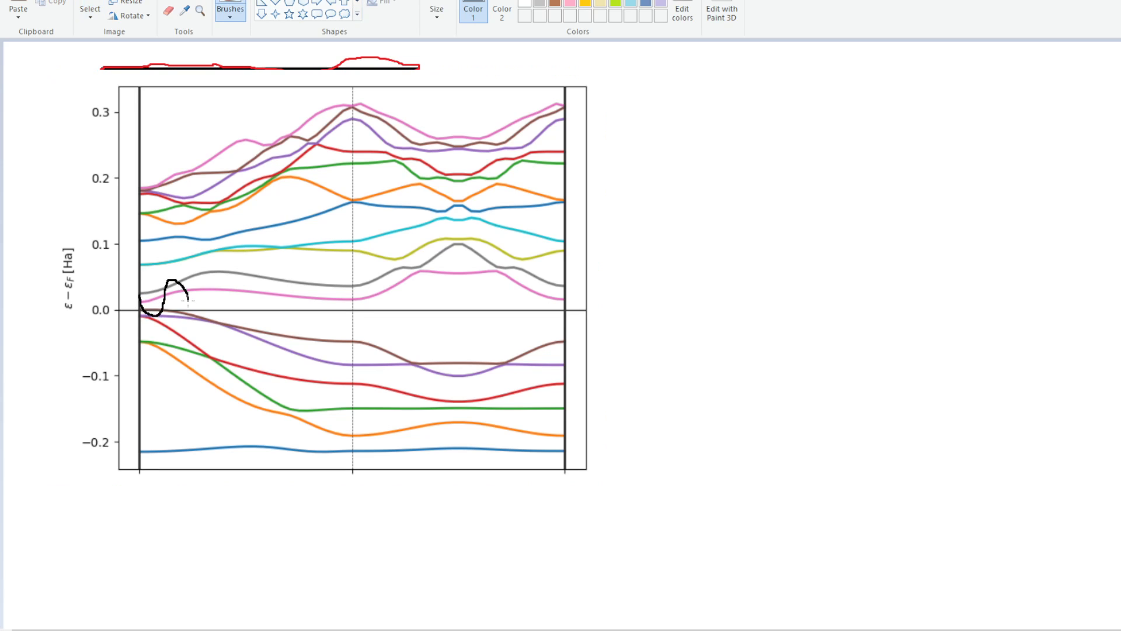
pyautogui.moveTo(186, 293); pyautogui.dragTo(357, 265)
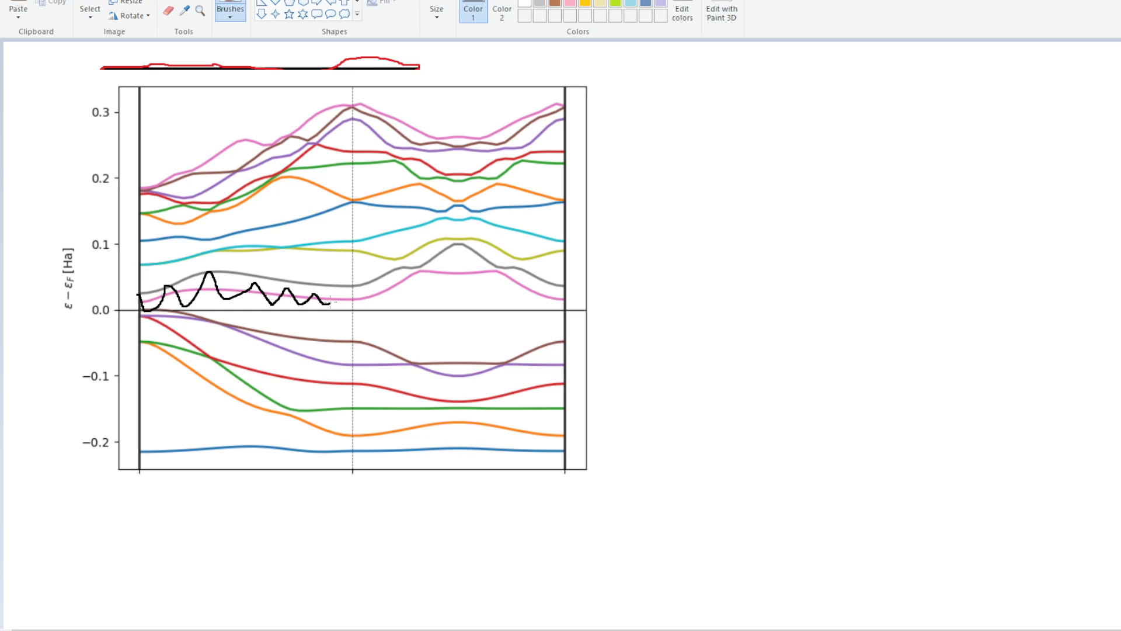
pyautogui.moveTo(329, 300); pyautogui.dragTo(350, 290)
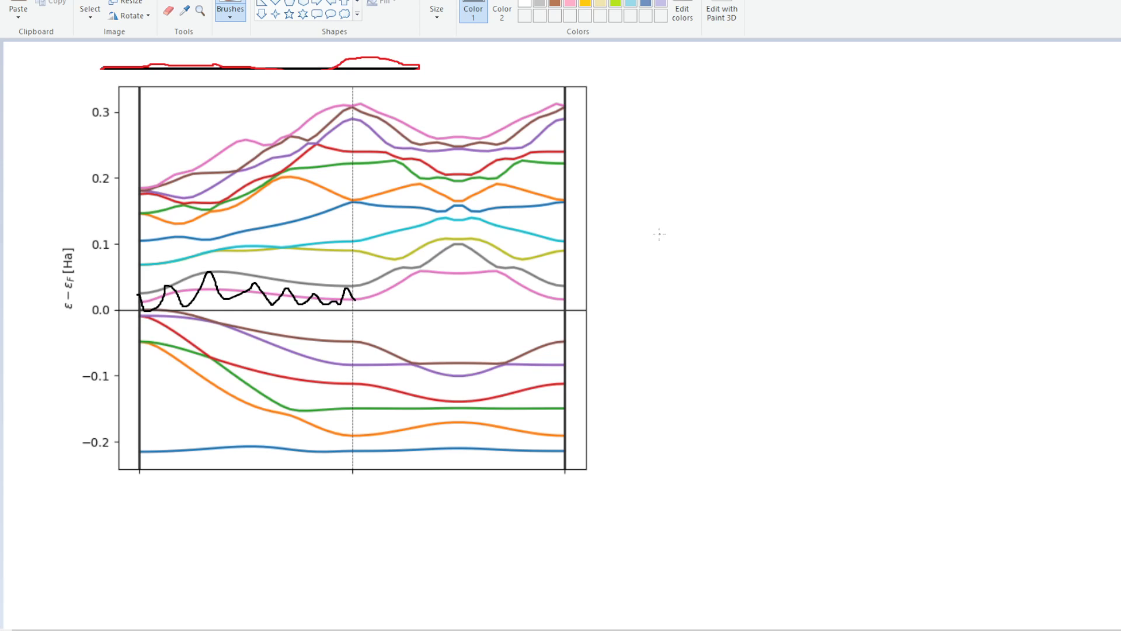
pyautogui.moveTo(511, 288)
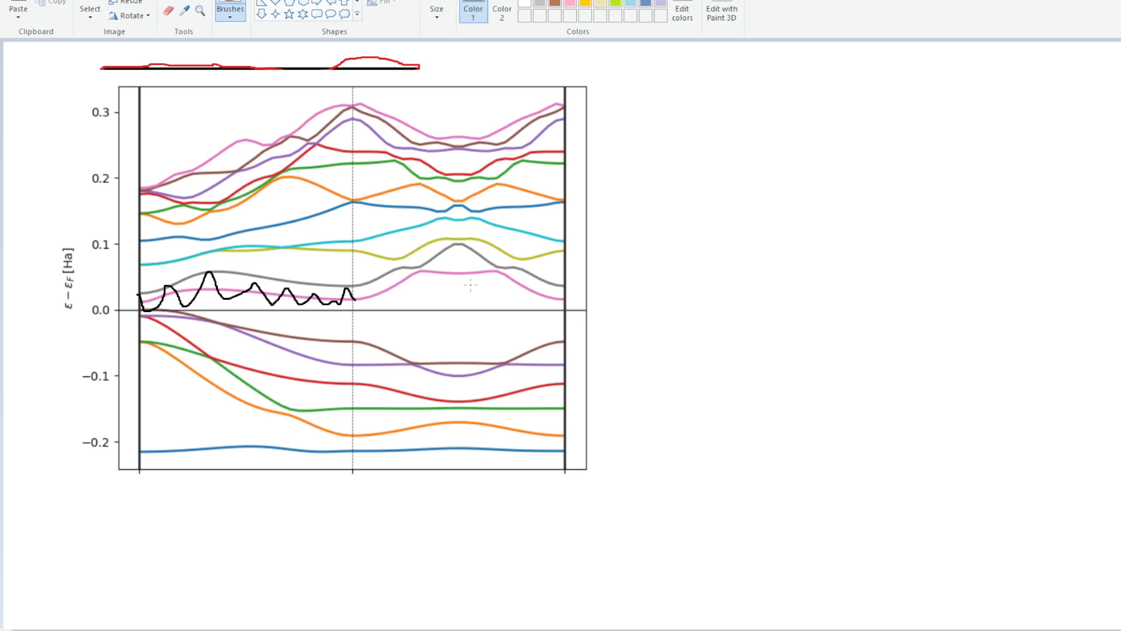
pyautogui.moveTo(502, 261)
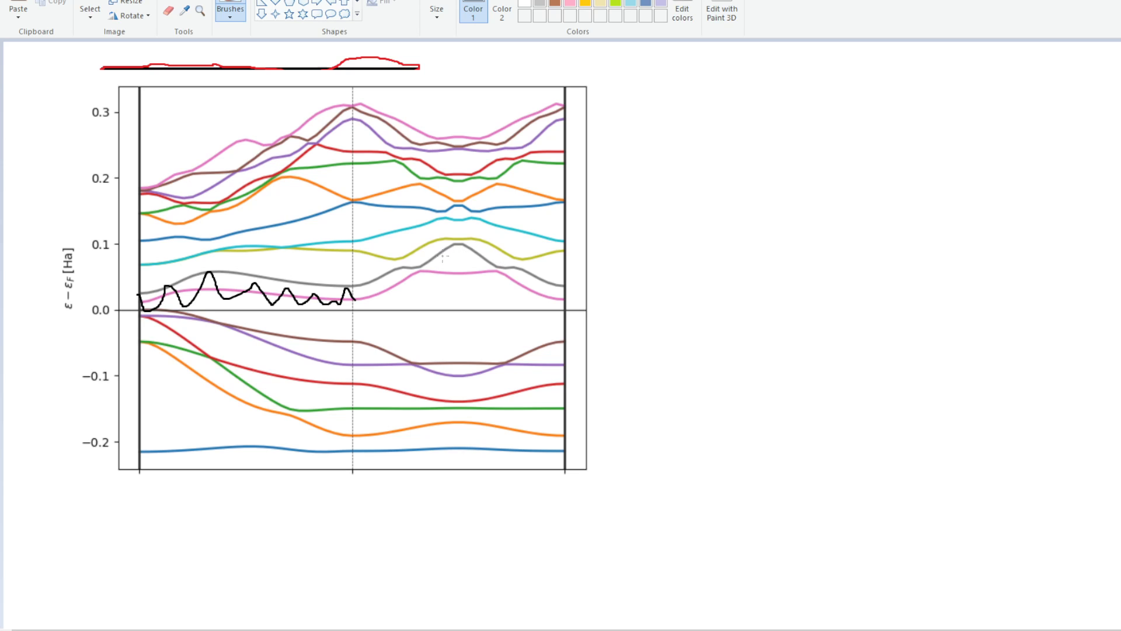
pyautogui.moveTo(360, 272)
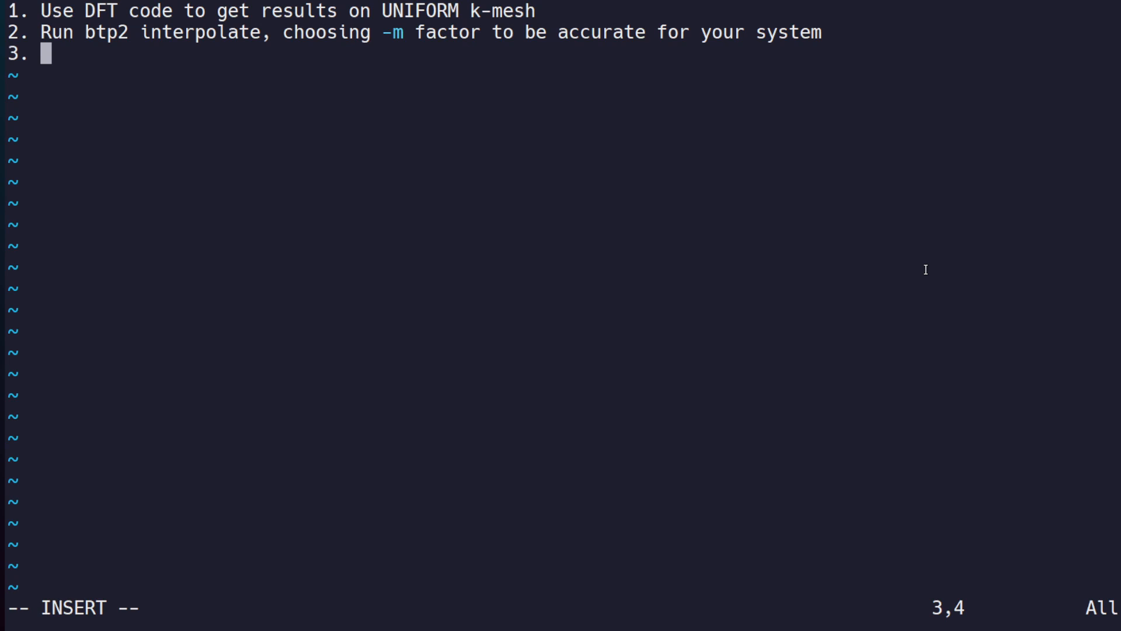
# Add note step 3 reading 'do whatever your goal'.
pyautogui.write('do whatever')
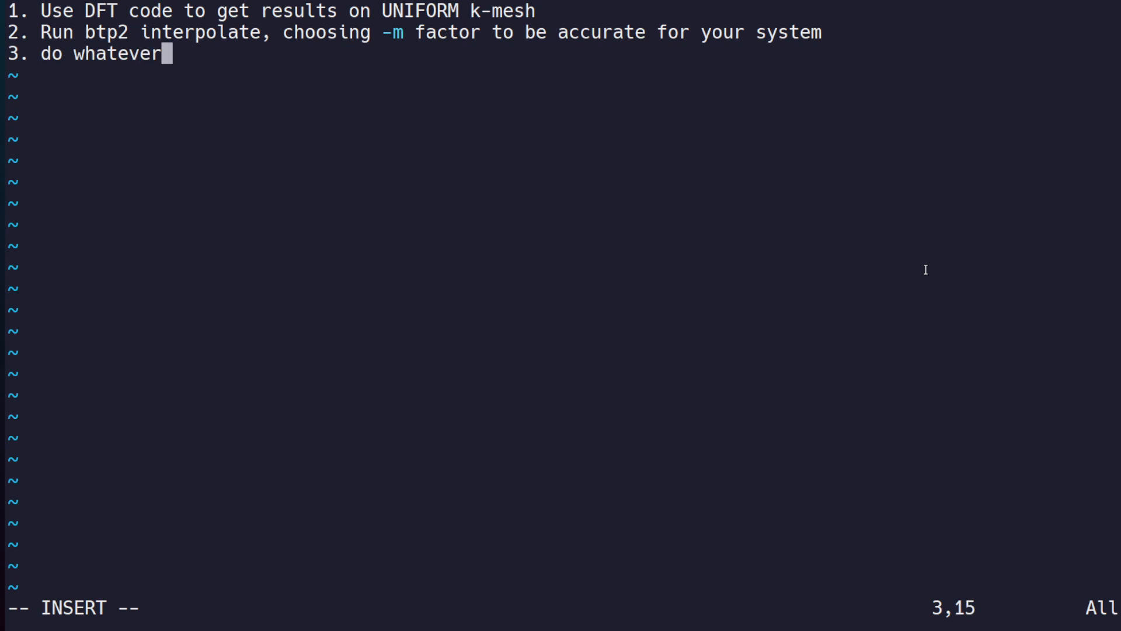
pyautogui.write('you r')
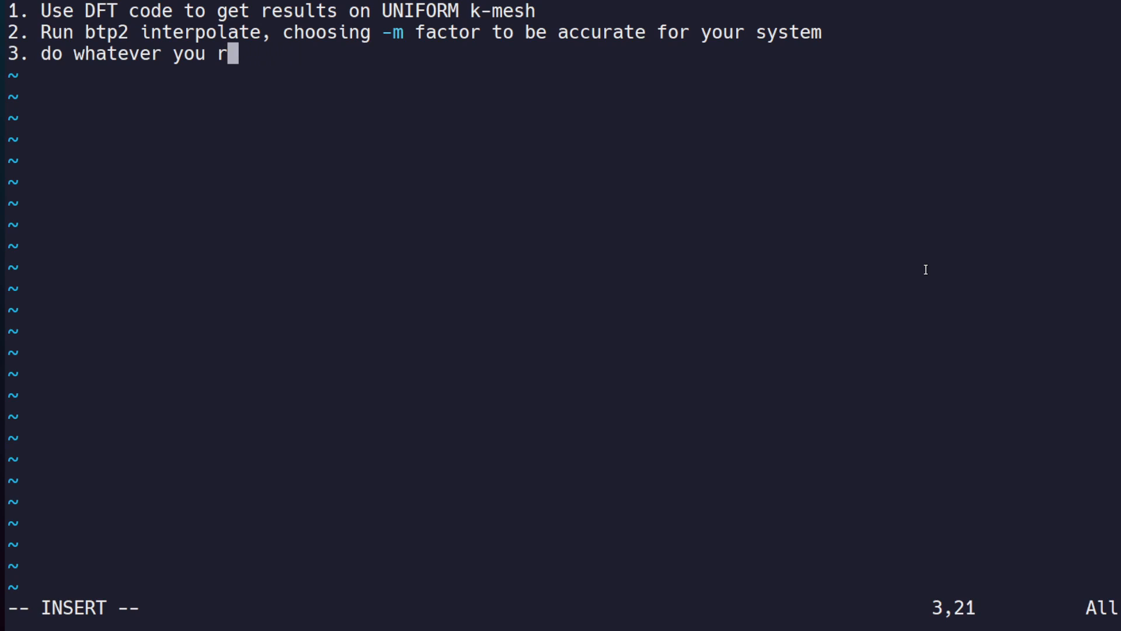
pyautogui.write('our goal')
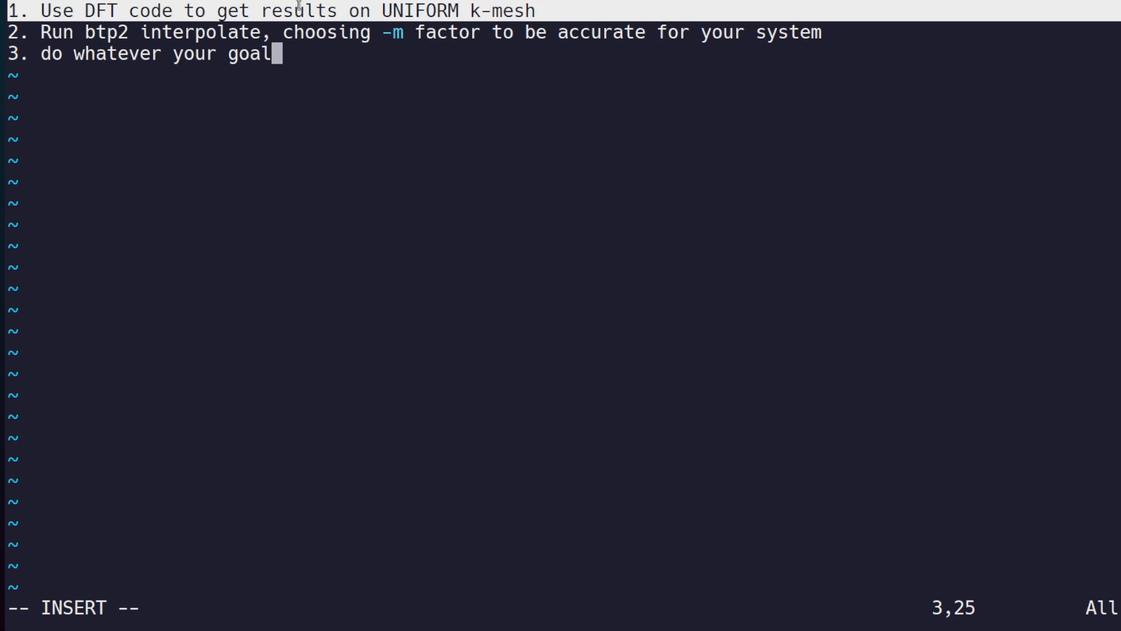
pyautogui.moveTo(852, 20)
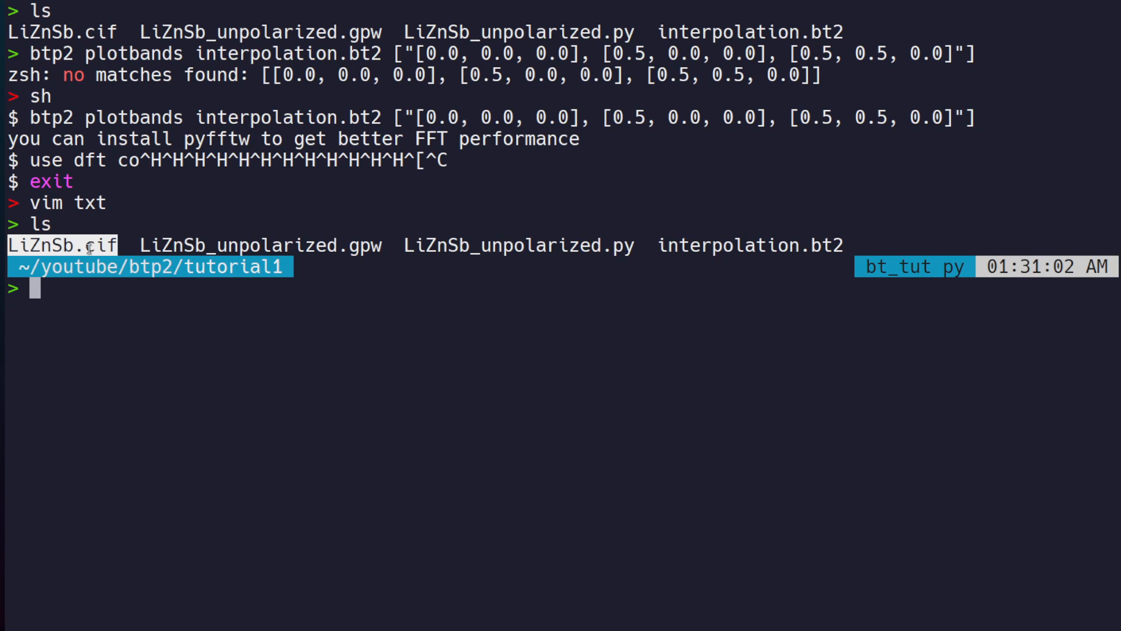
# List the tutorial1 files with ls, showing interpolation.bt2 beside the LiZnSb files.
pyautogui.write('ls -lht')
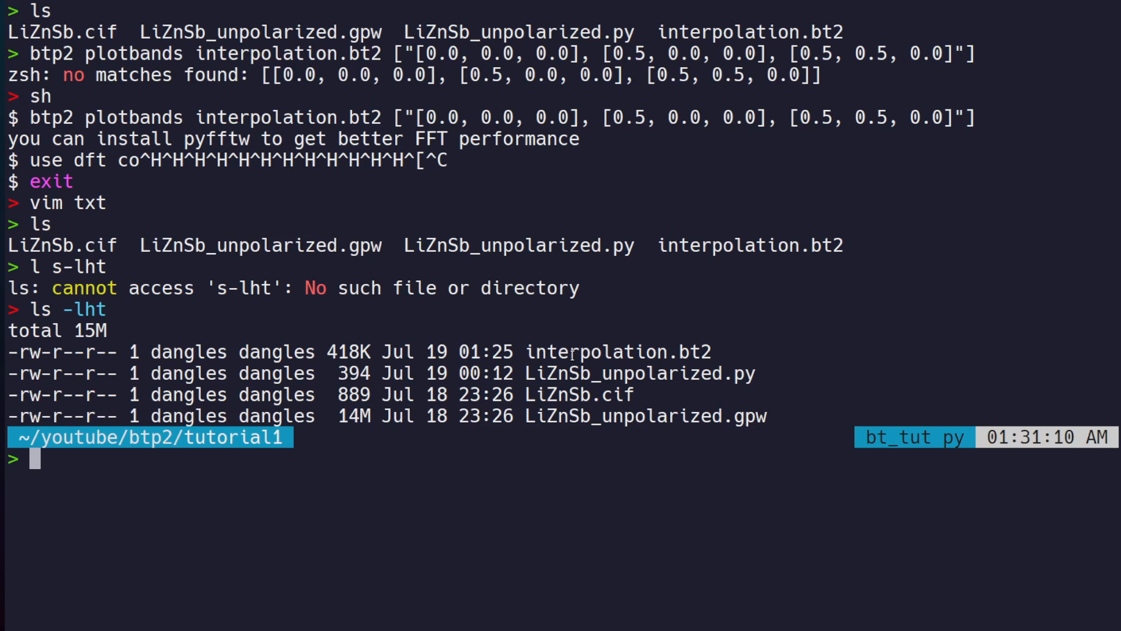
pyautogui.moveTo(535, 374)
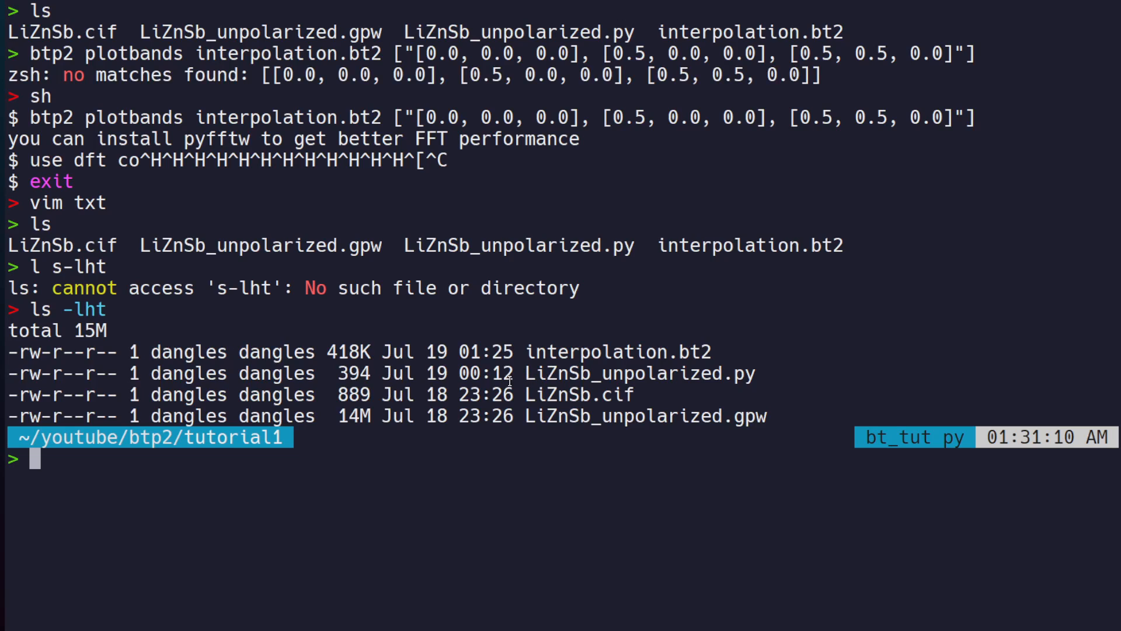
pyautogui.moveTo(384, 409)
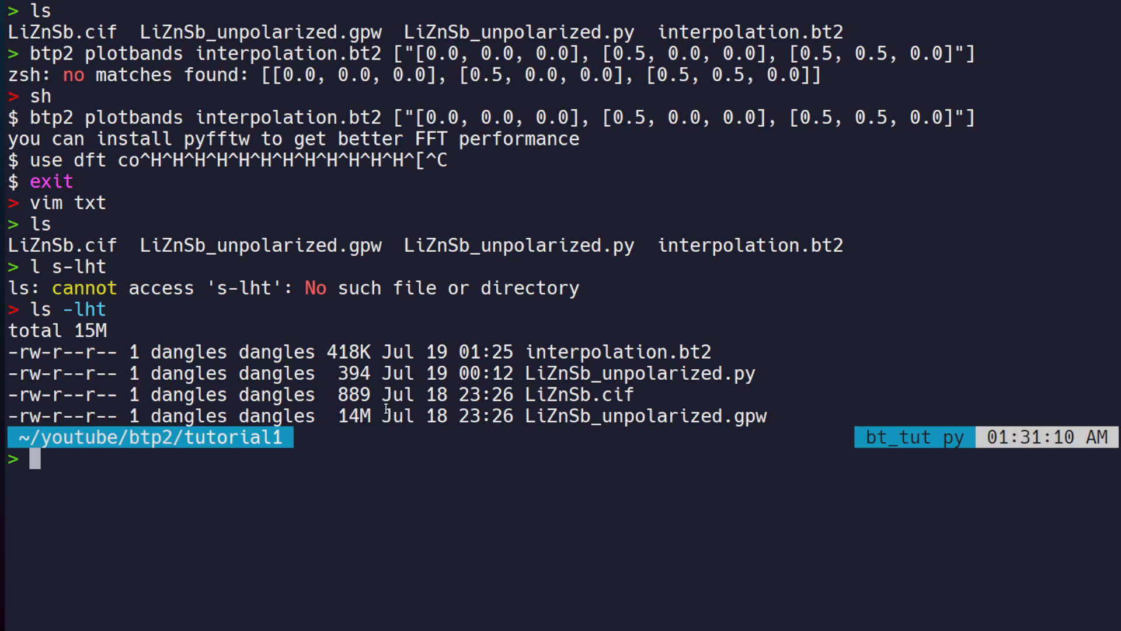
pyautogui.moveTo(416, 495)
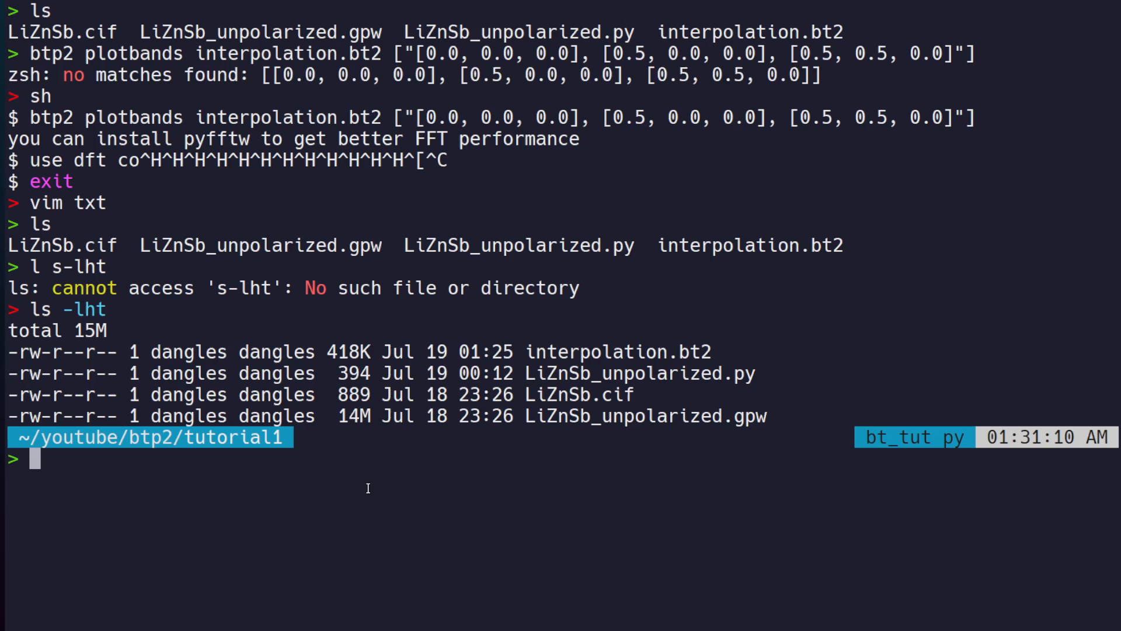
pyautogui.moveTo(424, 541)
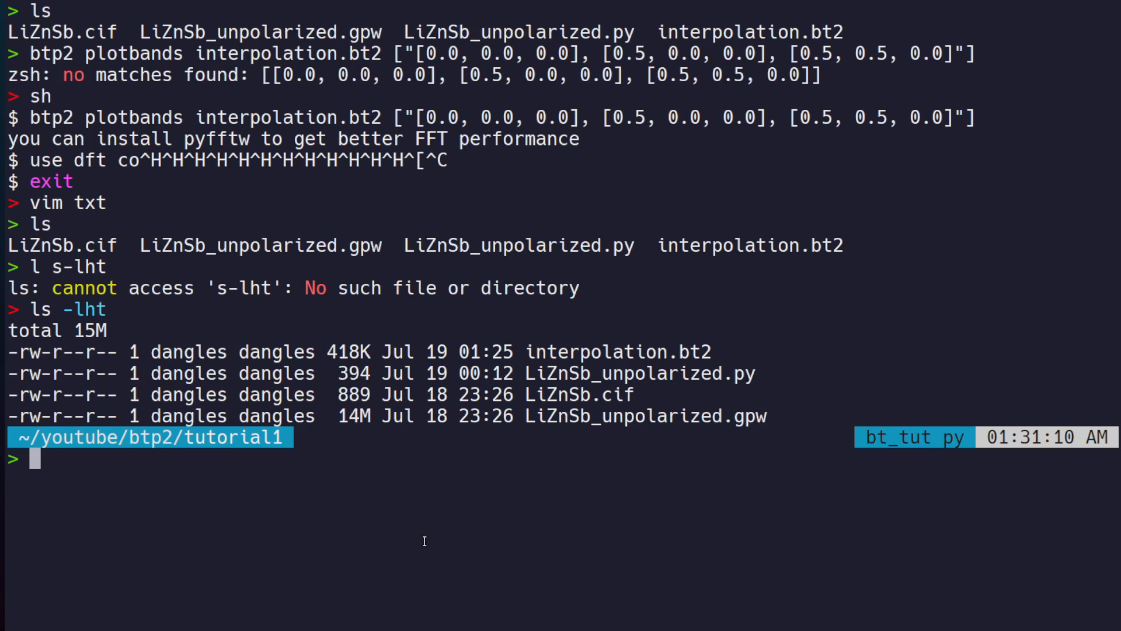